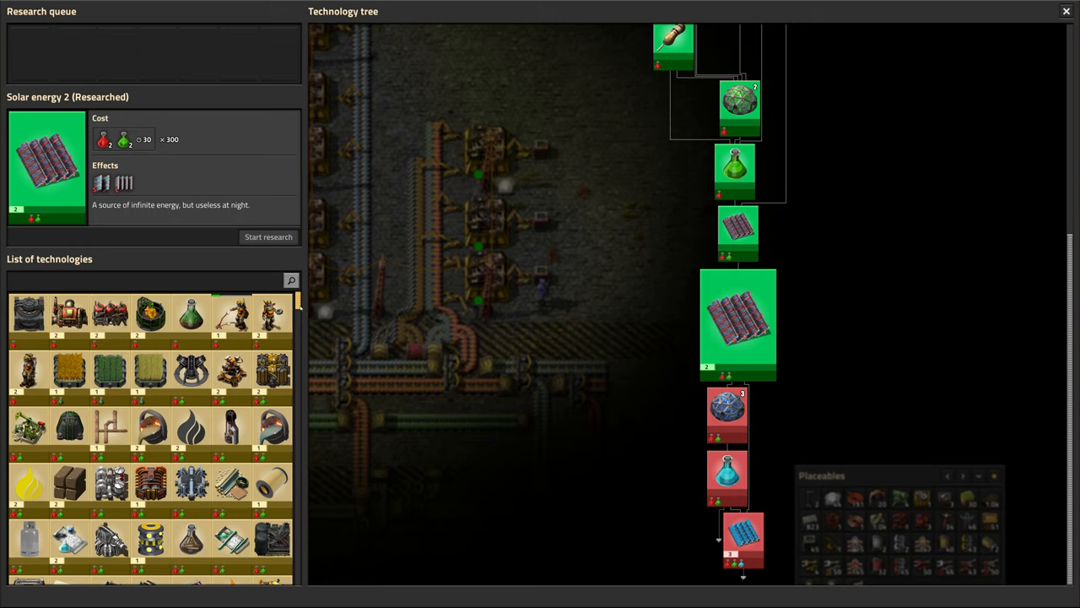
- Put Wood processing 2 first in the research queue
{"action": "scroll", "scroll_direction": "down", "scroll_amount": 3}
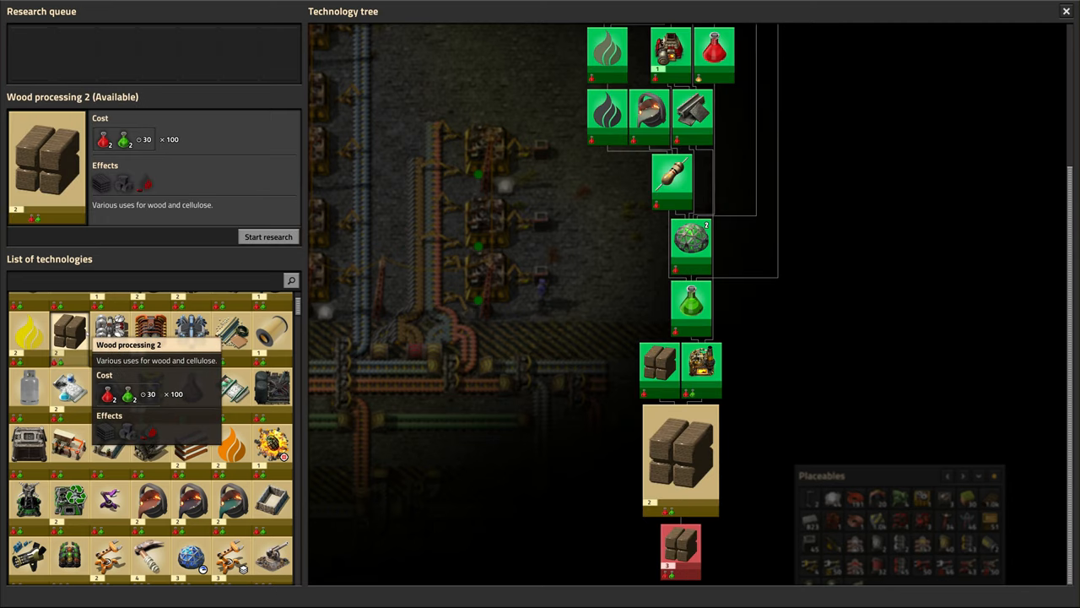
{"action": "mouse_move", "coordinate": [161, 252]}
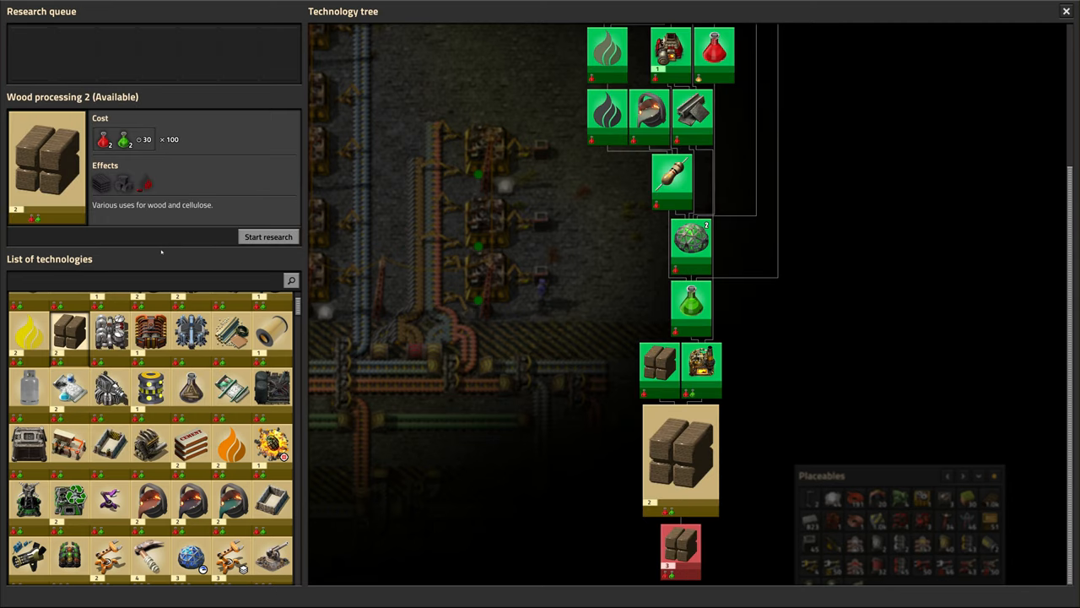
{"action": "scroll", "scroll_direction": "up", "scroll_amount": 3}
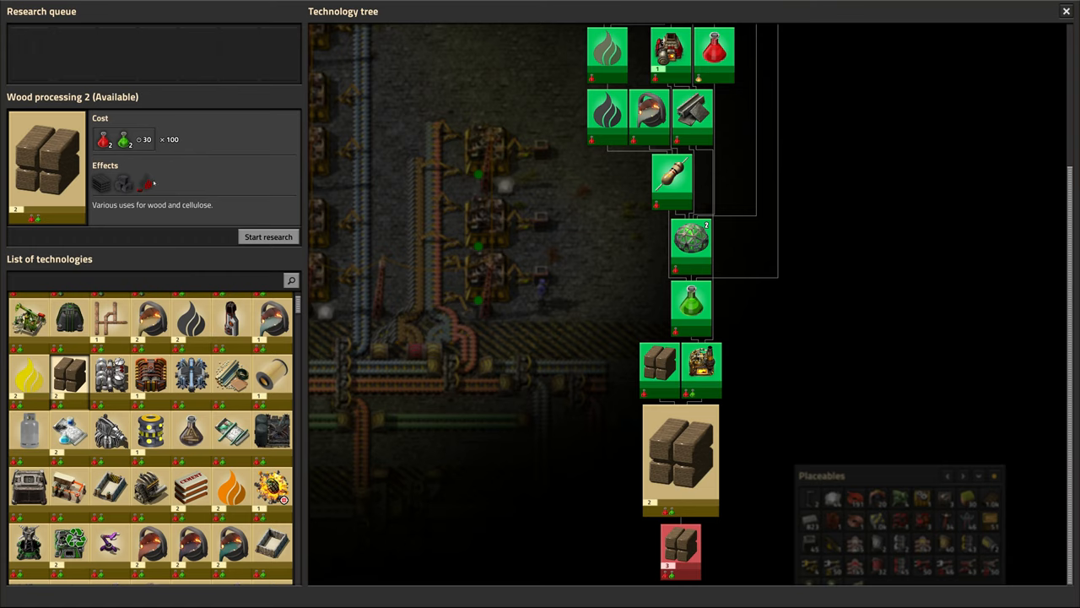
{"action": "mouse_move", "coordinate": [145, 184]}
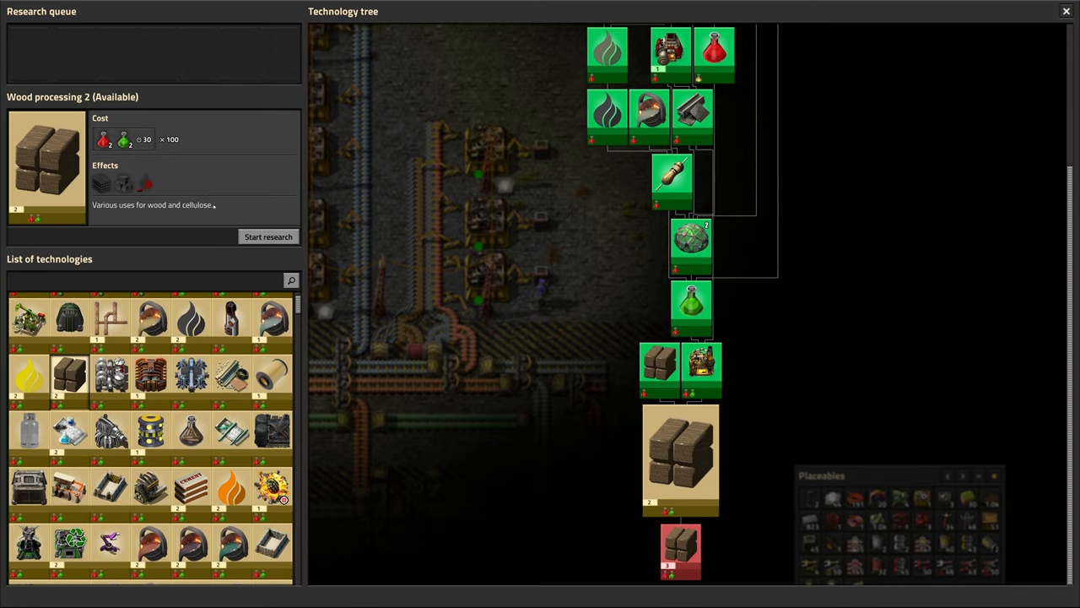
{"action": "left_click", "coordinate": [268, 236]}
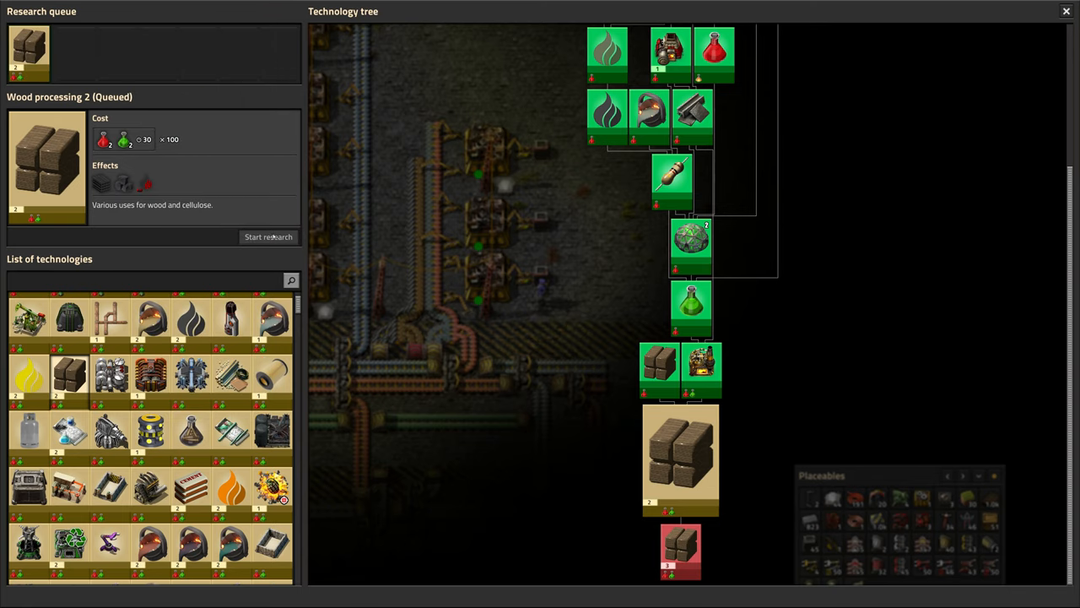
- View Desert farming 1, queue Agricultural Planning, then reopen the tree for Stronger explosives 1
{"action": "left_click", "coordinate": [268, 236]}
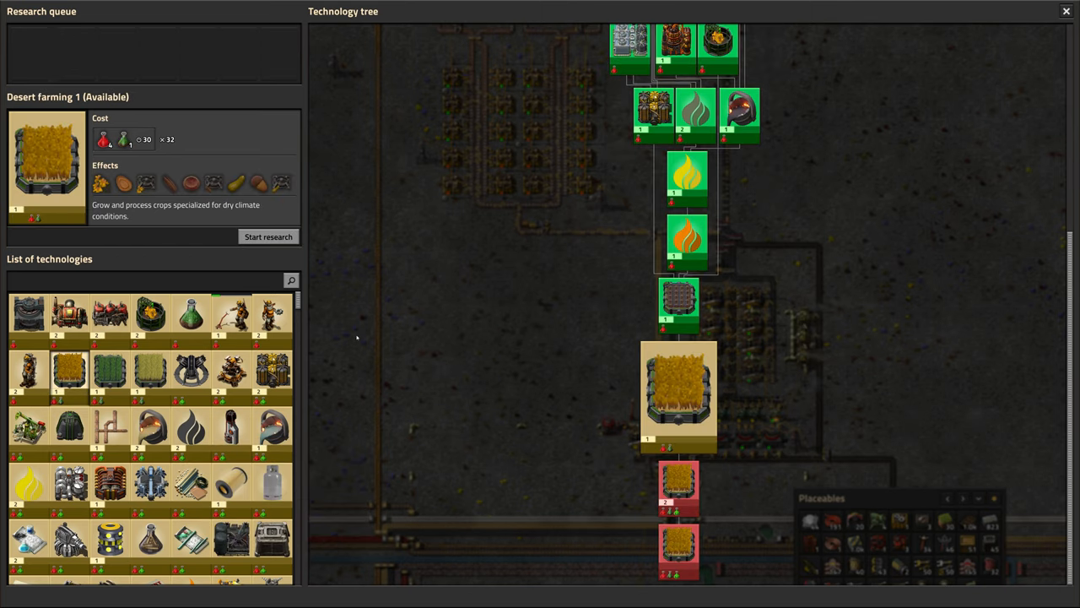
{"action": "mouse_move", "coordinate": [346, 340]}
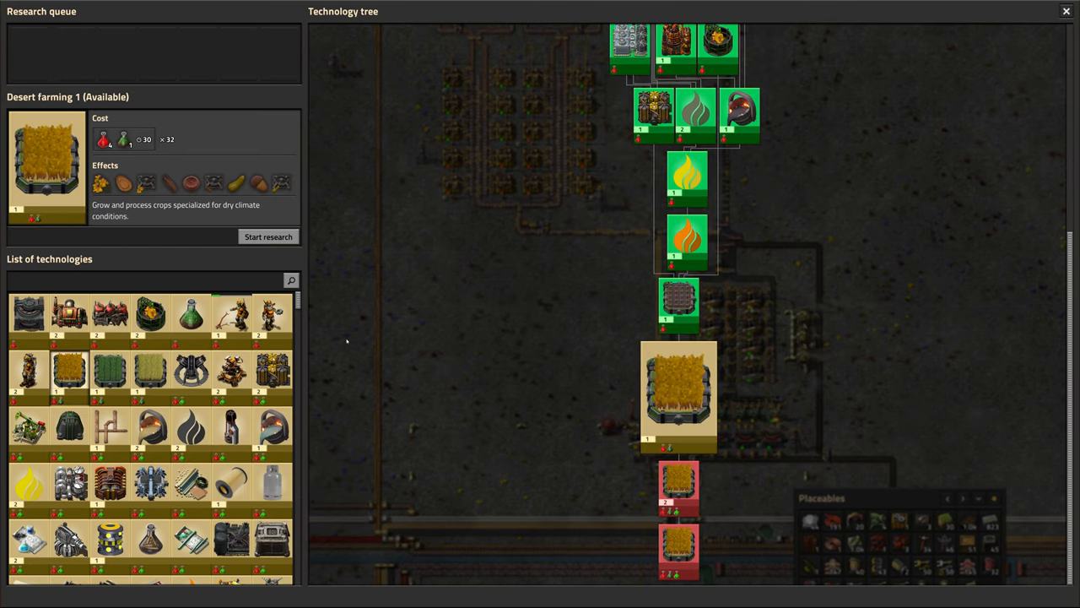
{"action": "mouse_move", "coordinate": [335, 343]}
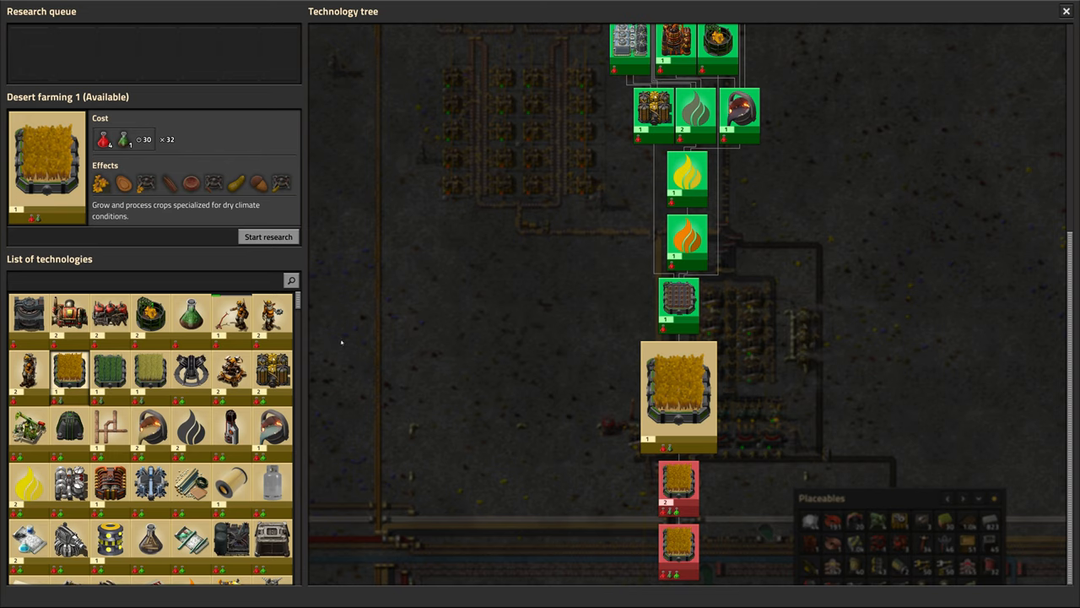
{"action": "mouse_move", "coordinate": [327, 342]}
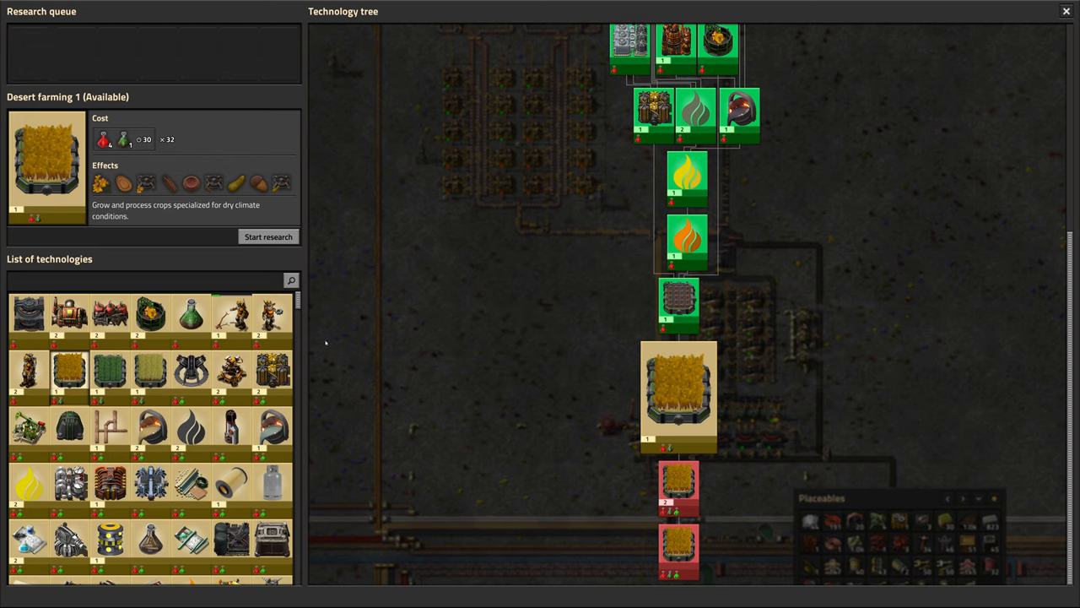
{"action": "mouse_move", "coordinate": [311, 339]}
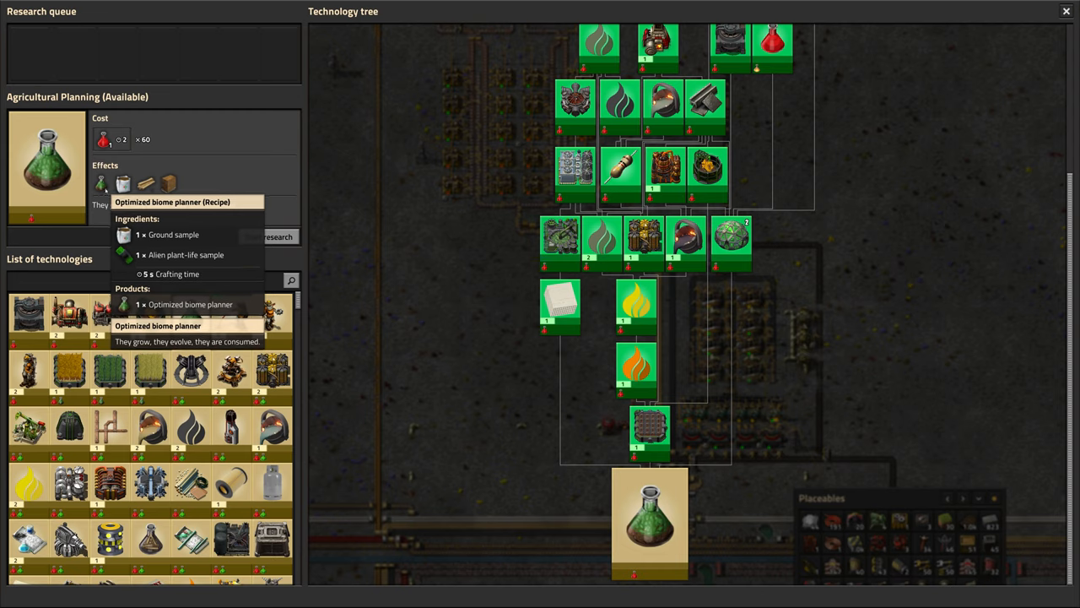
{"action": "mouse_move", "coordinate": [391, 261]}
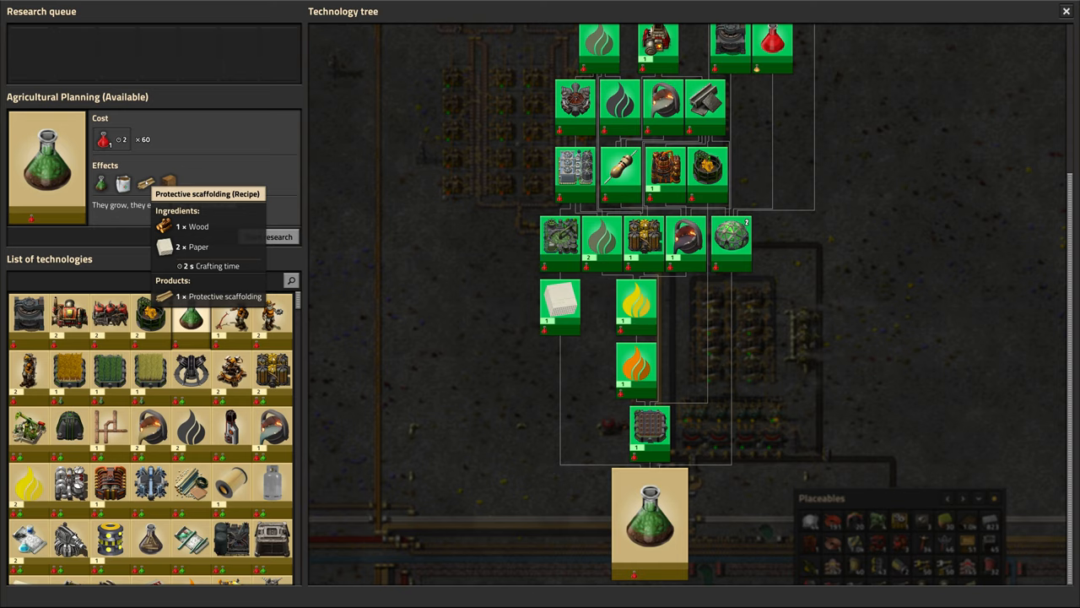
{"action": "mouse_move", "coordinate": [169, 183]}
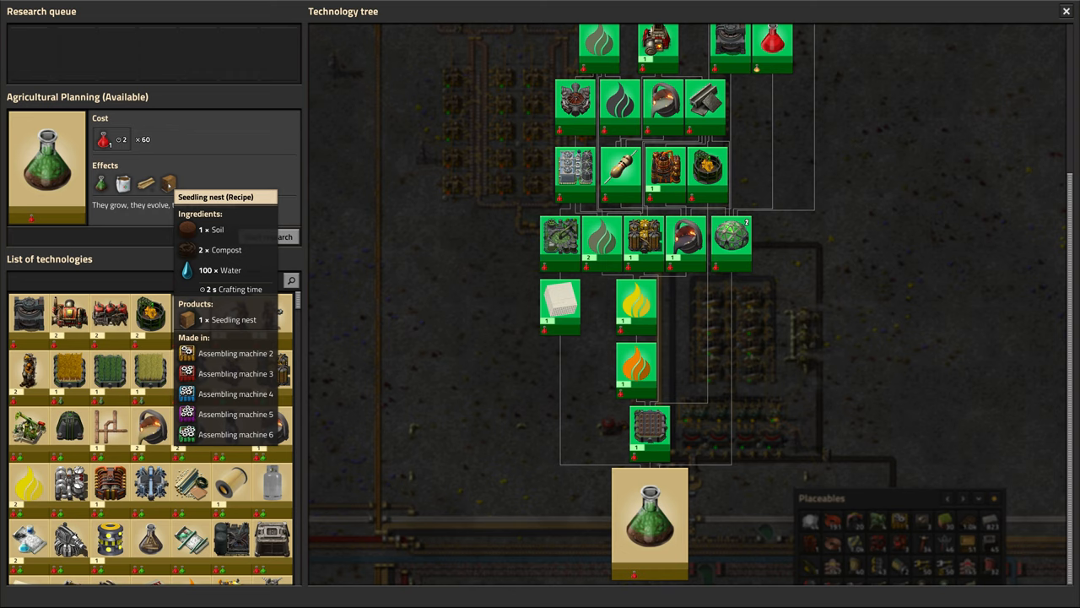
{"action": "mouse_move", "coordinate": [218, 239]}
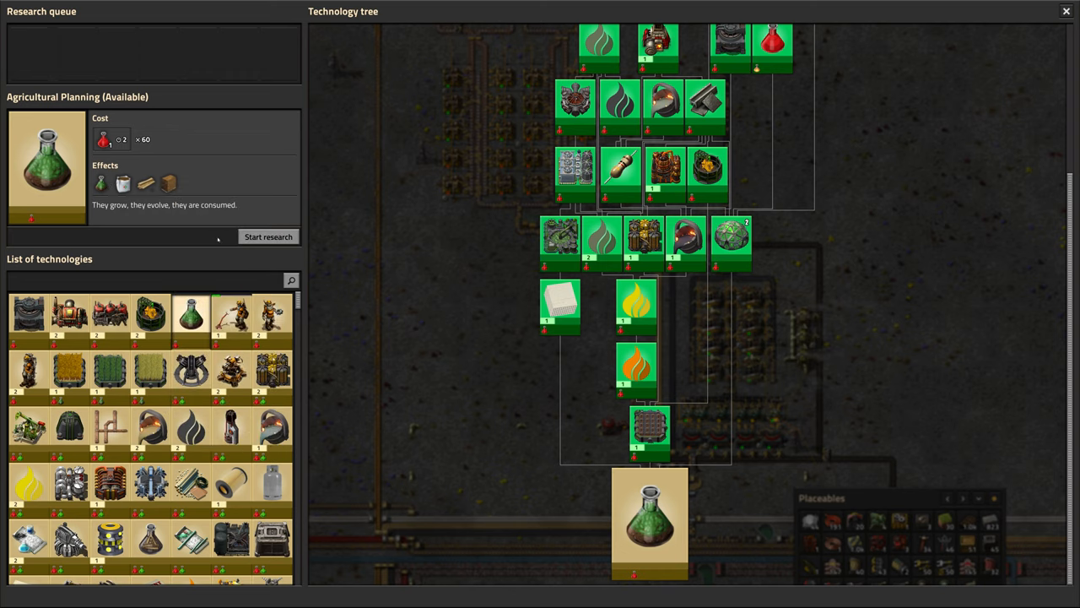
{"action": "left_click", "coordinate": [268, 236]}
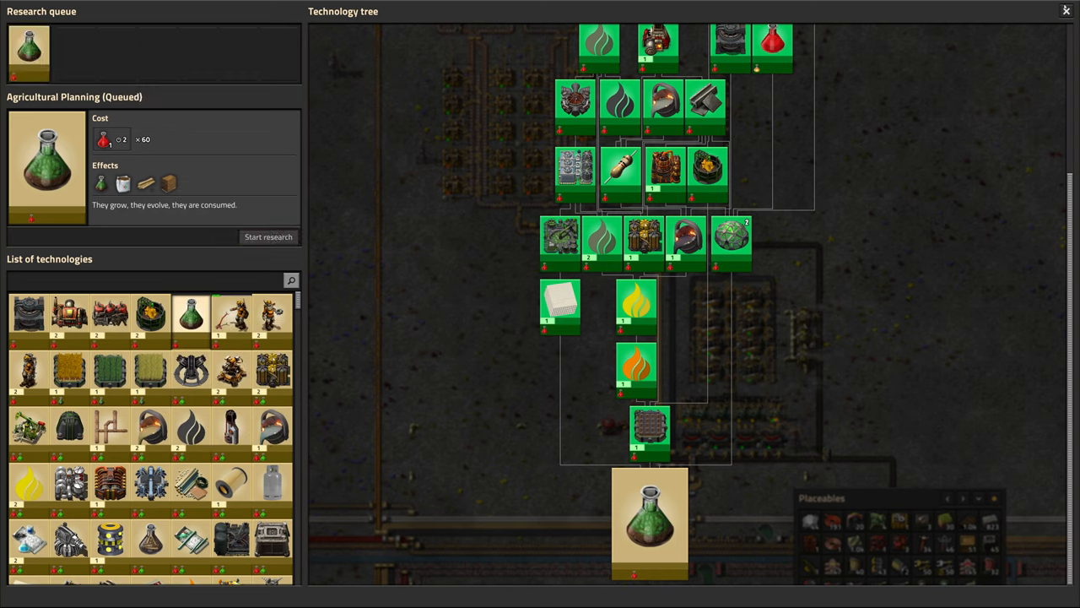
{"action": "left_click", "coordinate": [1066, 10]}
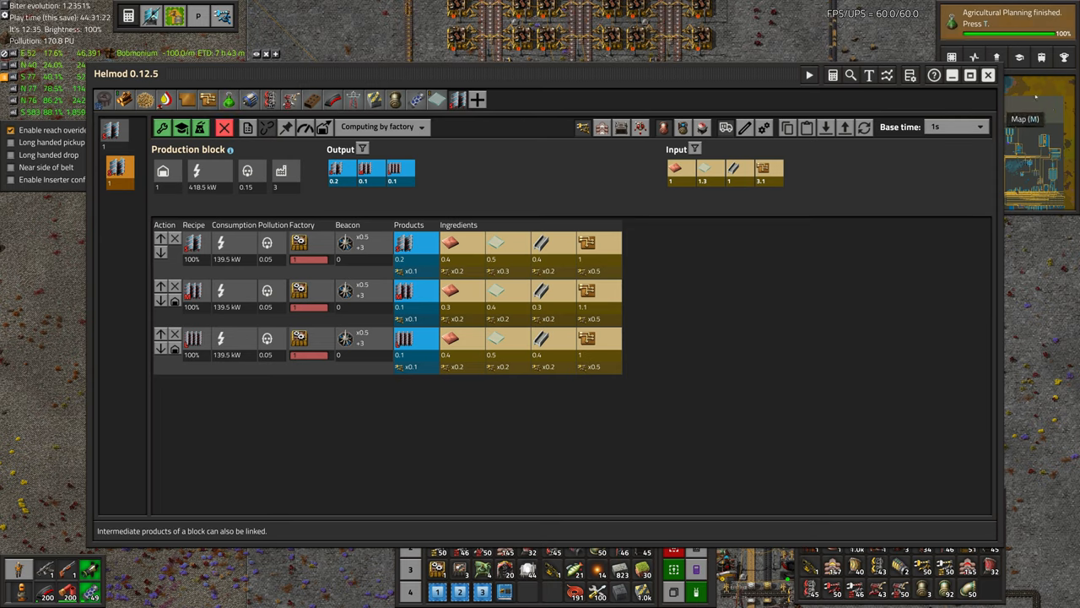
{"action": "left_click", "coordinate": [987, 74]}
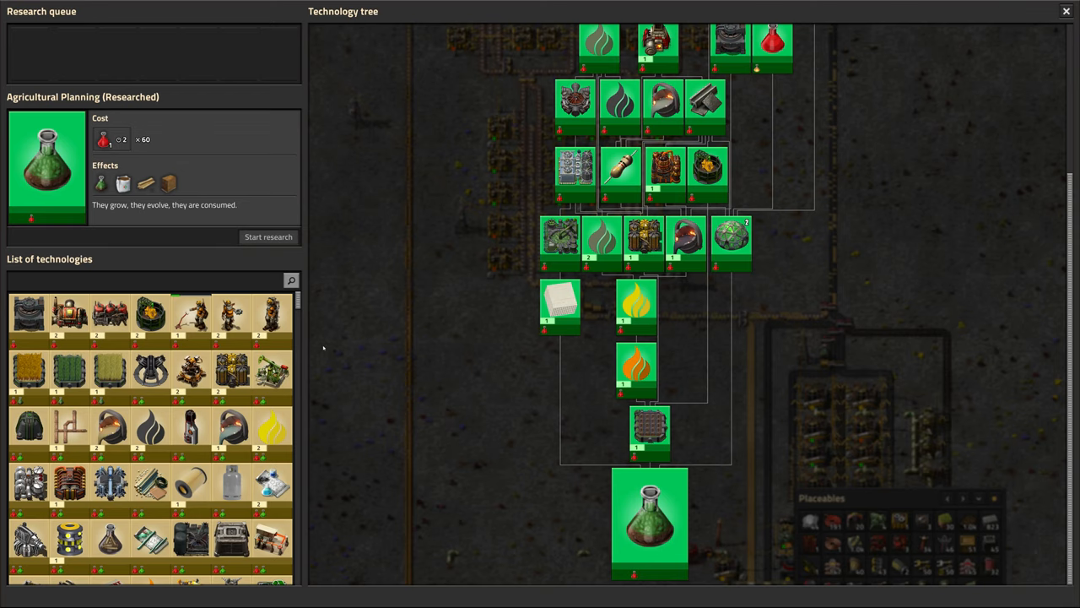
{"action": "mouse_move", "coordinate": [272, 317]}
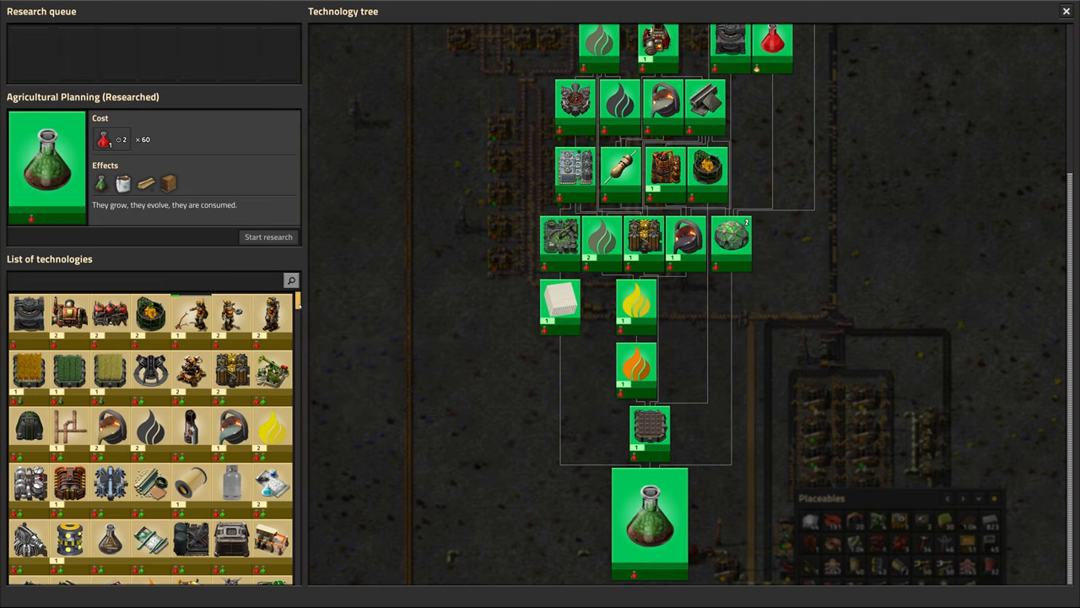
{"action": "scroll", "scroll_direction": "down", "scroll_amount": 3}
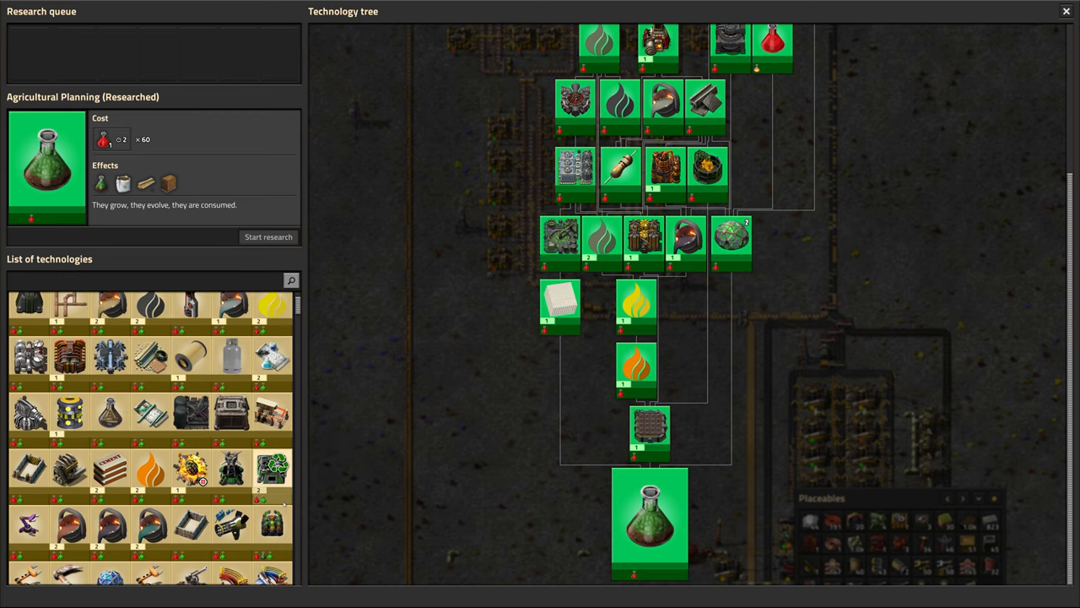
{"action": "mouse_move", "coordinate": [390, 459]}
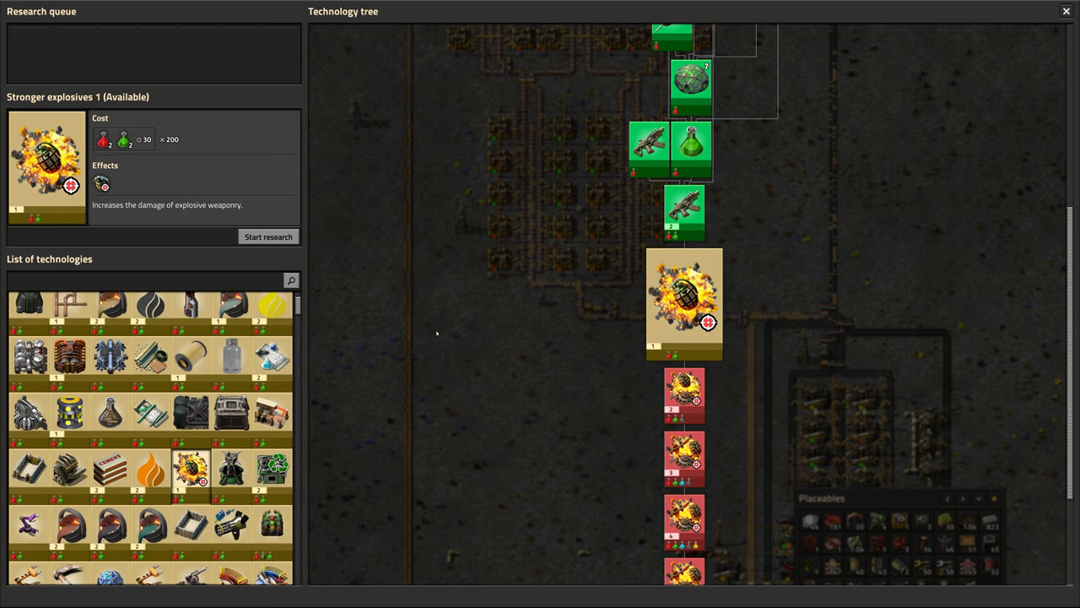
{"action": "mouse_move", "coordinate": [101, 184]}
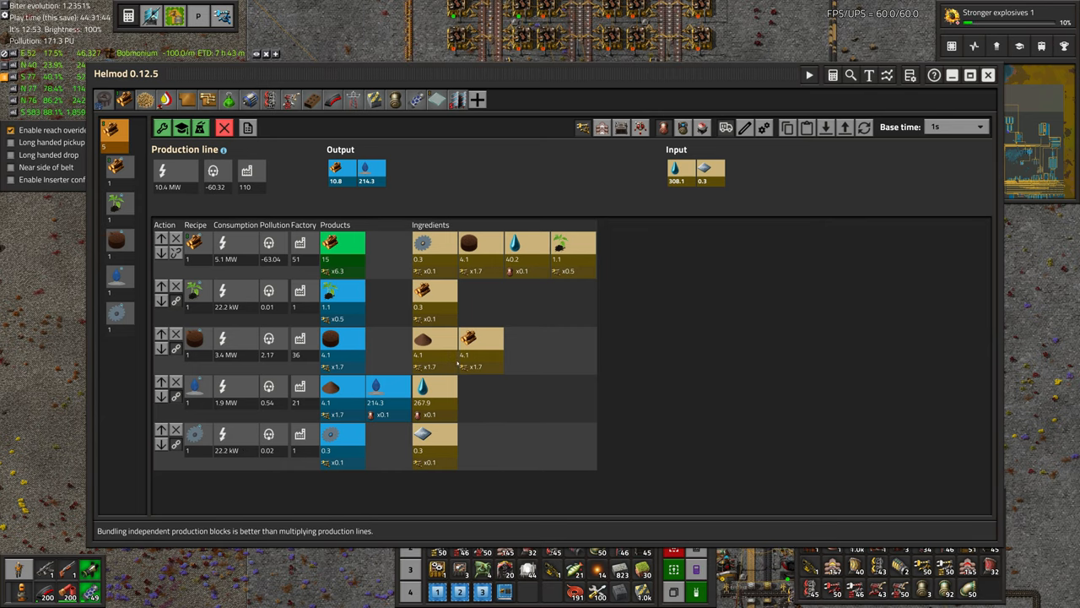
{"action": "mouse_move", "coordinate": [469, 338]}
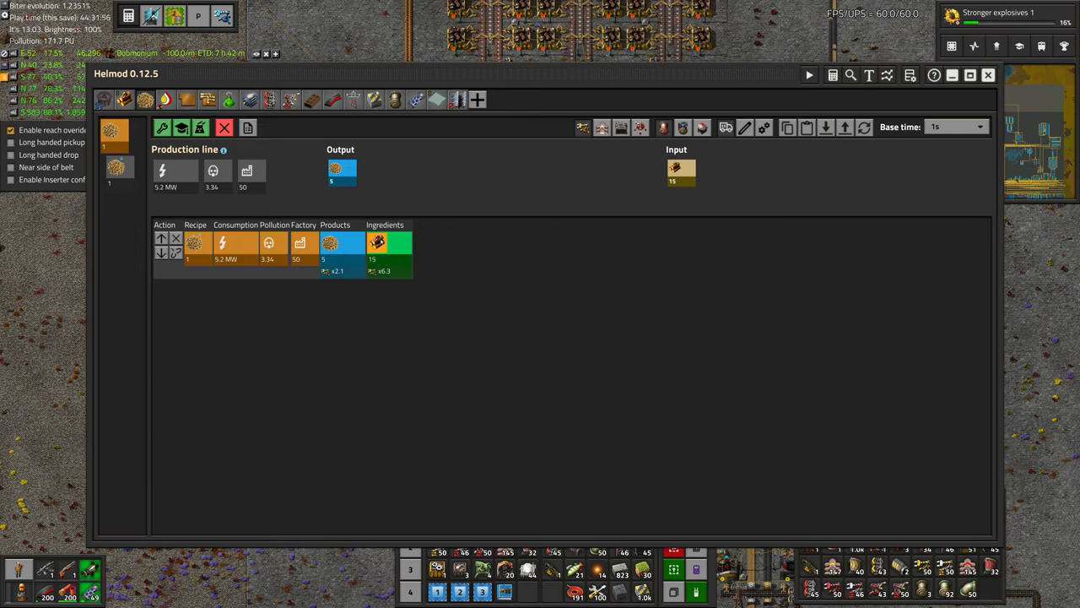
- Open the Helmod wood pellets block for editing
{"action": "left_click", "coordinate": [117, 168]}
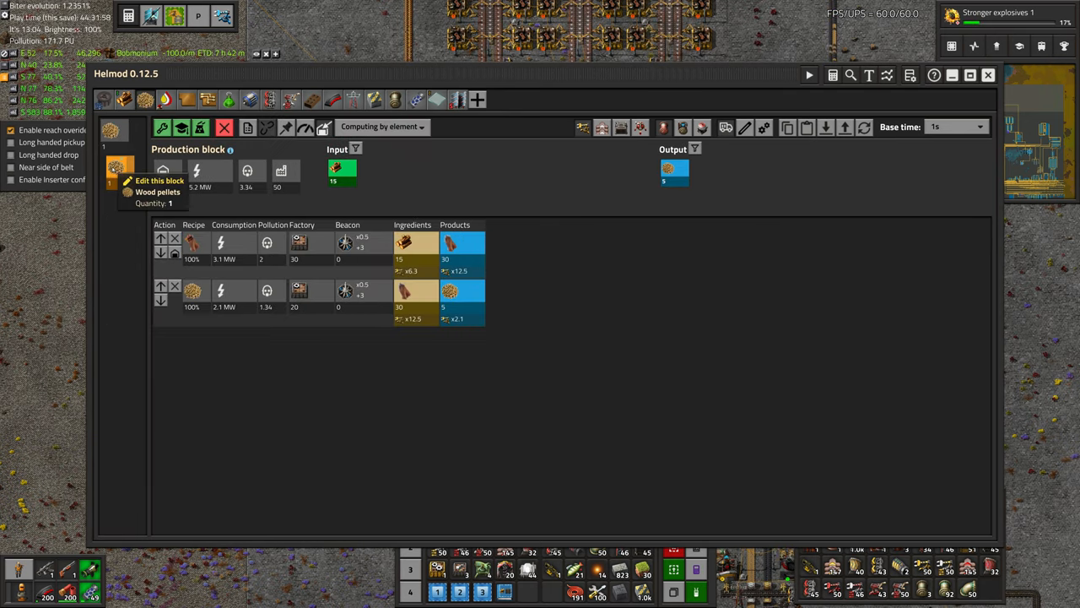
{"action": "mouse_move", "coordinate": [449, 290]}
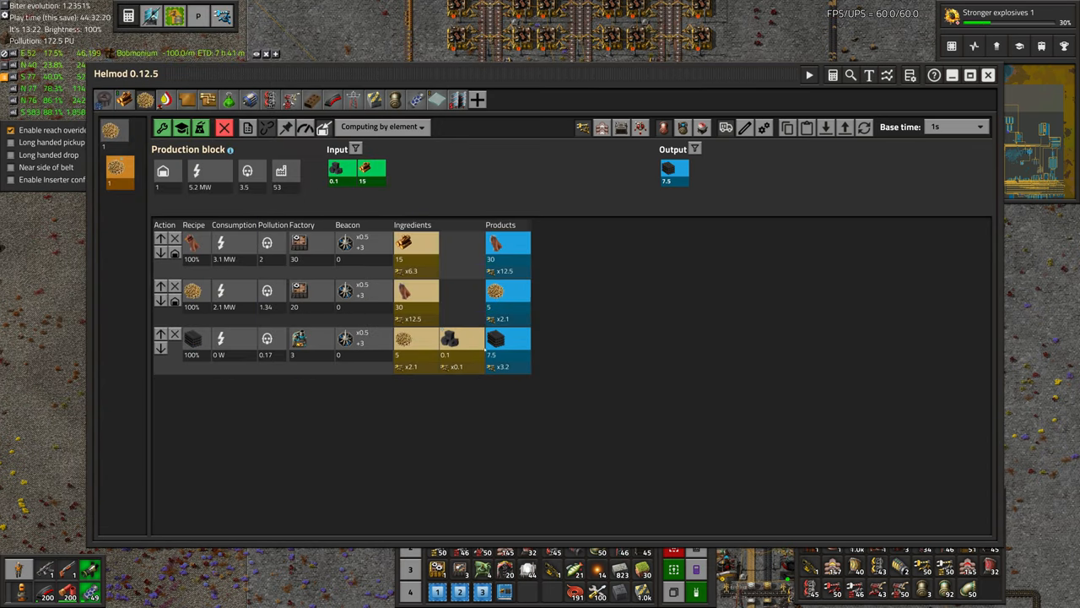
{"action": "mouse_move", "coordinate": [495, 338]}
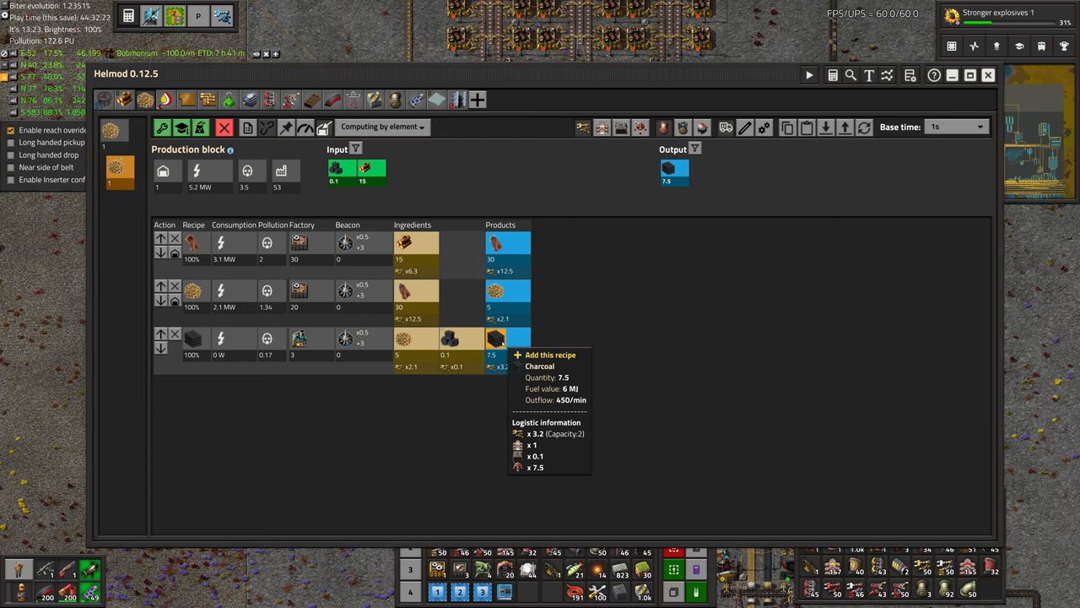
{"action": "mouse_move", "coordinate": [300, 338]}
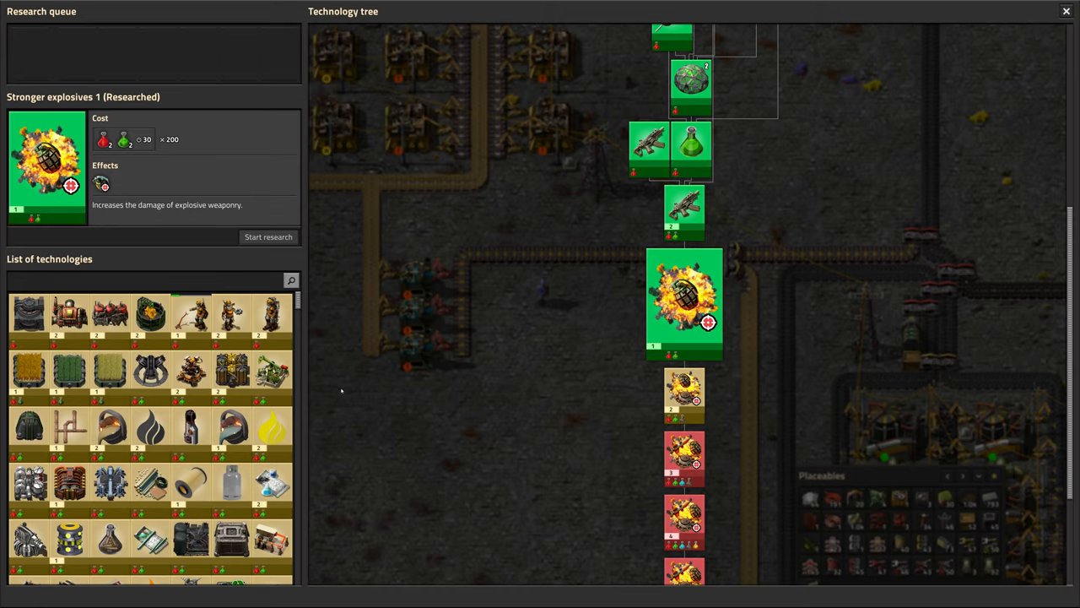
{"action": "mouse_move", "coordinate": [339, 420]}
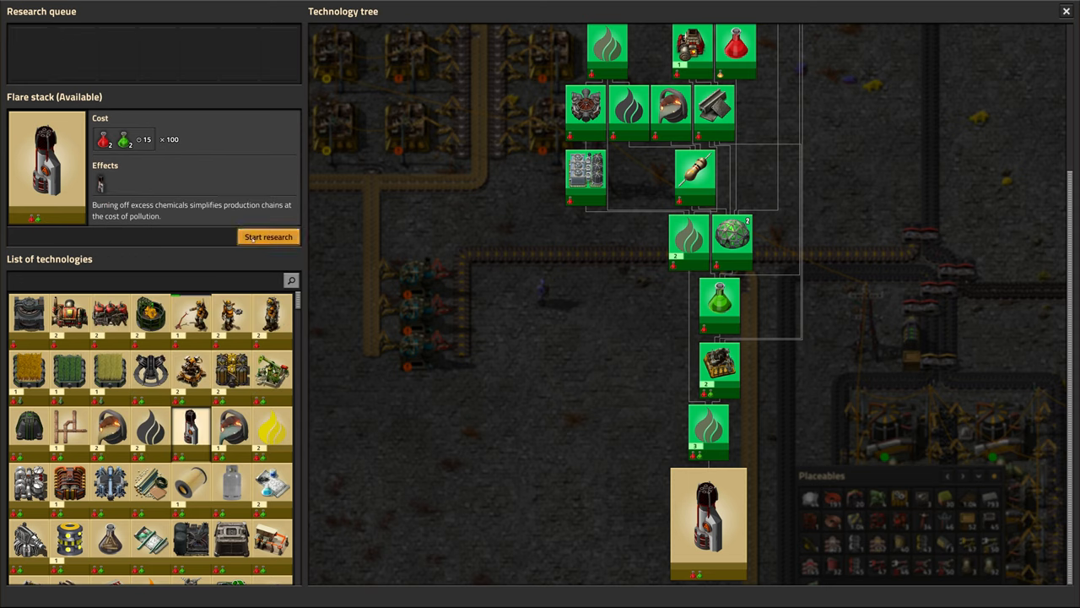
- Start researching Flare stack from the technology list
{"action": "left_click", "coordinate": [268, 237]}
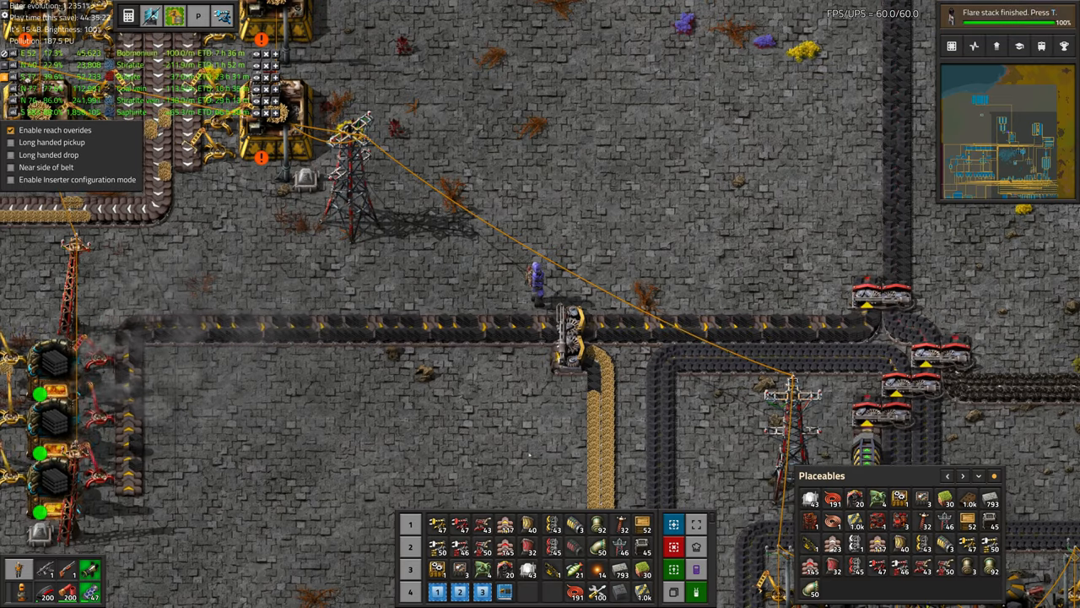
- Reopen the technology tree and start Garden processing 2 research
{"action": "key", "text": "t"}
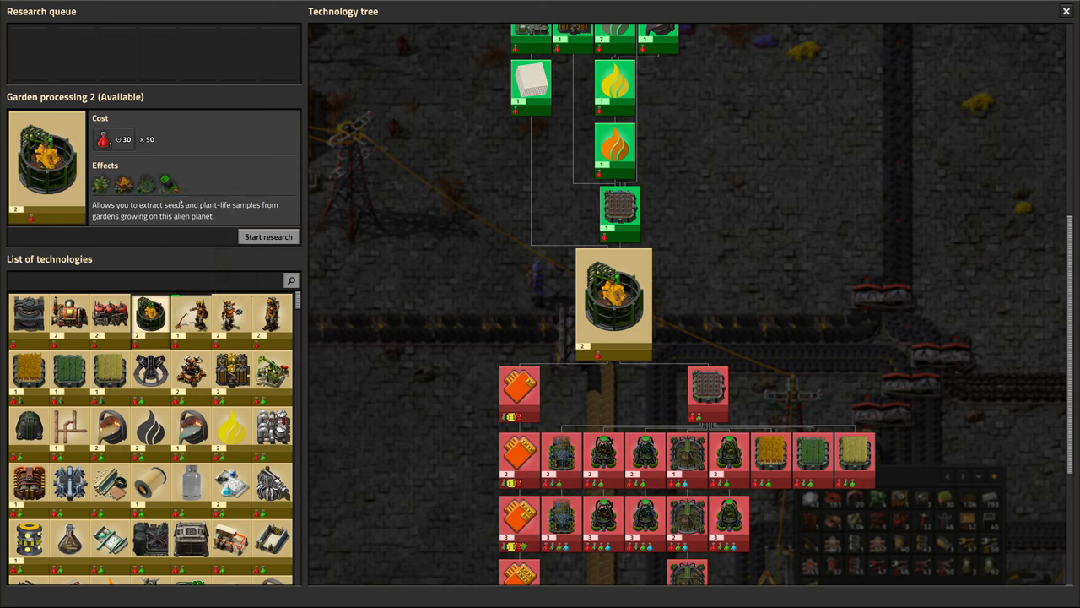
{"action": "mouse_move", "coordinate": [165, 182]}
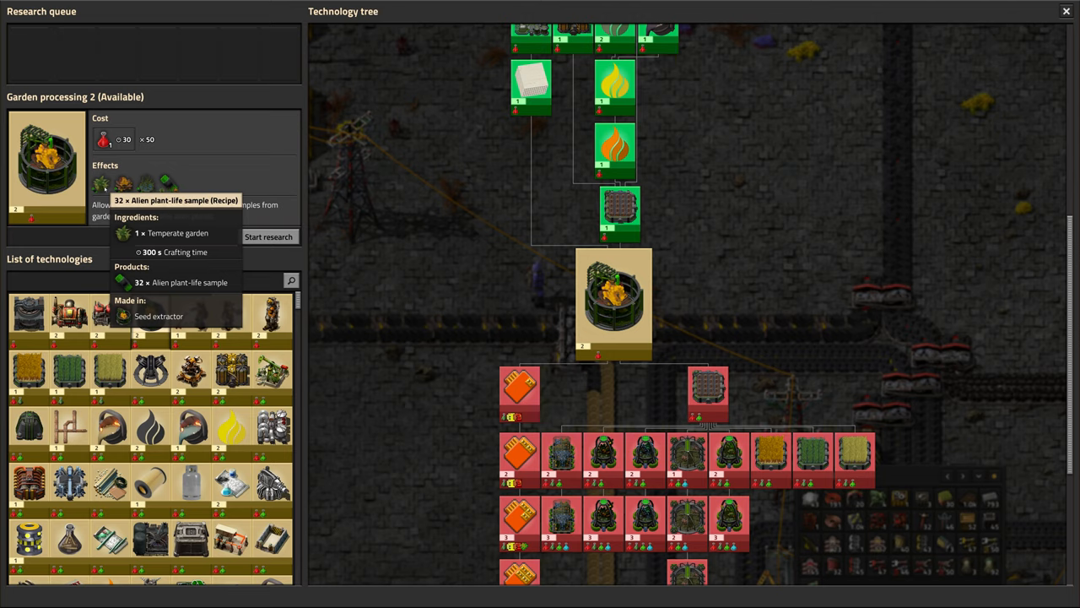
{"action": "mouse_move", "coordinate": [124, 184]}
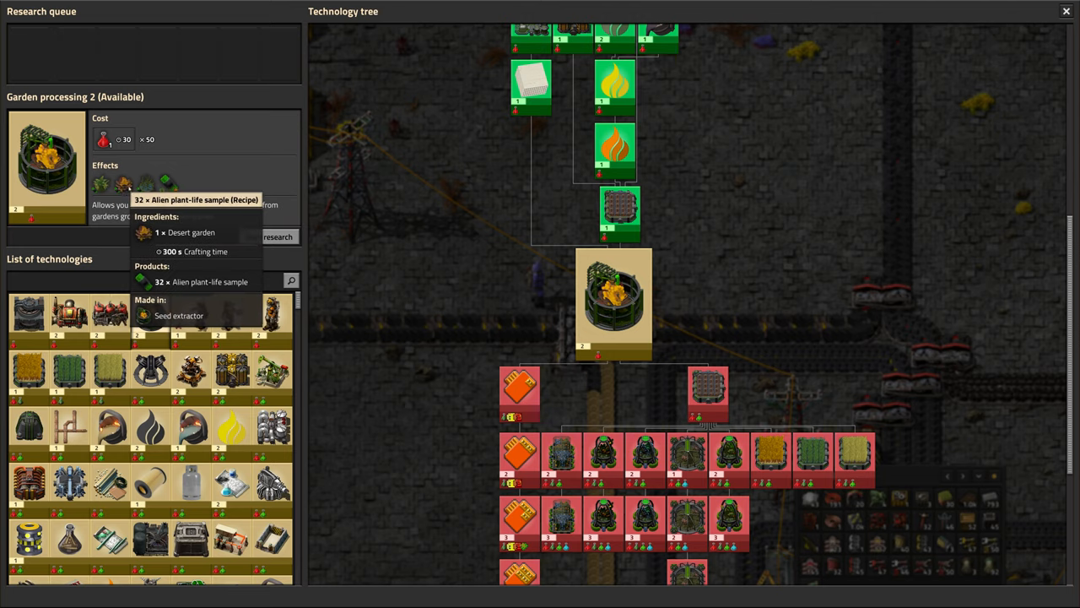
{"action": "mouse_move", "coordinate": [165, 184]}
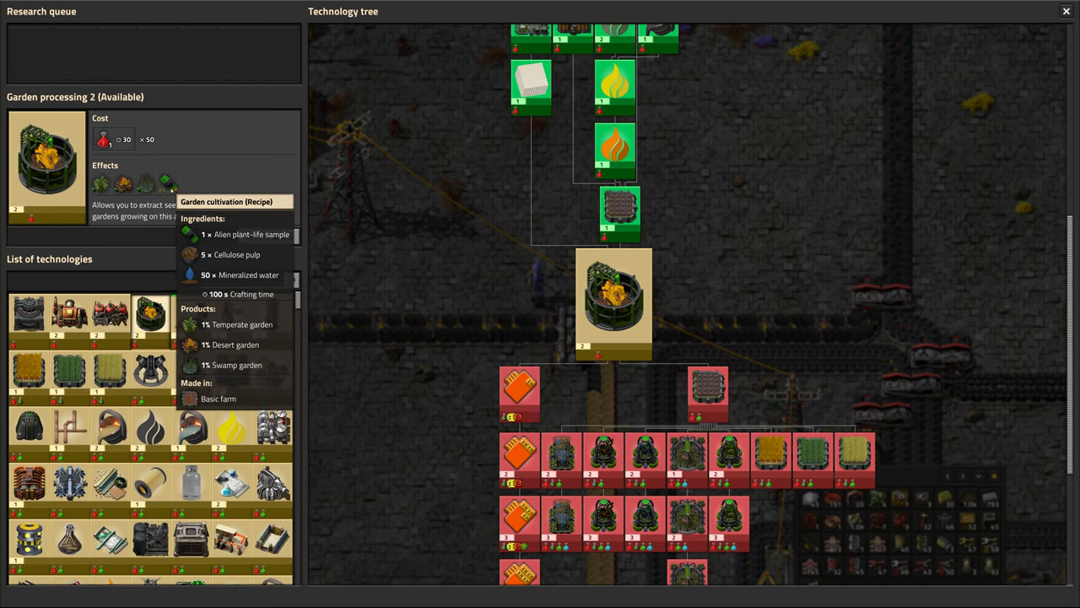
{"action": "mouse_move", "coordinate": [166, 184]}
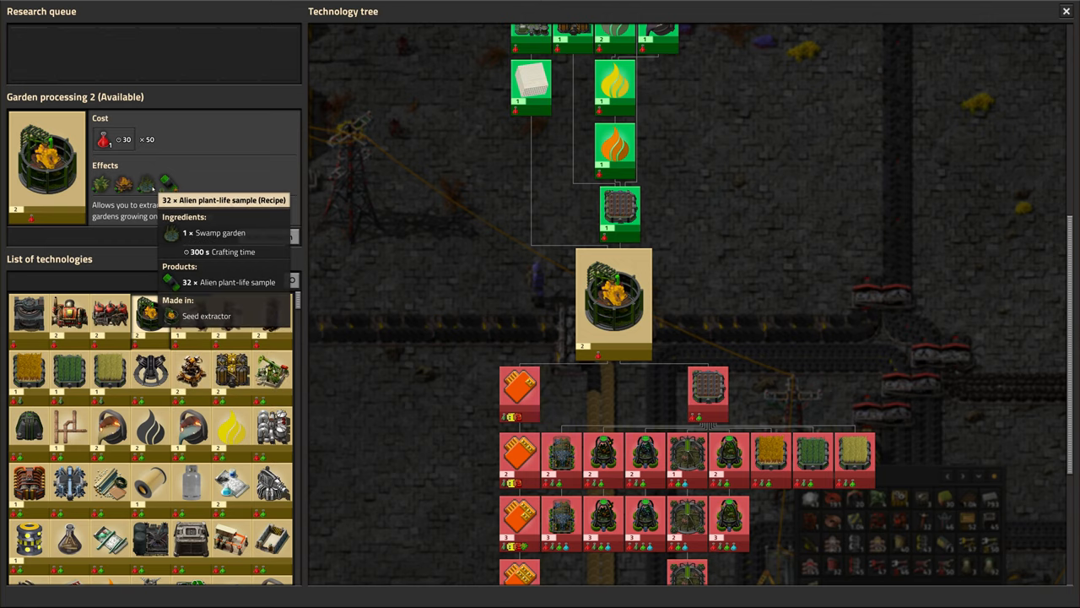
{"action": "mouse_move", "coordinate": [166, 183]}
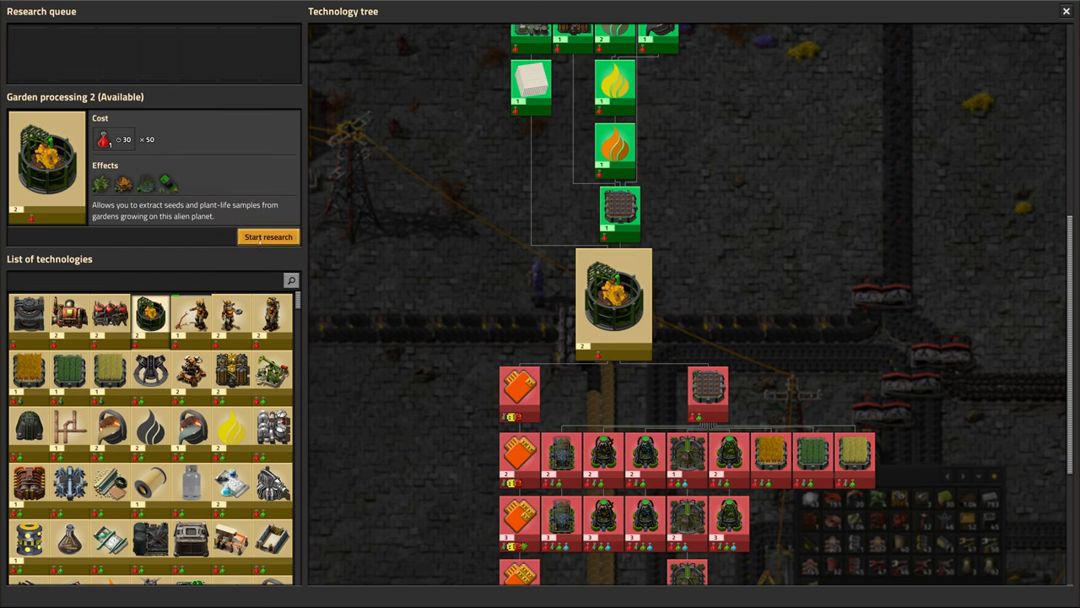
{"action": "left_click", "coordinate": [1066, 11]}
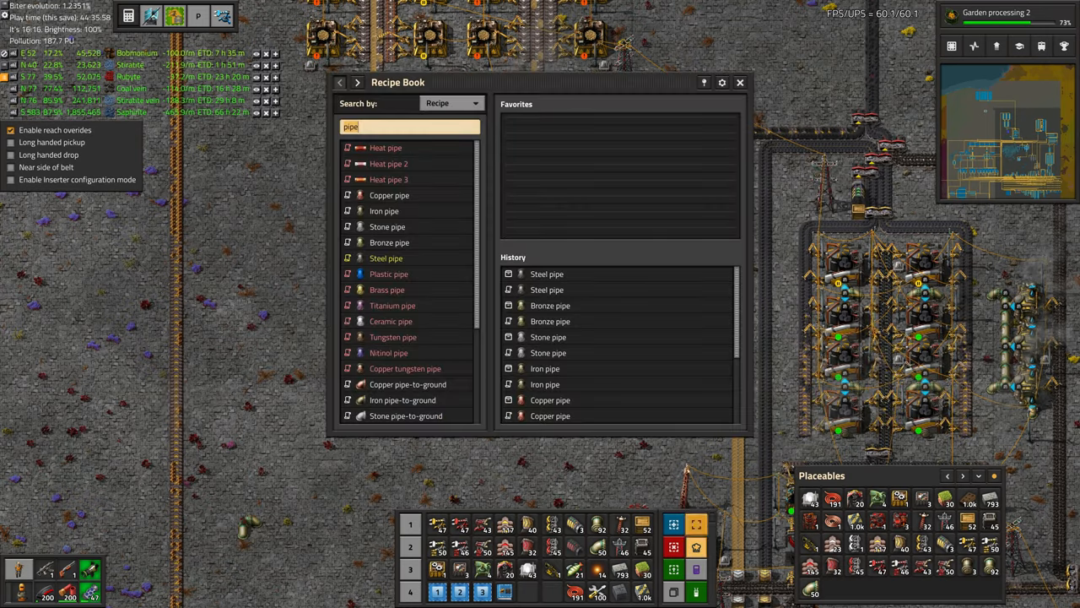
- Search the recipe book by fluid for the carbon dioxide recipe, then close it
{"action": "left_click", "coordinate": [452, 103]}
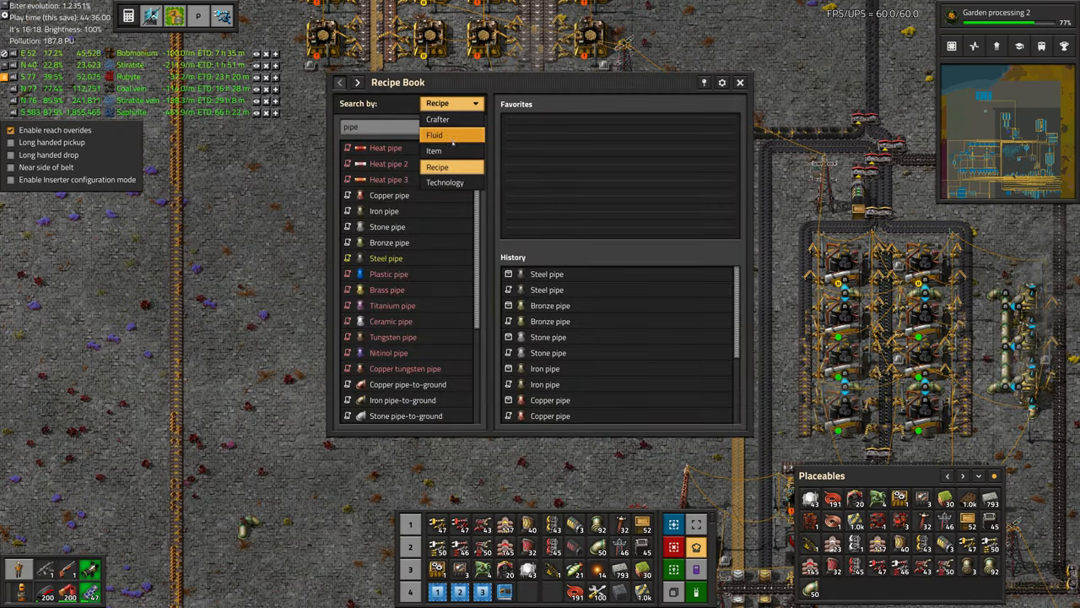
{"action": "left_click", "coordinate": [434, 135]}
{"action": "type", "text": "carbon"}
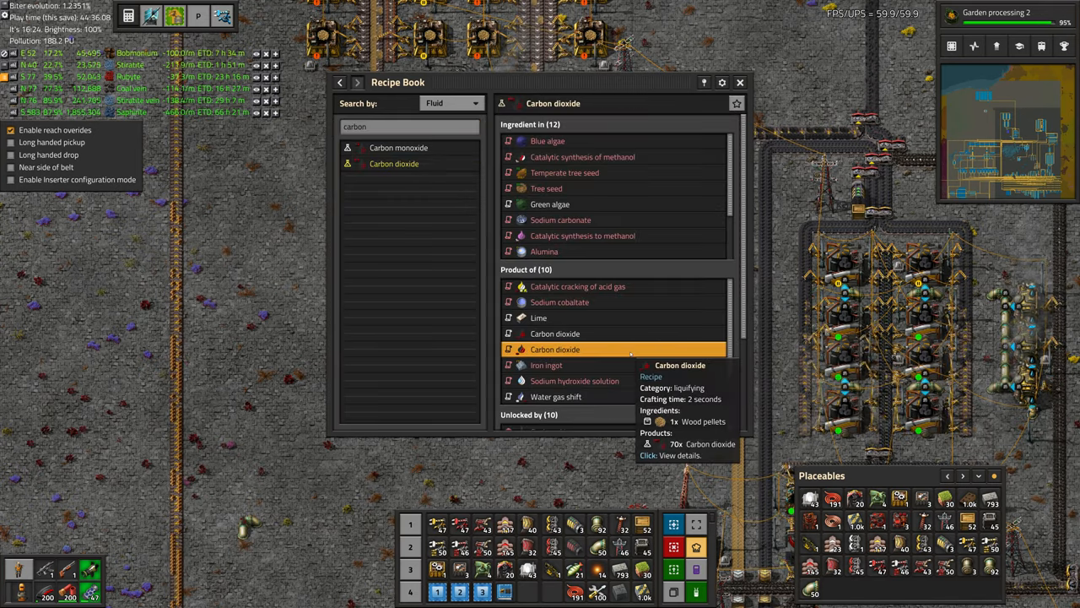
{"action": "left_click", "coordinate": [555, 349]}
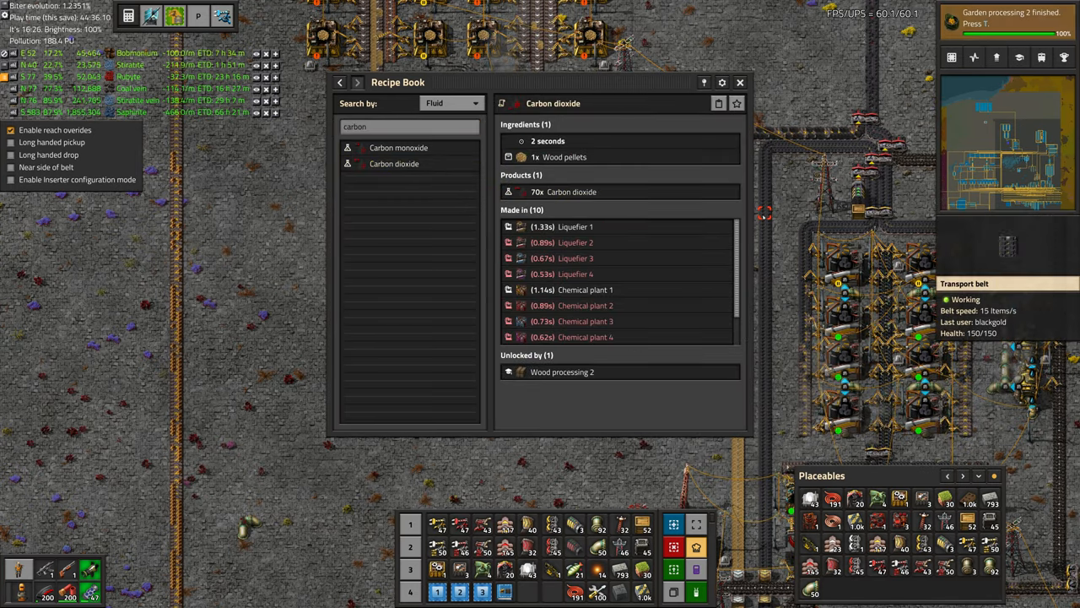
{"action": "mouse_move", "coordinate": [740, 82]}
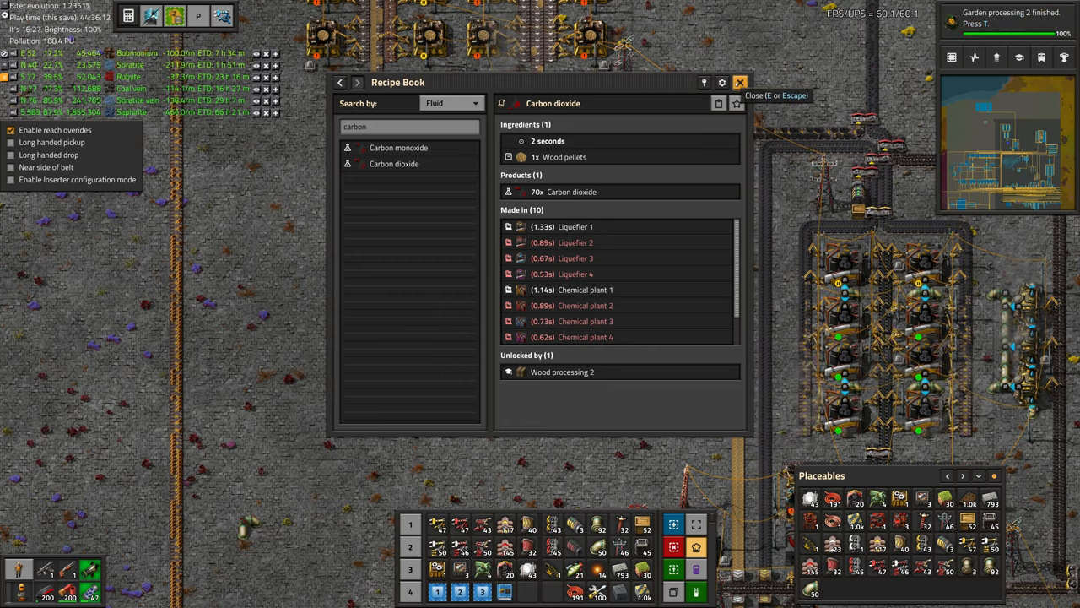
{"action": "key", "text": "t"}
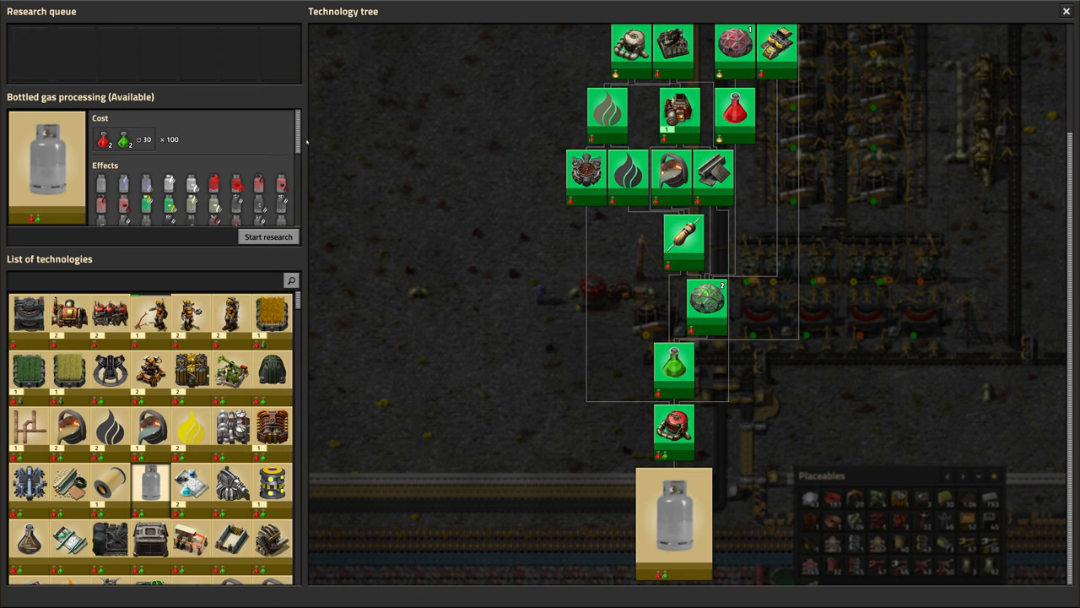
- Start Bottled gas processing and queue Pressure tanks and Basic Reach 1
{"action": "scroll", "scroll_direction": "down", "scroll_amount": 3}
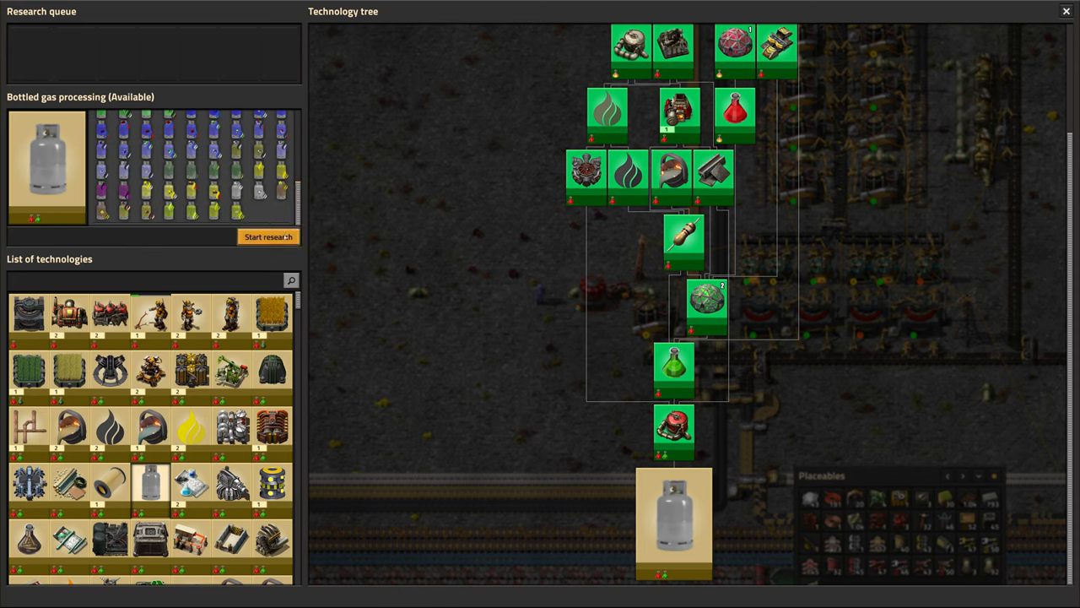
{"action": "left_click", "coordinate": [269, 236]}
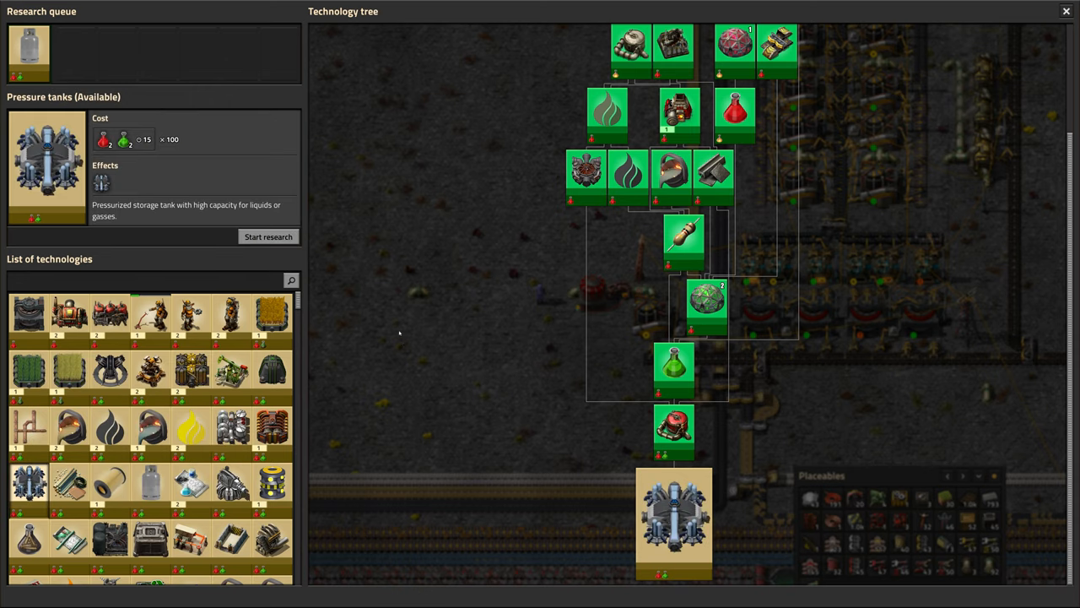
{"action": "mouse_move", "coordinate": [102, 183]}
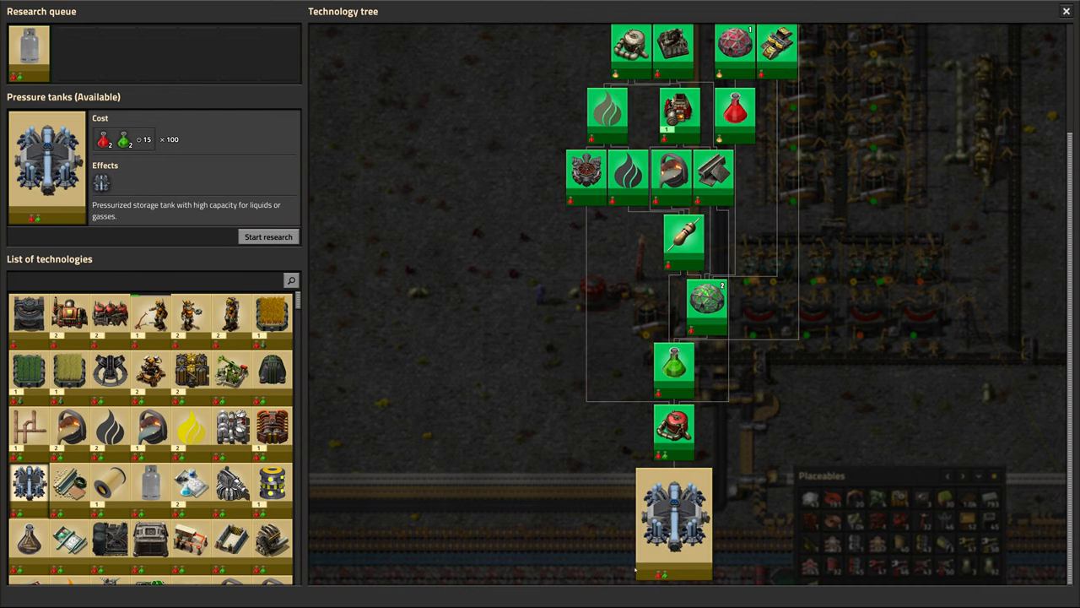
{"action": "left_click", "coordinate": [268, 237]}
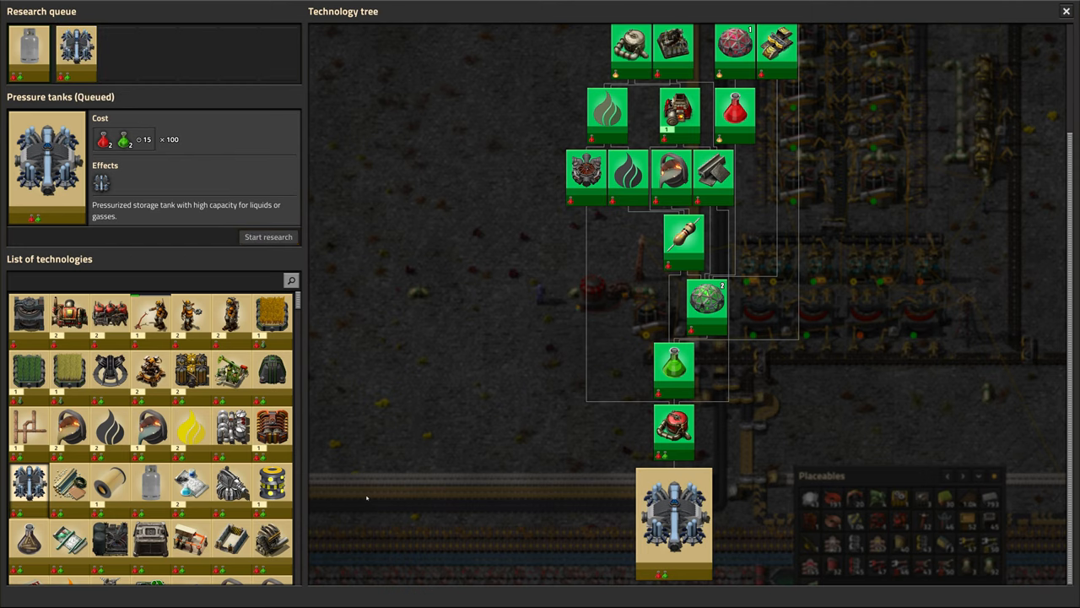
{"action": "scroll", "scroll_direction": "down", "scroll_amount": 3}
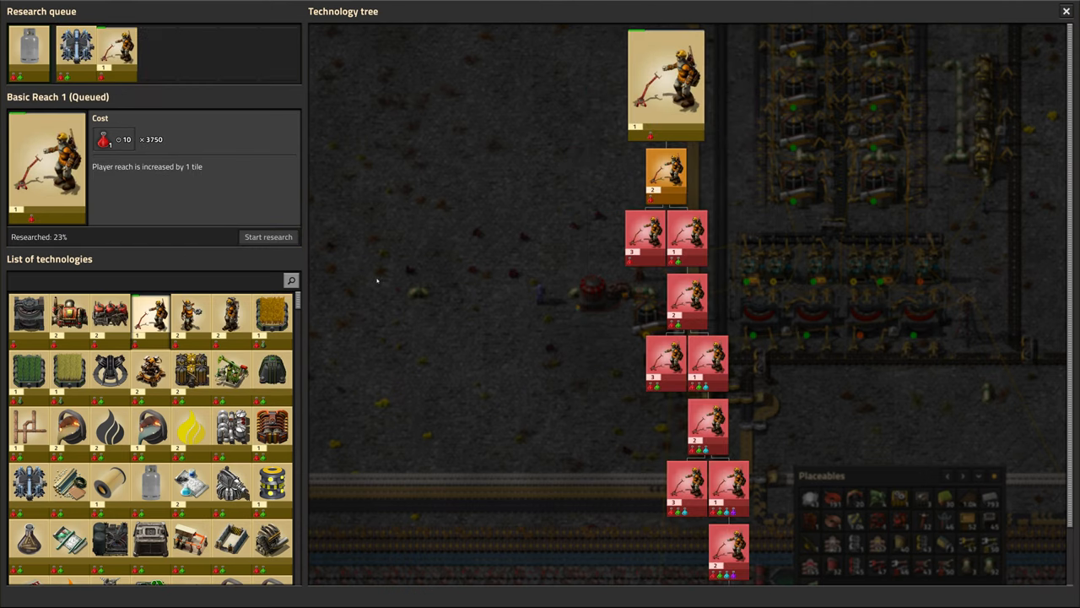
{"action": "left_click", "coordinate": [1066, 11]}
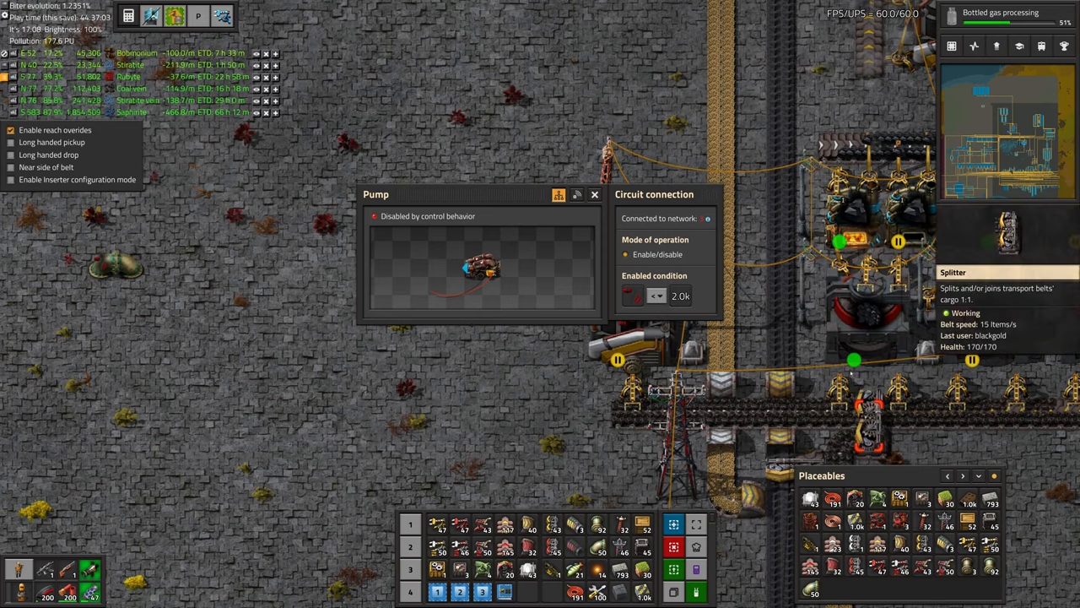
- Set the pump's circuit enable condition to carbon dioxide at 2.0k
{"action": "left_click", "coordinate": [594, 194]}
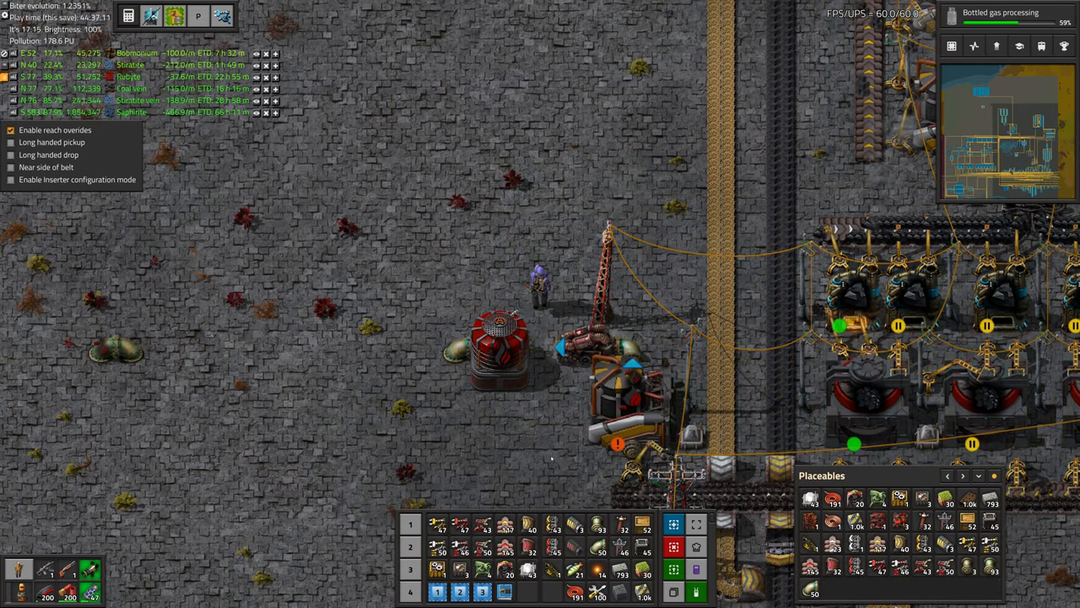
{"action": "left_click", "coordinate": [595, 346]}
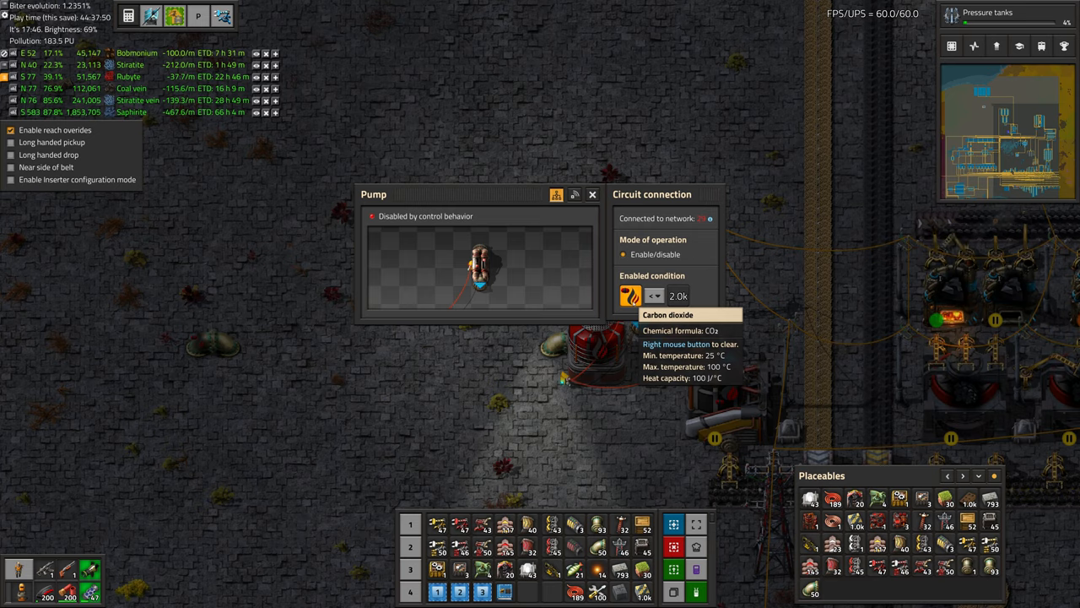
{"action": "left_click", "coordinate": [632, 296]}
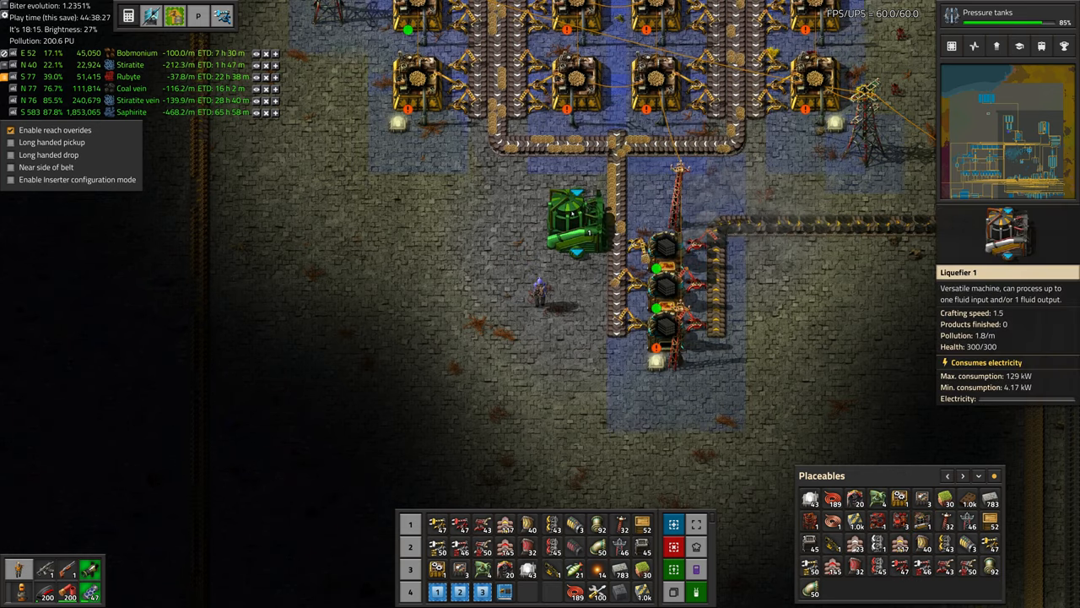
{"action": "left_click", "coordinate": [557, 206]}
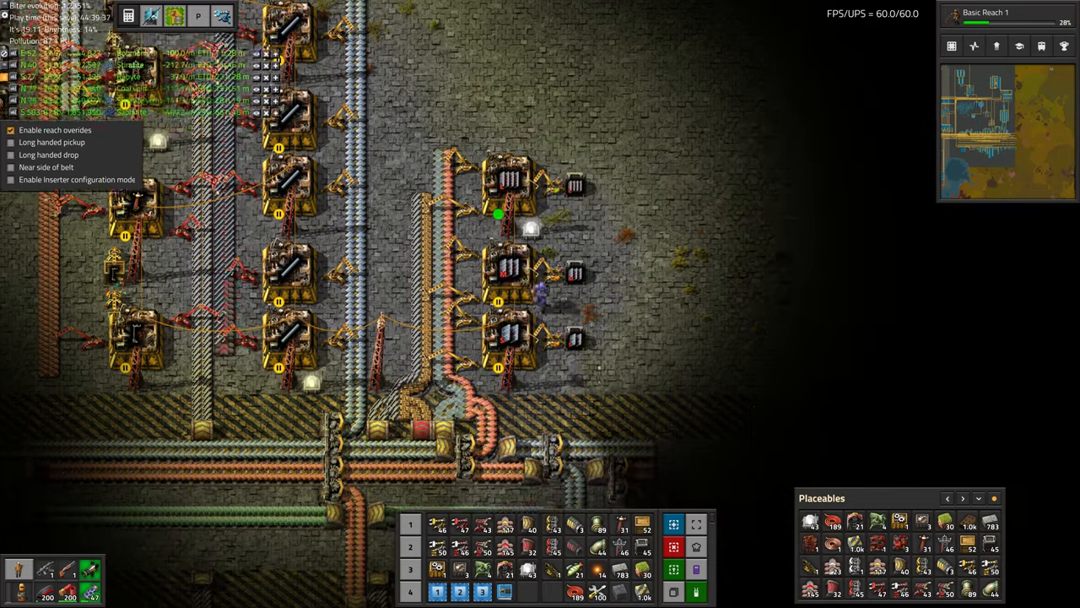
- Open the steel chest holding panels to inspect its contents
{"action": "left_click", "coordinate": [527, 228]}
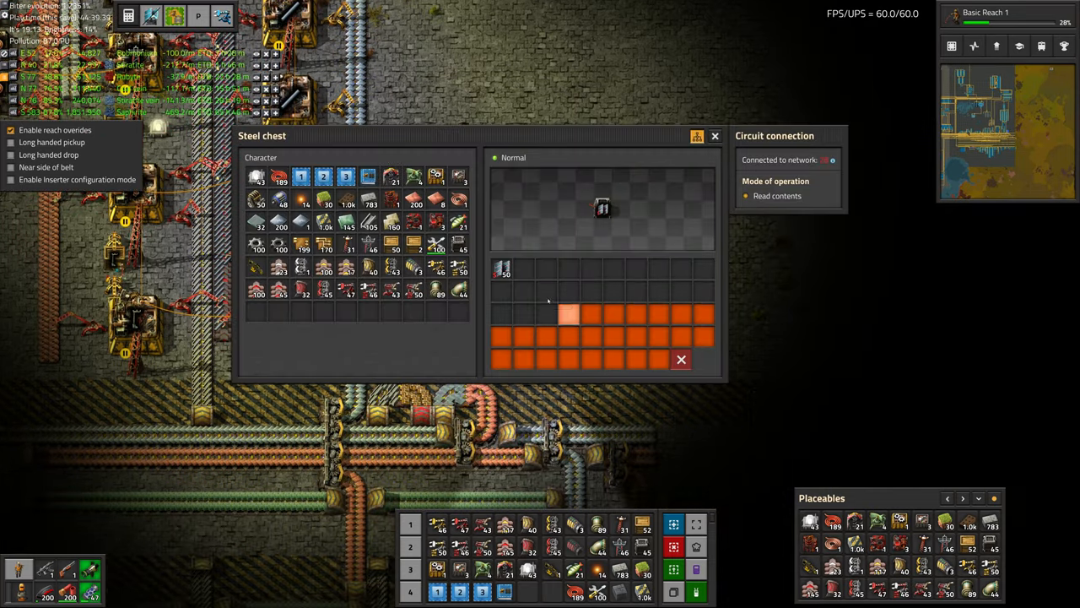
{"action": "left_click", "coordinate": [714, 135]}
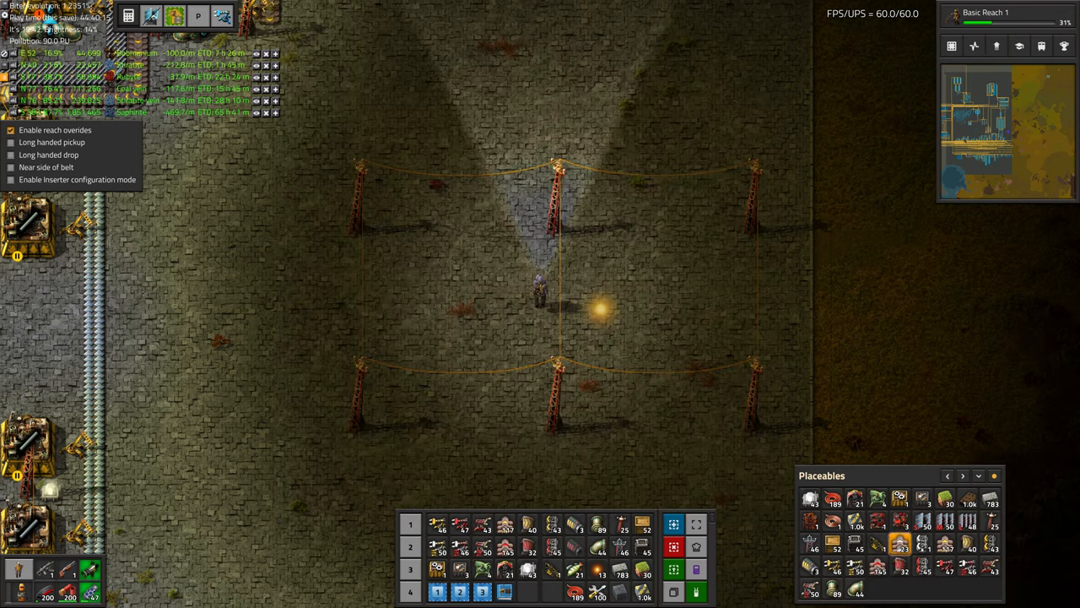
{"action": "mouse_move", "coordinate": [967, 521]}
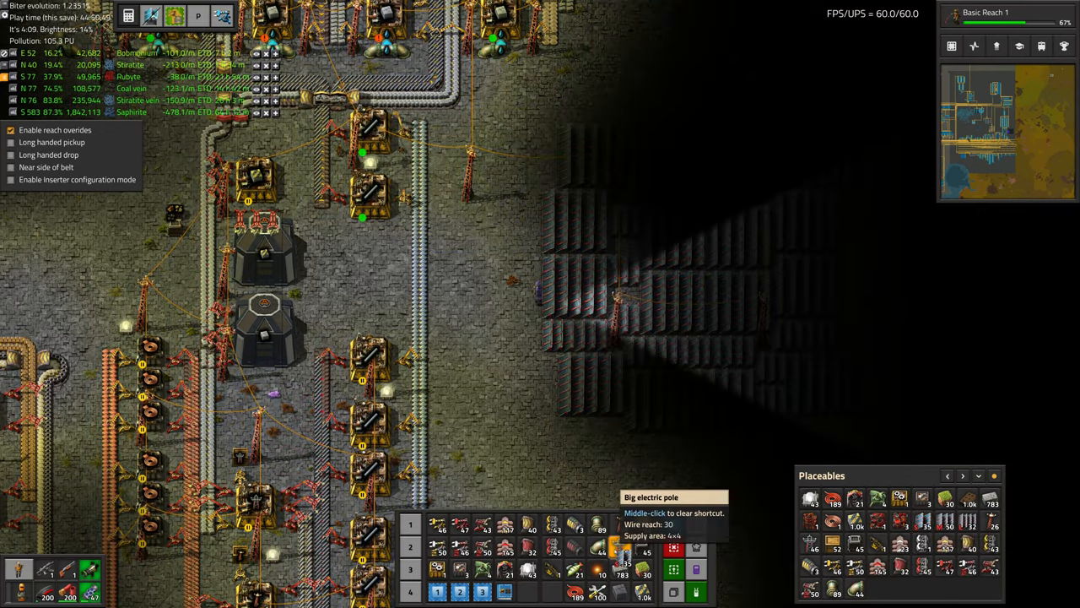
- Ready big electric poles for placement among the large solar panels
{"action": "left_click", "coordinate": [625, 270]}
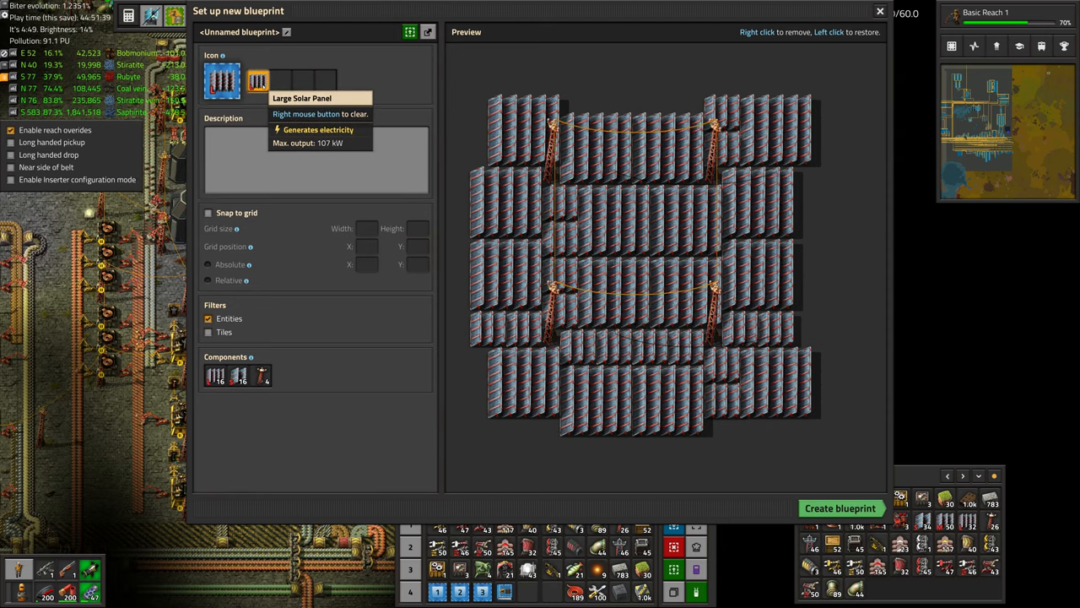
- In the calculator mod, compute 16*107 = 1712 and 16*26.67+1712 = 2138.72
{"action": "right_click", "coordinate": [258, 80]}
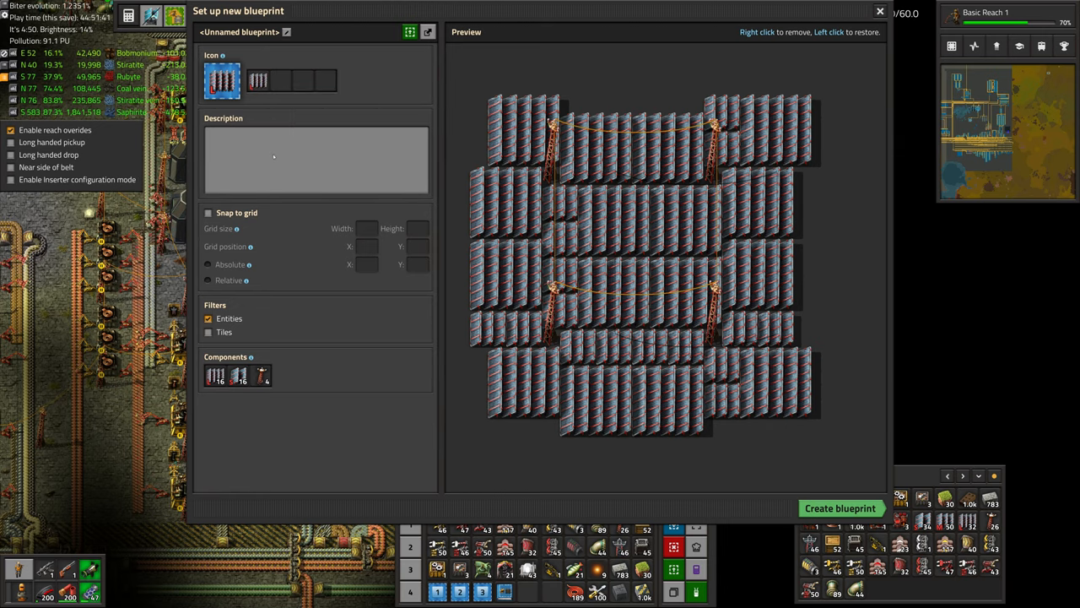
{"action": "mouse_move", "coordinate": [475, 415]}
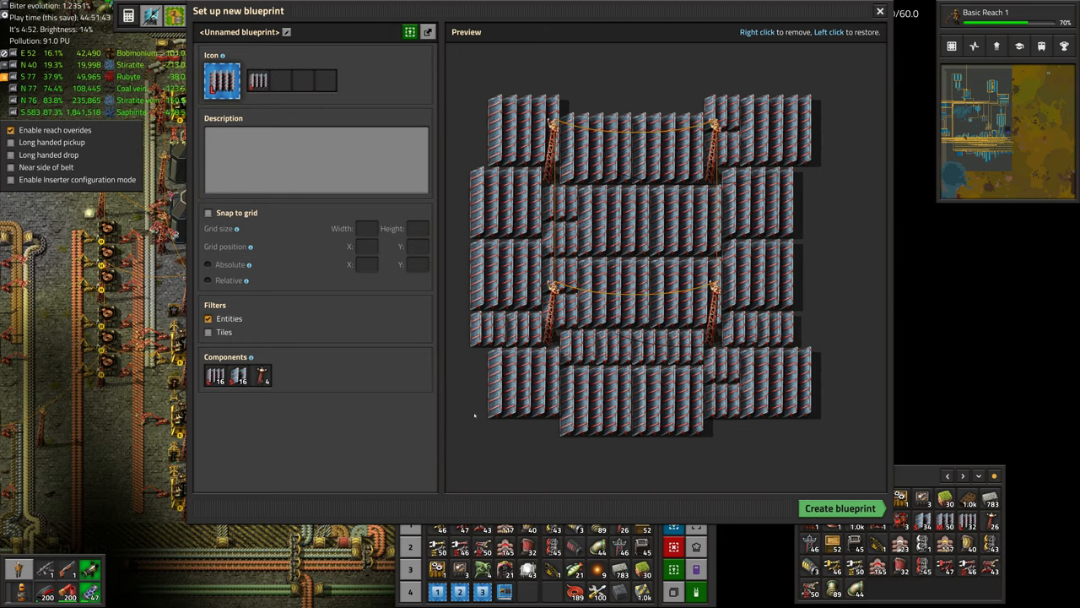
{"action": "left_click", "coordinate": [839, 507]}
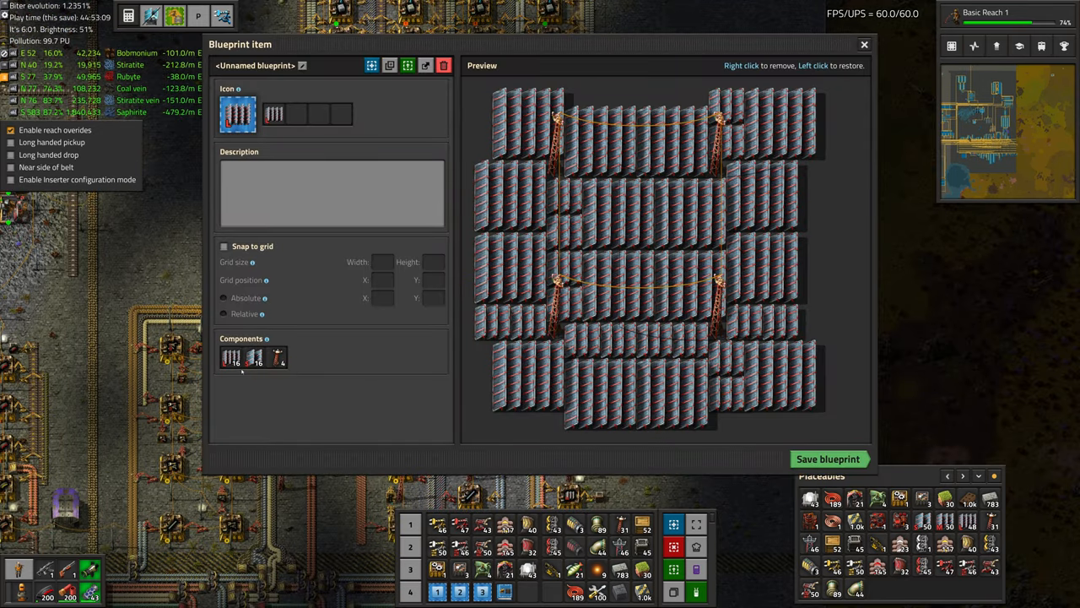
{"action": "mouse_move", "coordinate": [273, 390]}
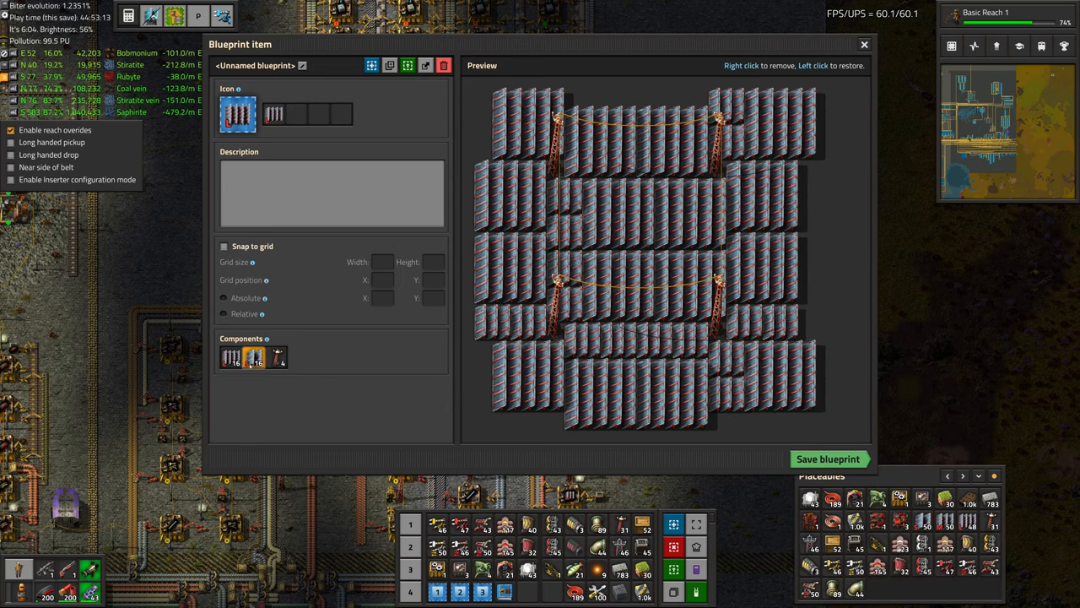
{"action": "mouse_move", "coordinate": [232, 356]}
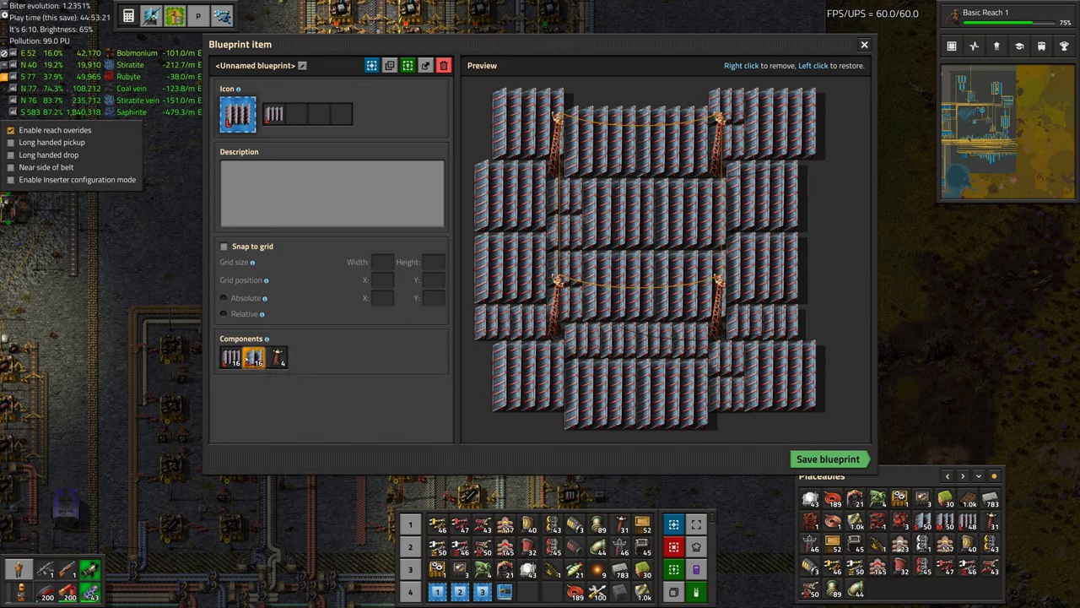
{"action": "mouse_move", "coordinate": [254, 356]}
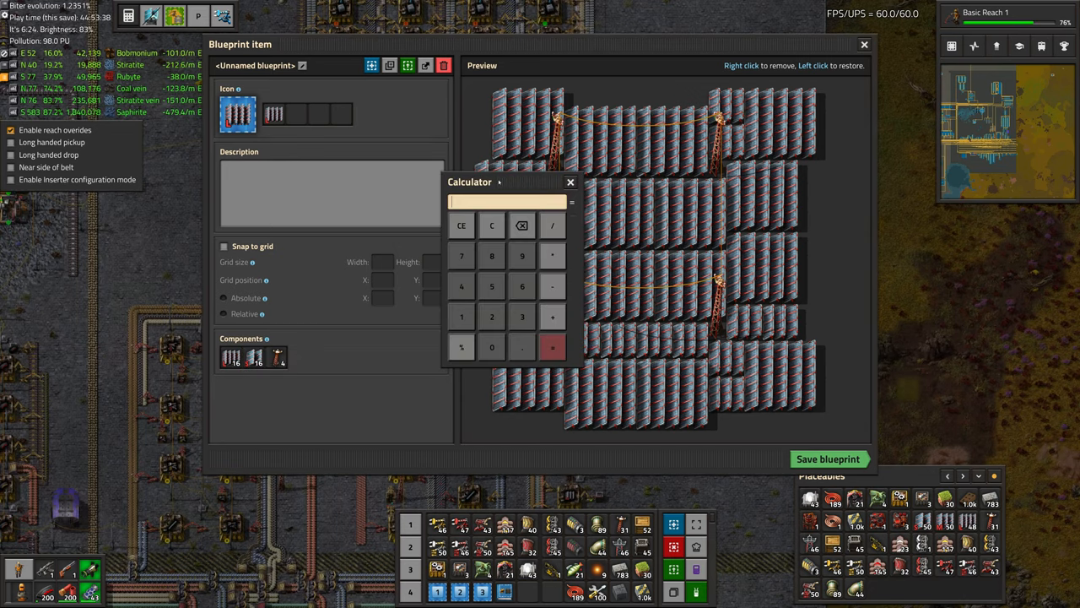
{"action": "type", "text": "16"}
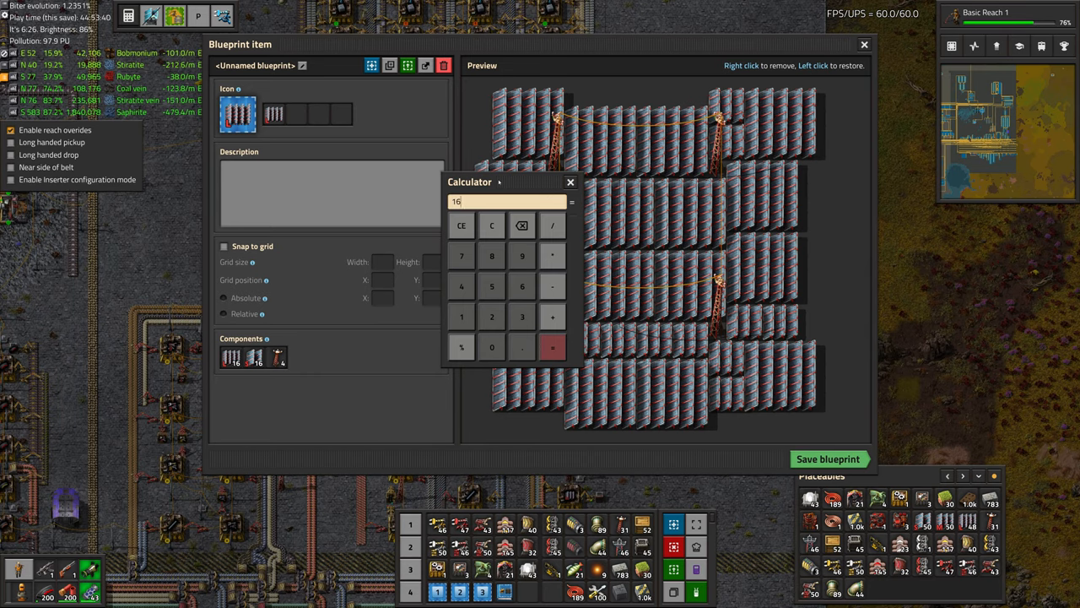
{"action": "type", "text": "*107"}
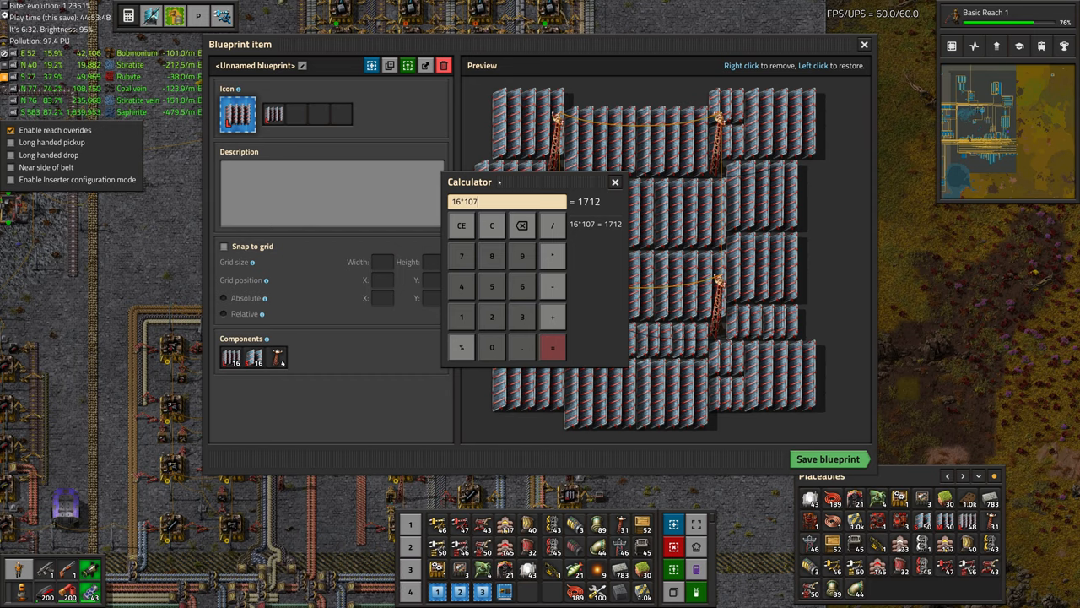
{"action": "left_click", "coordinate": [462, 224]}
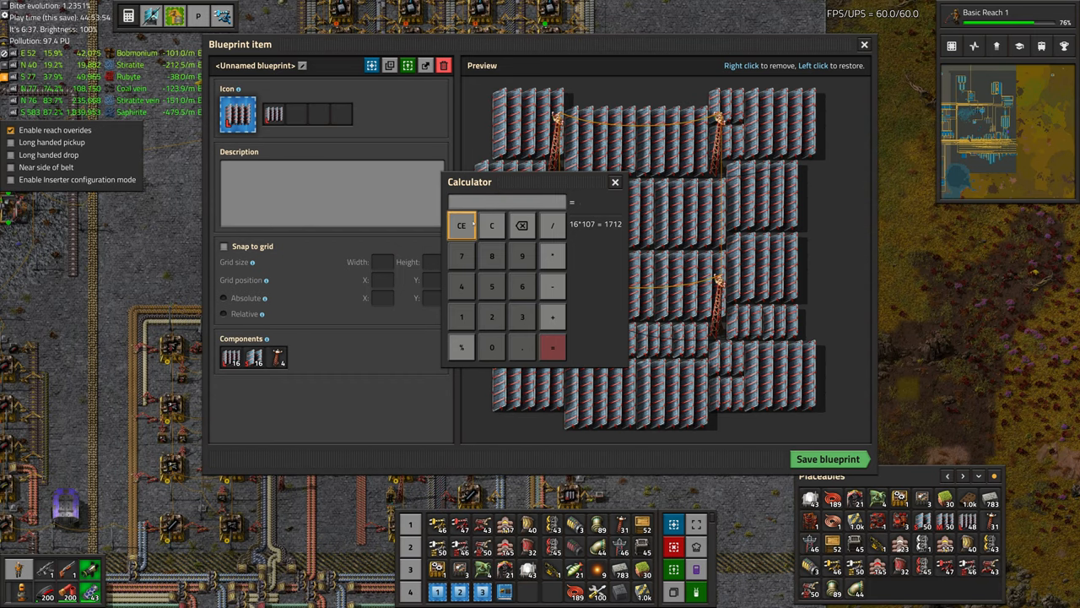
{"action": "left_click", "coordinate": [522, 347]}
{"action": "type", "text": "16*26.6"}
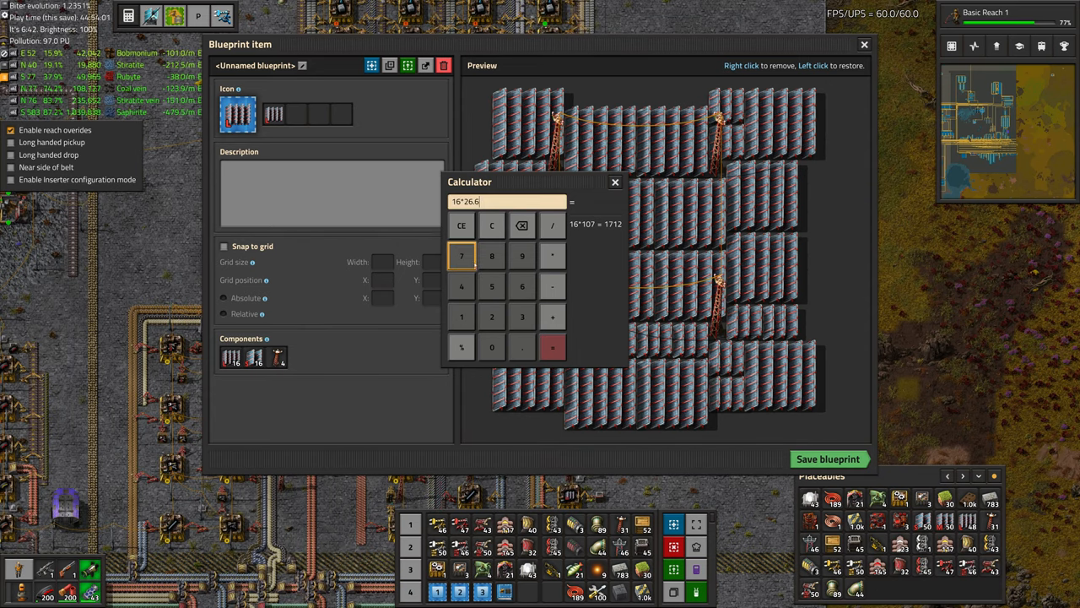
{"action": "type", "text": "7+1712"}
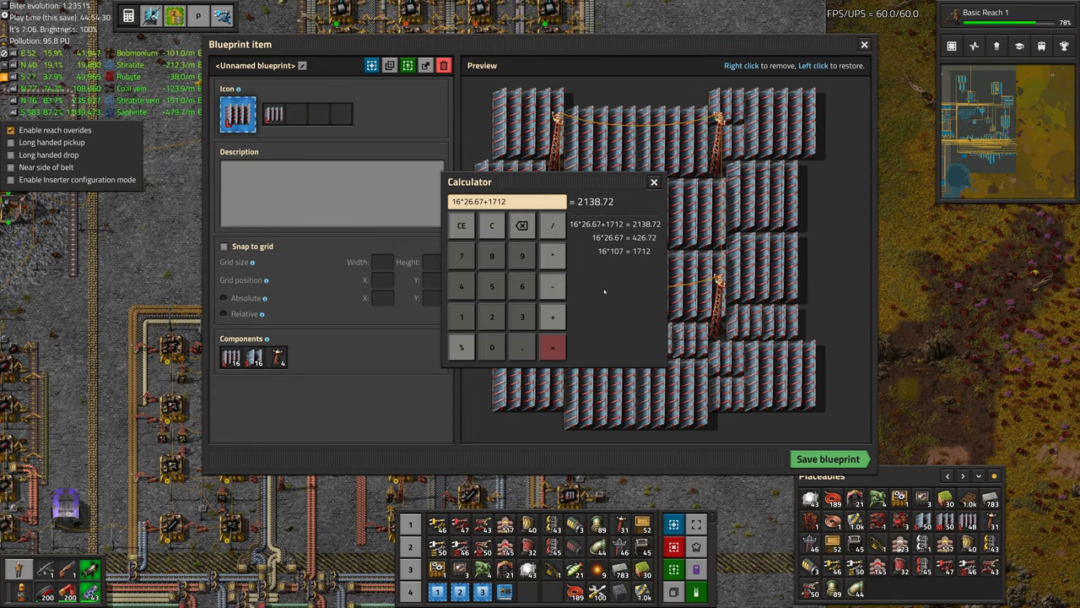
- Divide 72000 by 2138.72 to get about 33.66
{"action": "left_click", "coordinate": [461, 226]}
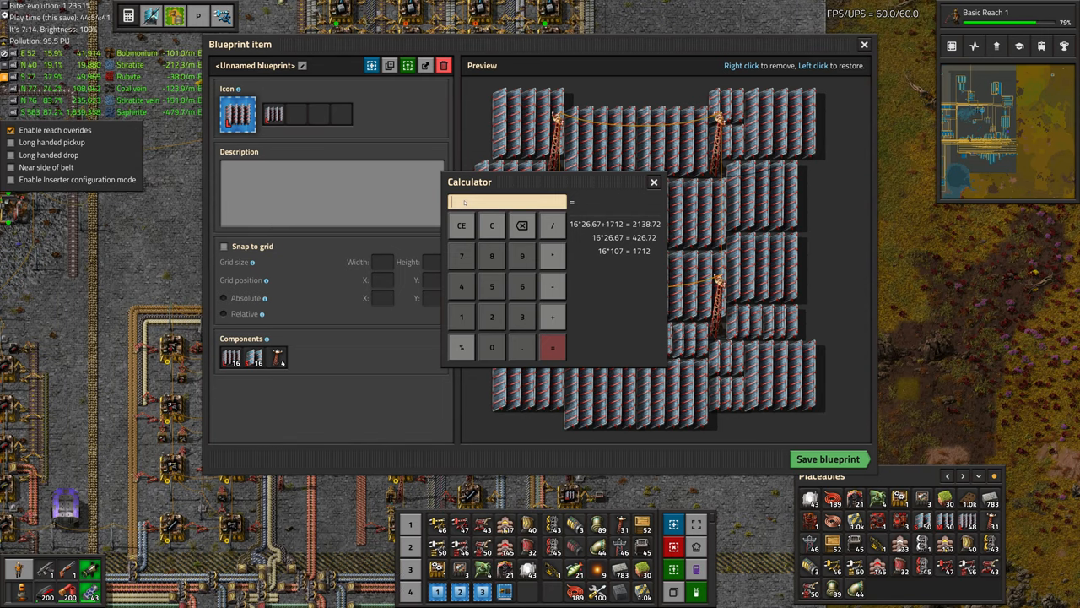
{"action": "type", "text": "72000/2"}
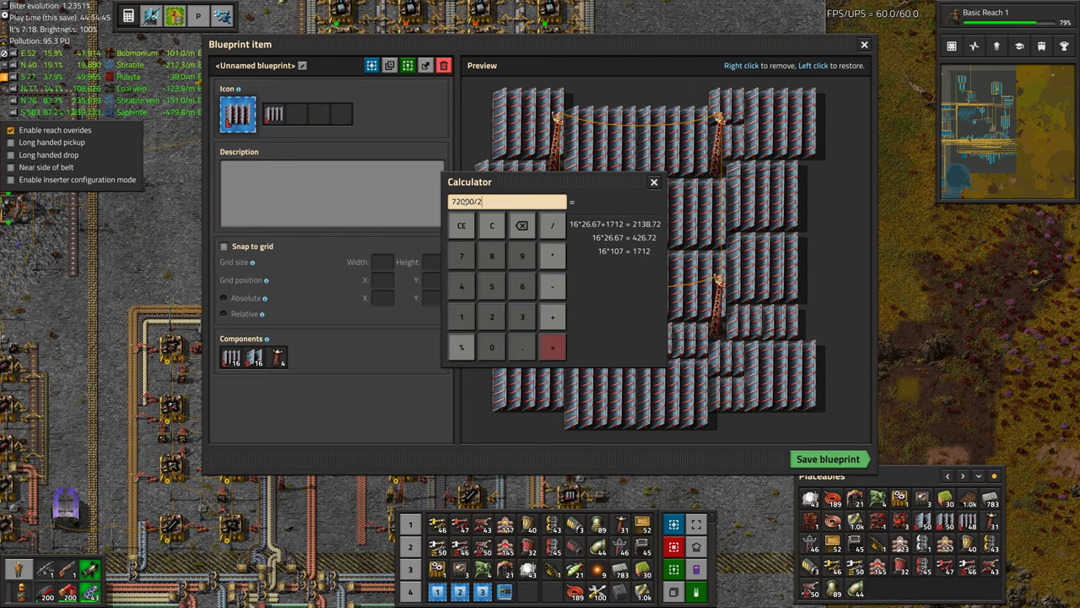
{"action": "type", "text": "138.7"}
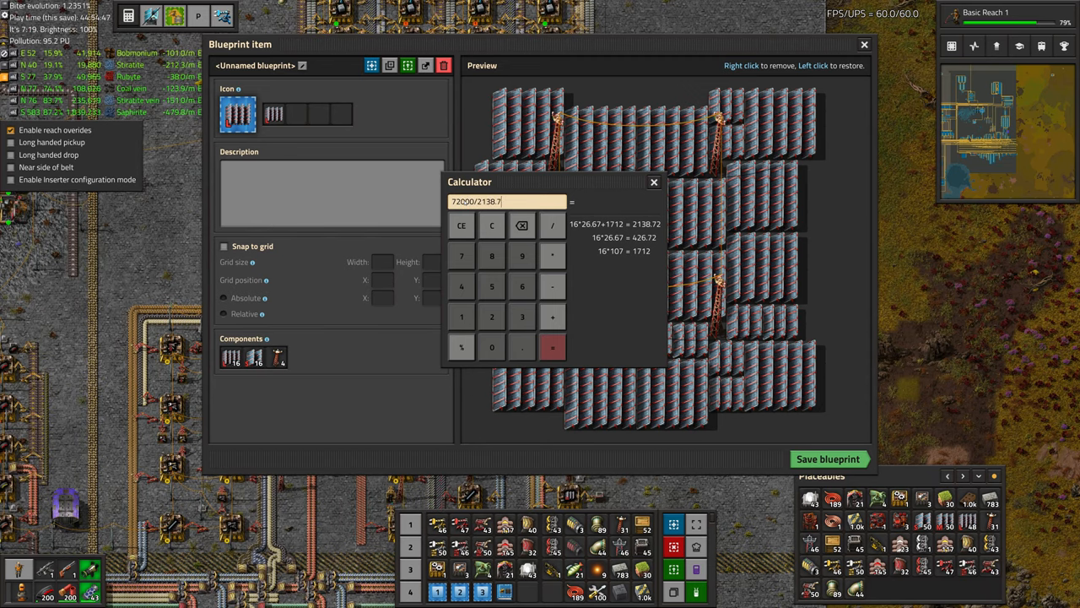
{"action": "left_click", "coordinate": [552, 347]}
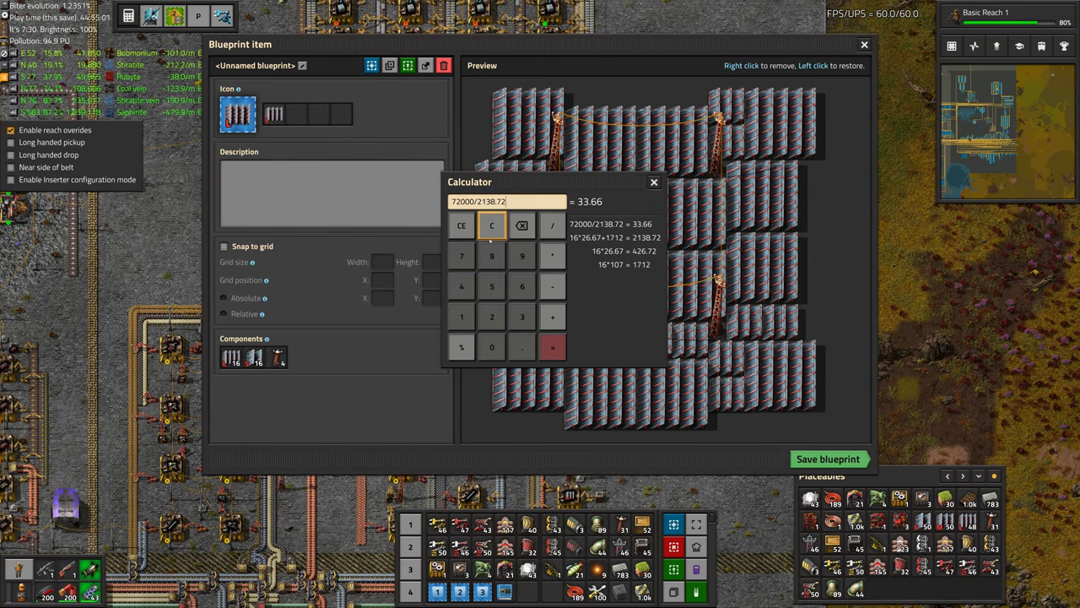
{"action": "left_click", "coordinate": [491, 225]}
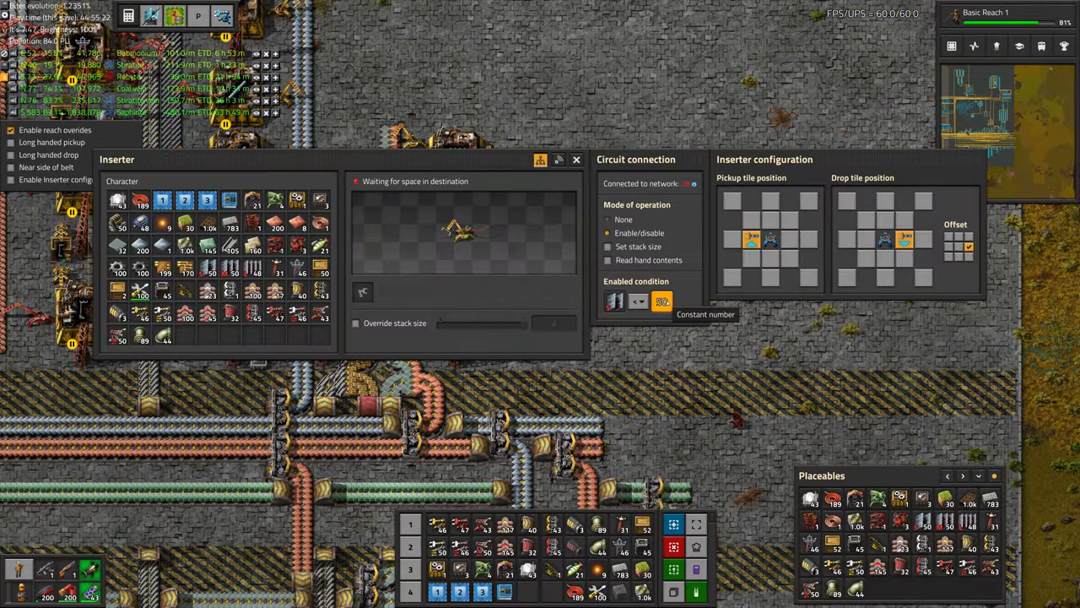
- Set the inserter's enable condition to item < 50, then check its steel chest
{"action": "left_click", "coordinate": [661, 301]}
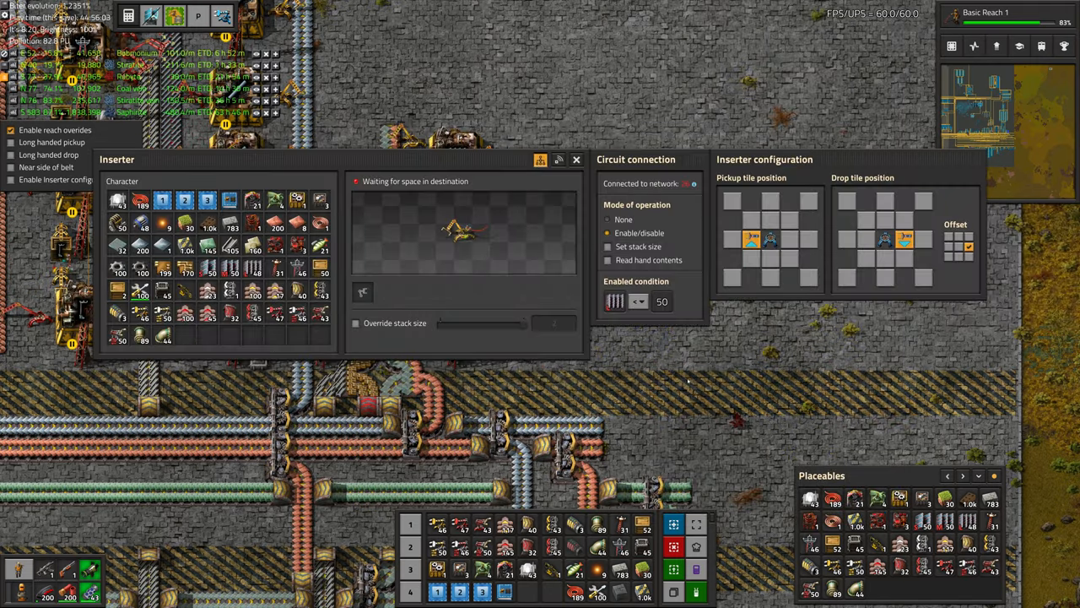
{"action": "left_click", "coordinate": [615, 301]}
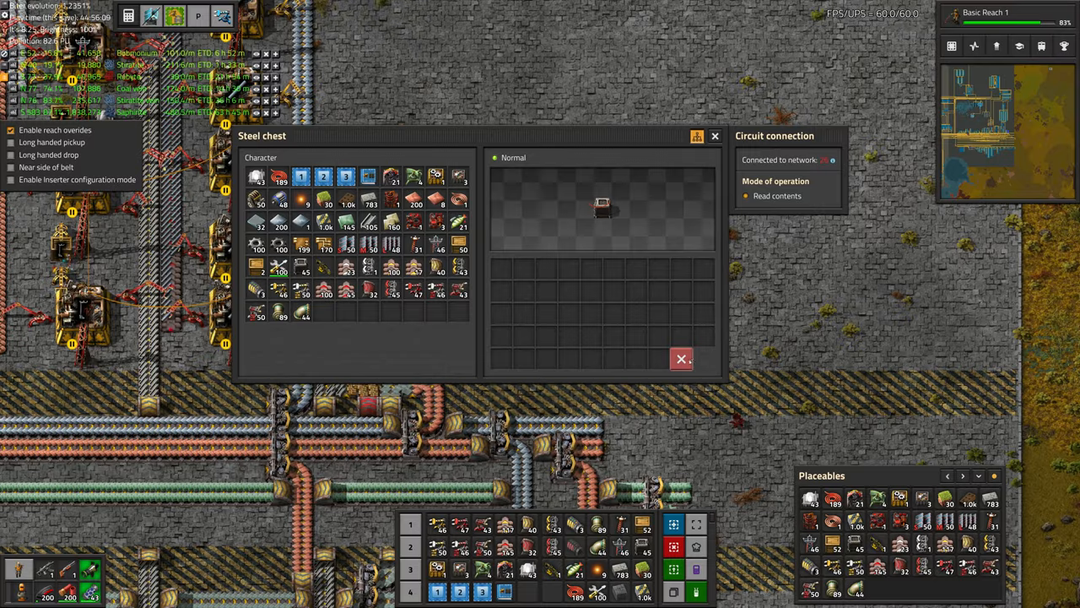
{"action": "left_click", "coordinate": [681, 359]}
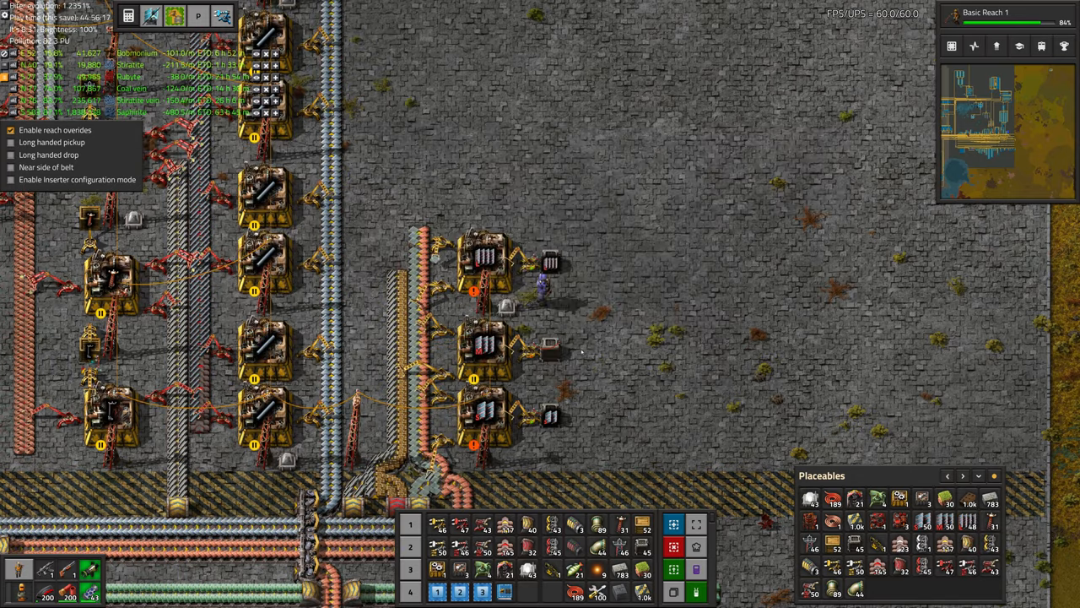
- Open the circuit-limited steel chest to see its roughly 50 items, then close it
{"action": "left_click", "coordinate": [548, 414]}
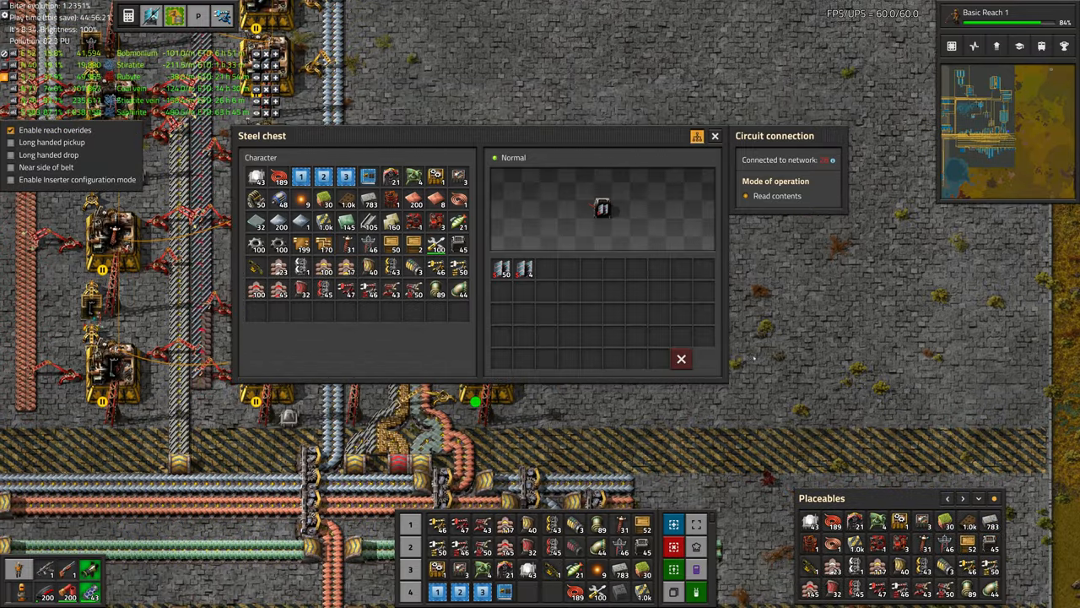
{"action": "left_click", "coordinate": [681, 358]}
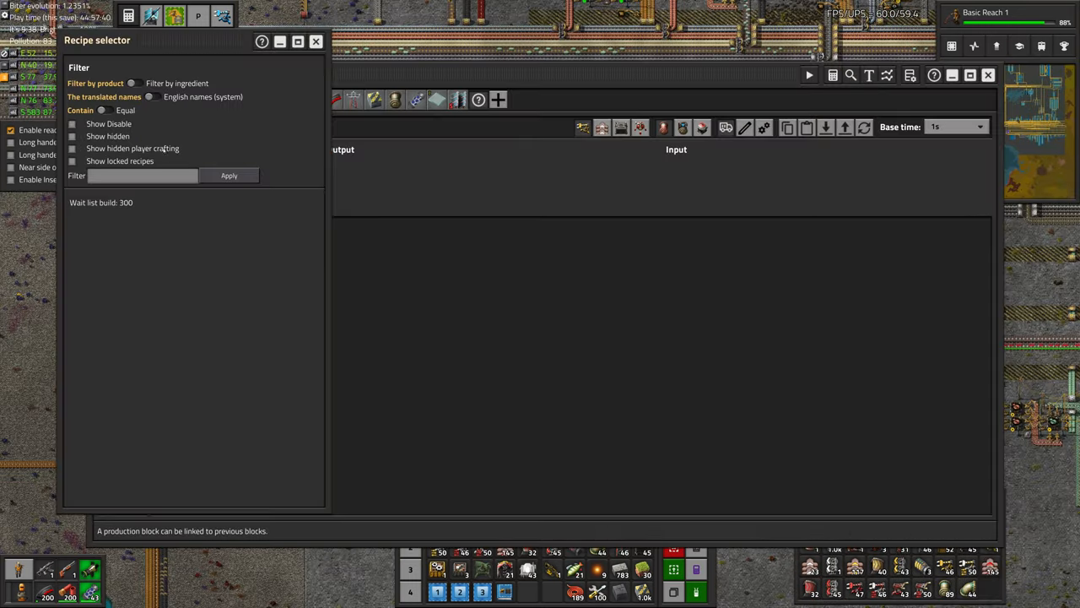
- Pick the 'biome' planter recipe in Helmod and add a Seedling nest block
{"action": "type", "text": "biome"}
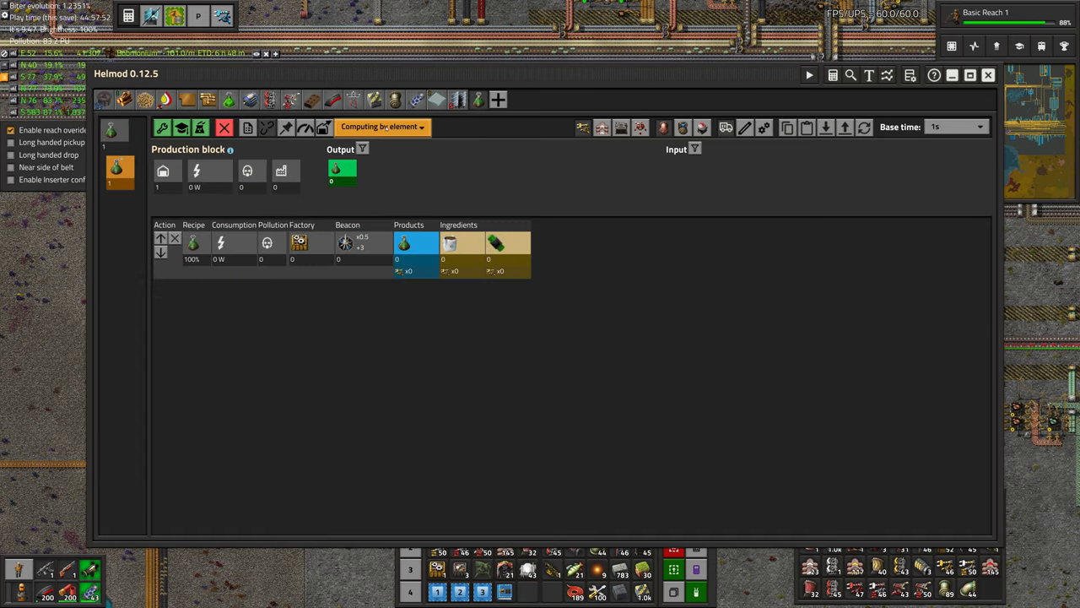
{"action": "left_click", "coordinate": [986, 22]}
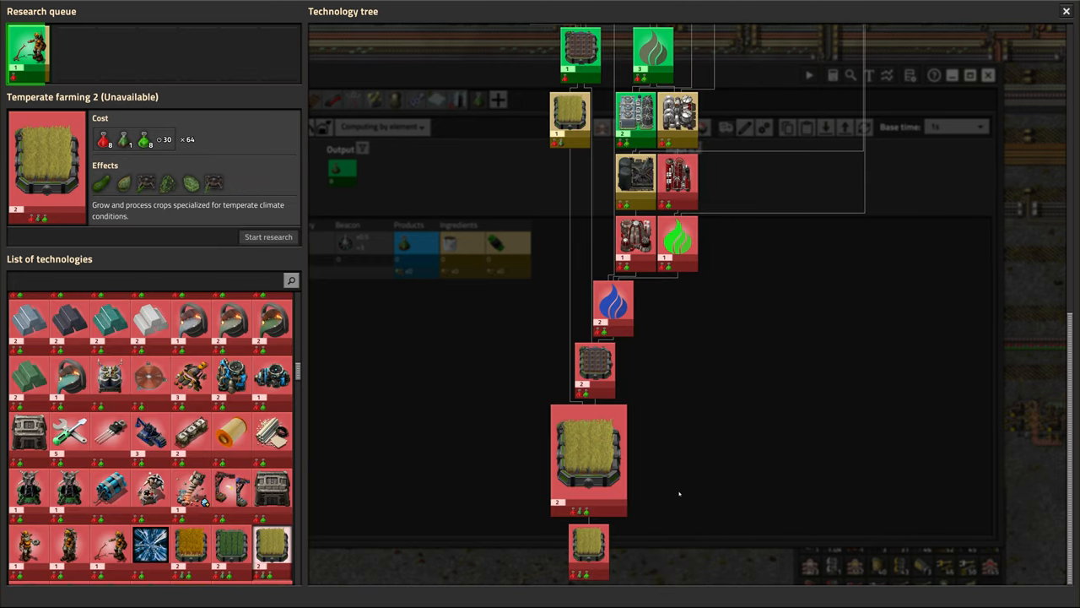
{"action": "mouse_move", "coordinate": [123, 140]}
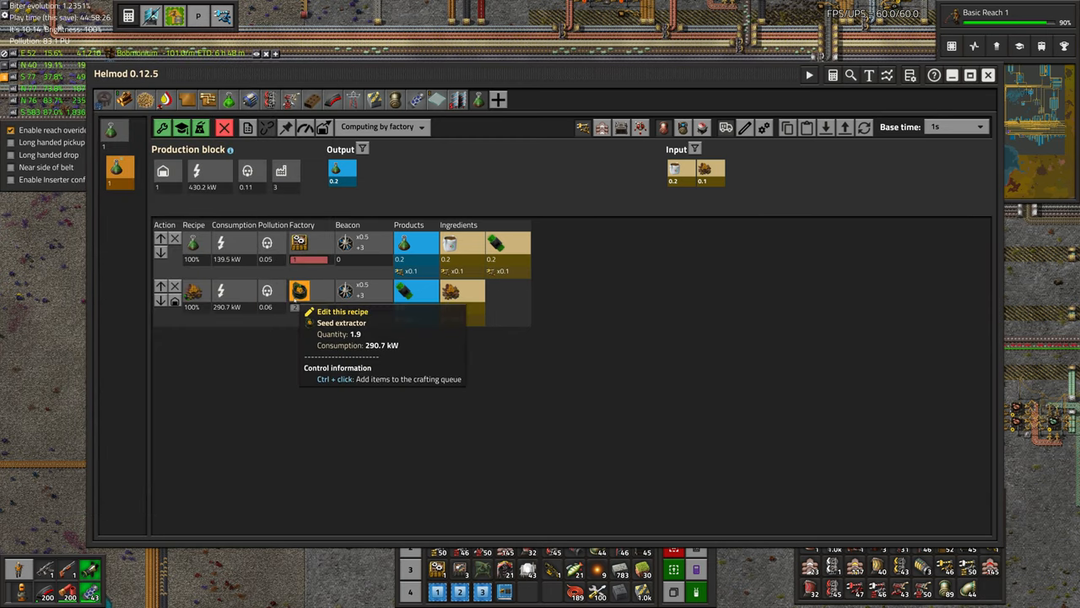
{"action": "mouse_move", "coordinate": [483, 346]}
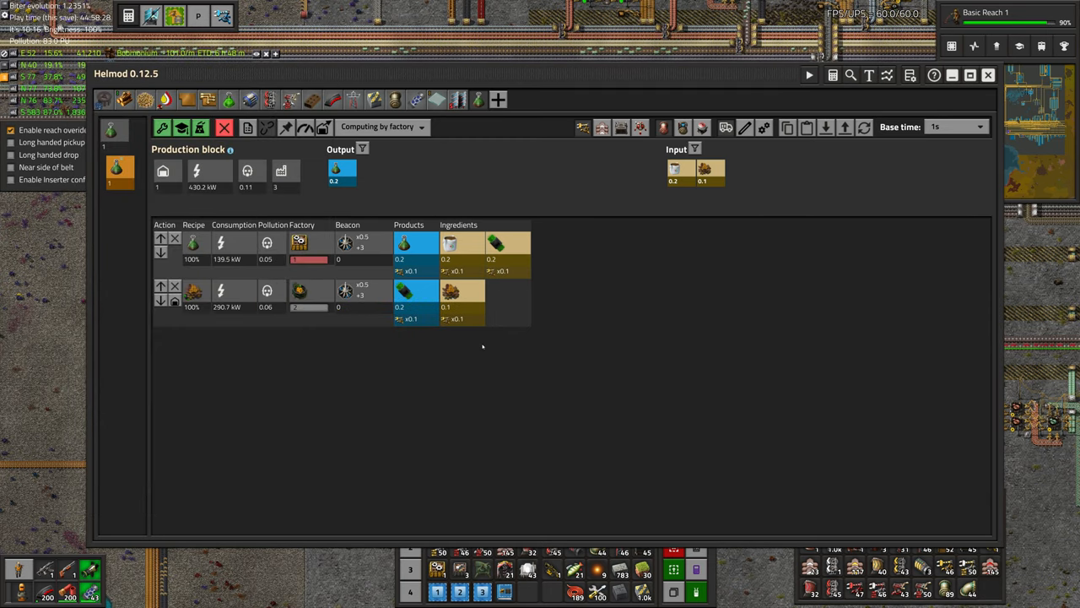
{"action": "left_click", "coordinate": [450, 243]}
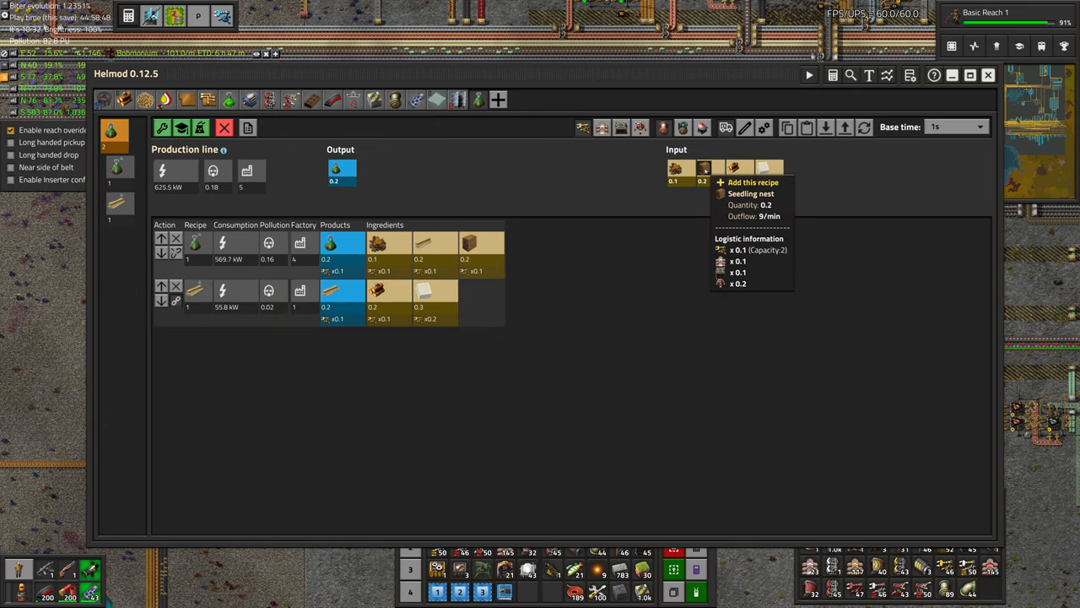
{"action": "left_click", "coordinate": [752, 182]}
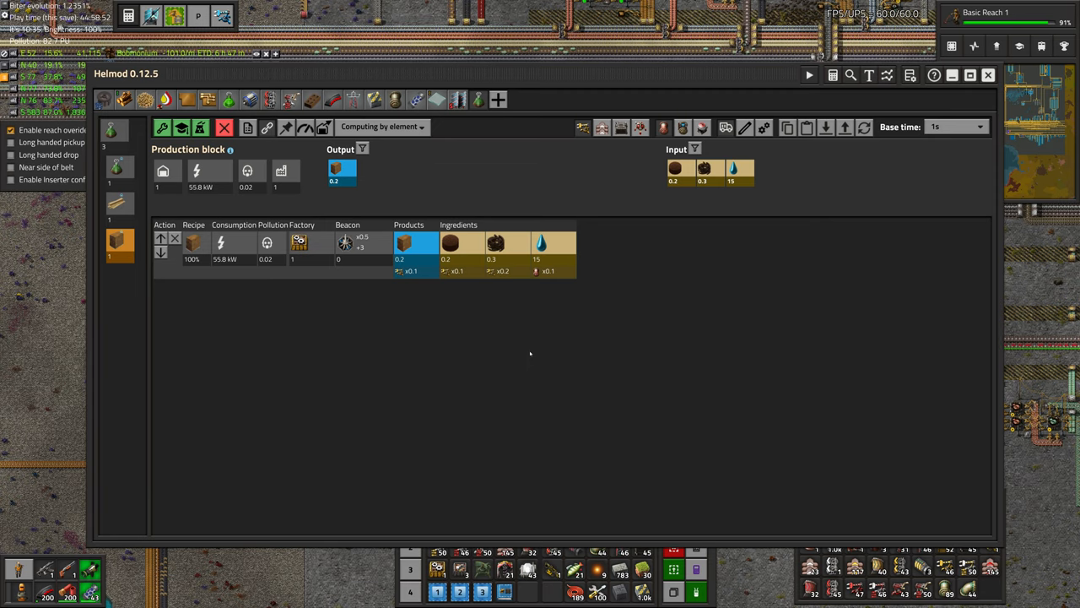
{"action": "mouse_move", "coordinate": [300, 243]}
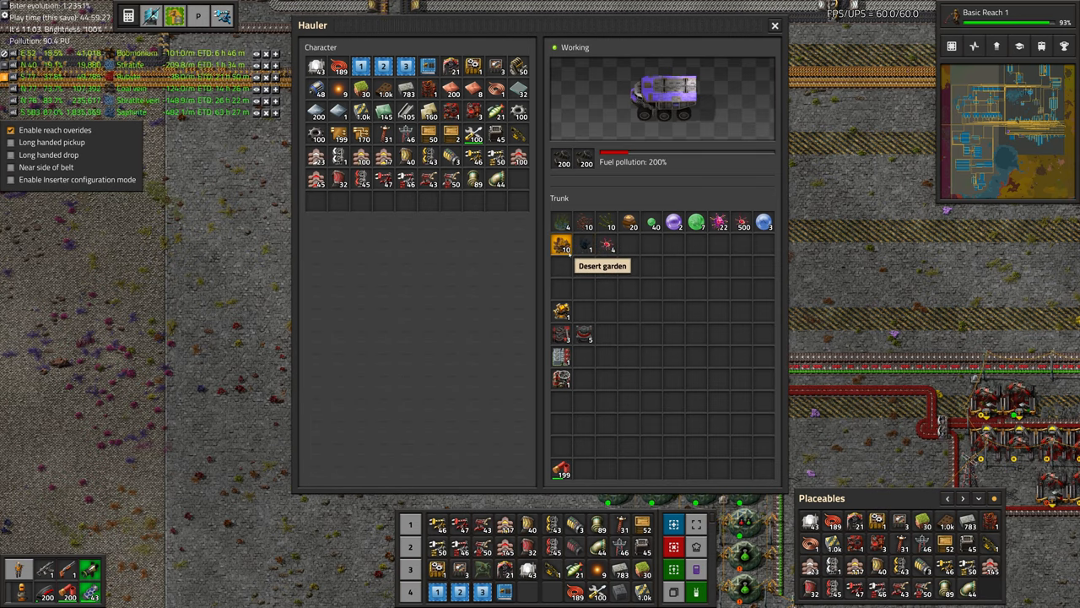
- Inspect the hauler trunk and Electrochemics Lab's missing pack, then reopen Helmod
{"action": "left_click", "coordinate": [774, 25]}
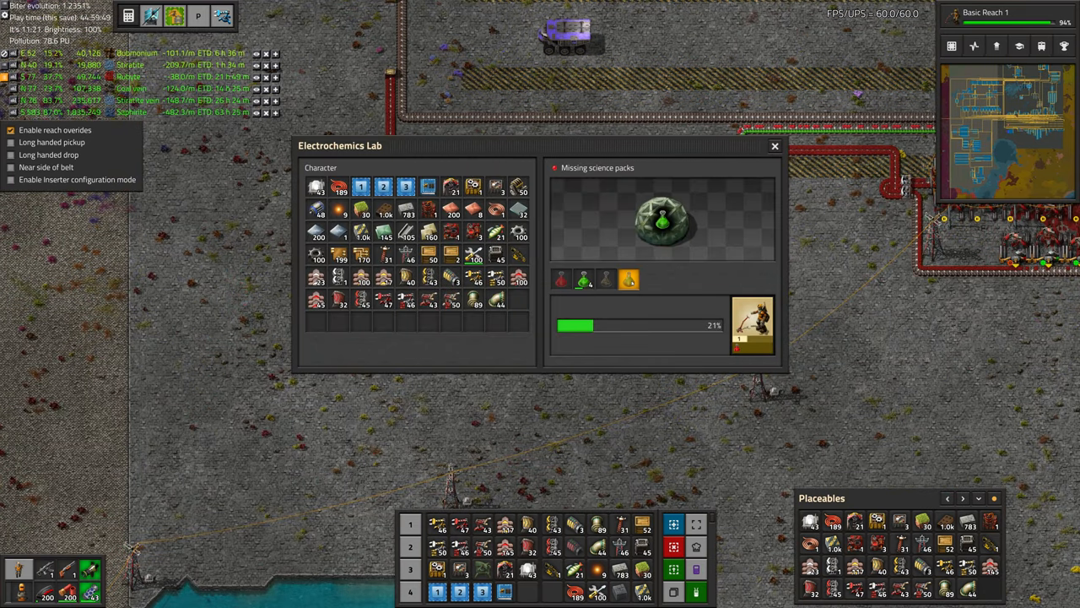
{"action": "mouse_move", "coordinate": [629, 279]}
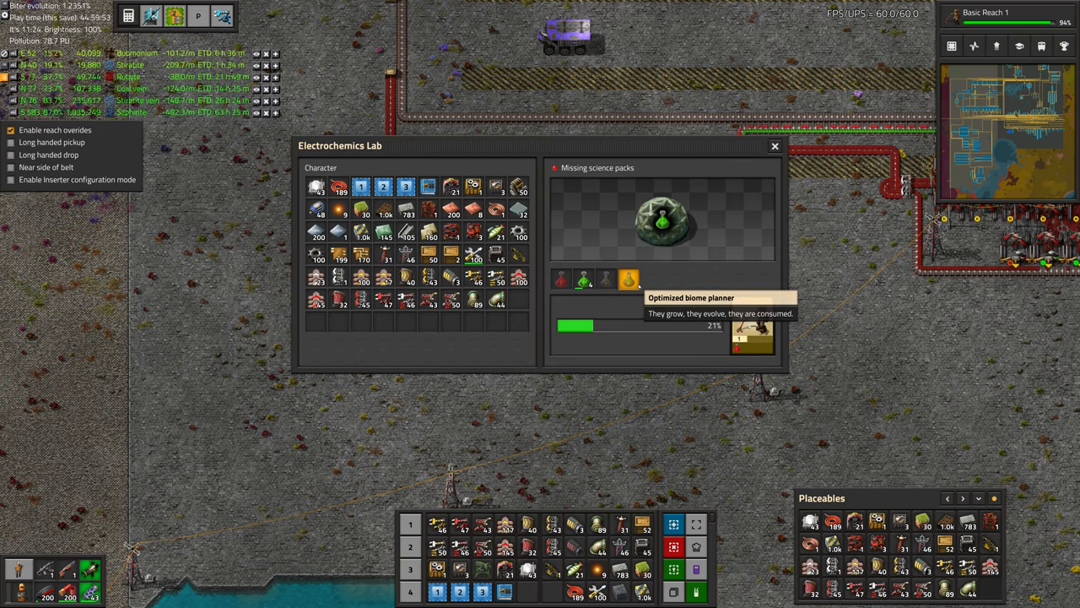
{"action": "left_click", "coordinate": [774, 145]}
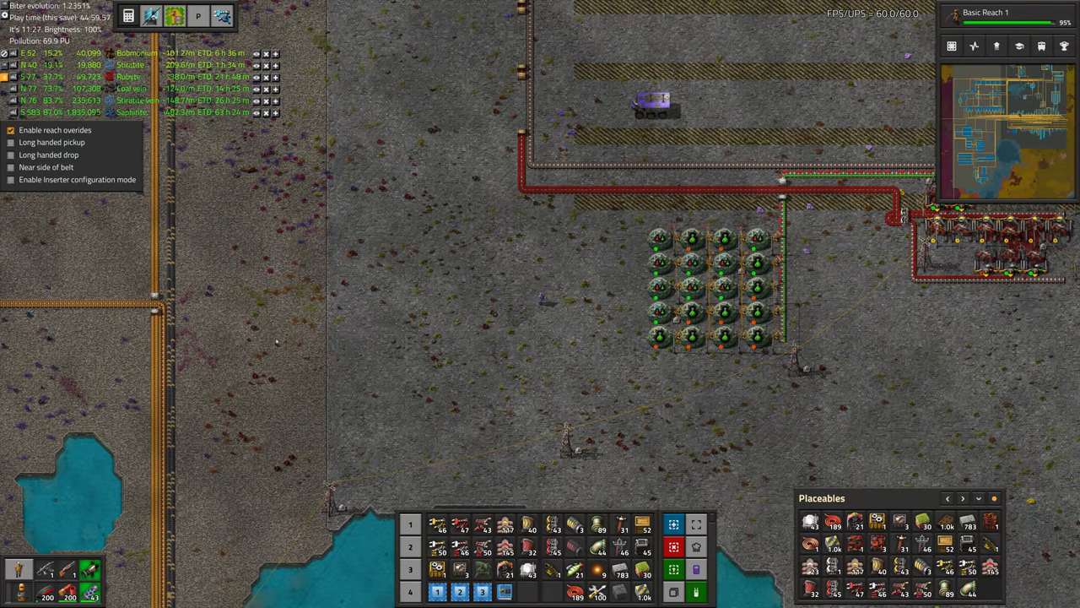
{"action": "left_click", "coordinate": [738, 262]}
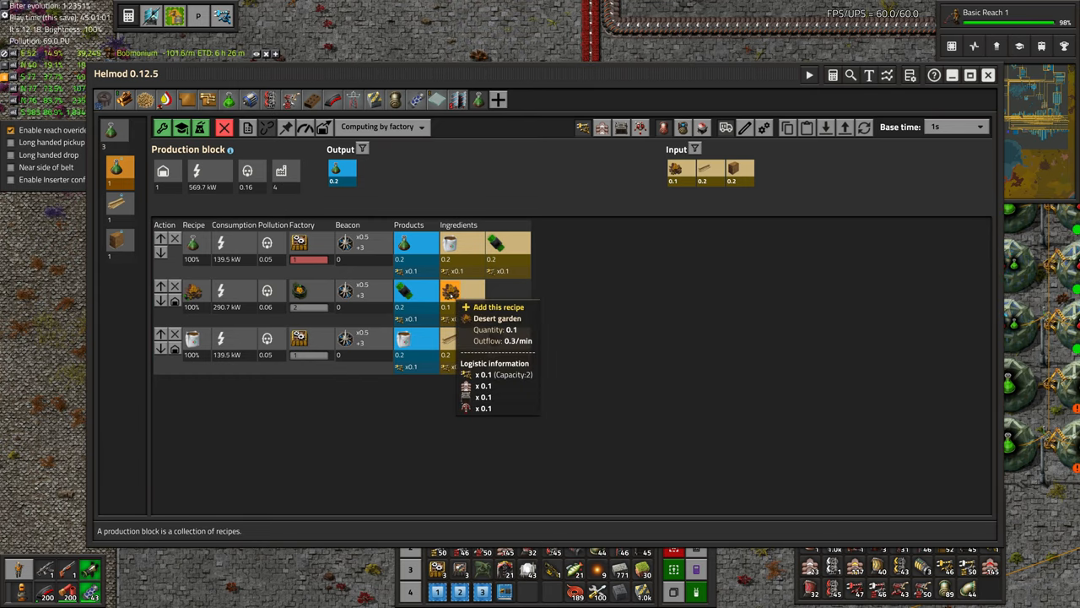
- Place a round extractor and two assembling machines in a row west of the domes
{"action": "left_click", "coordinate": [987, 74]}
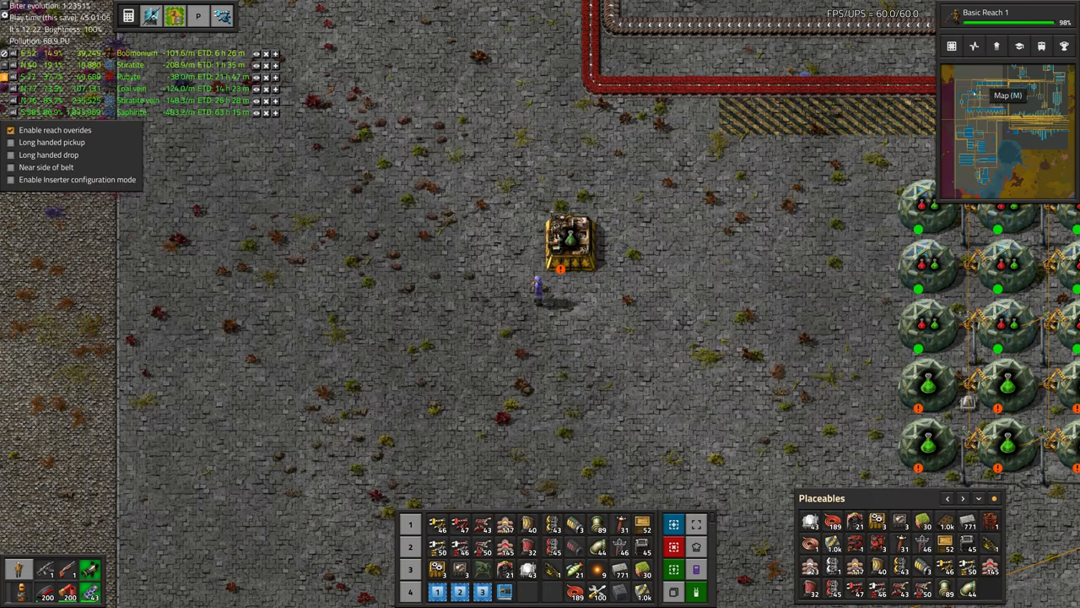
{"action": "left_click", "coordinate": [557, 363]}
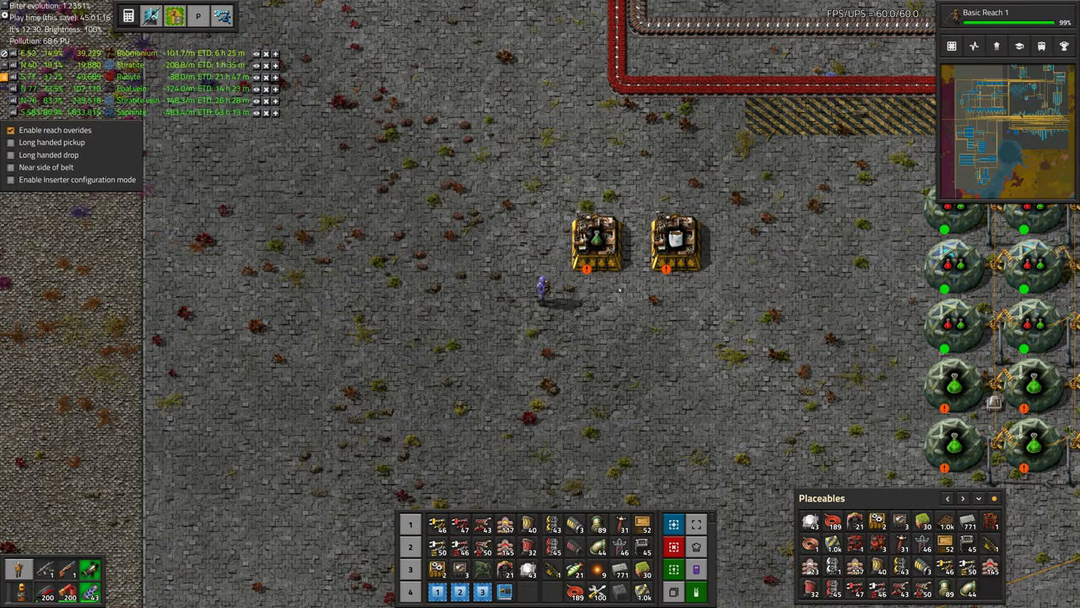
{"action": "key", "text": "e"}
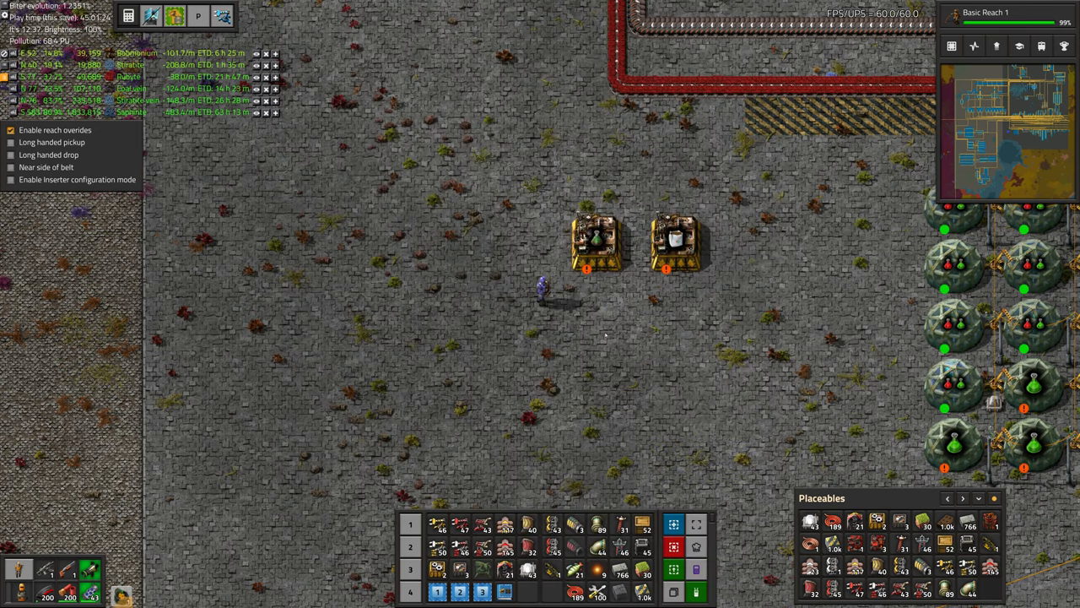
{"action": "left_click", "coordinate": [599, 240]}
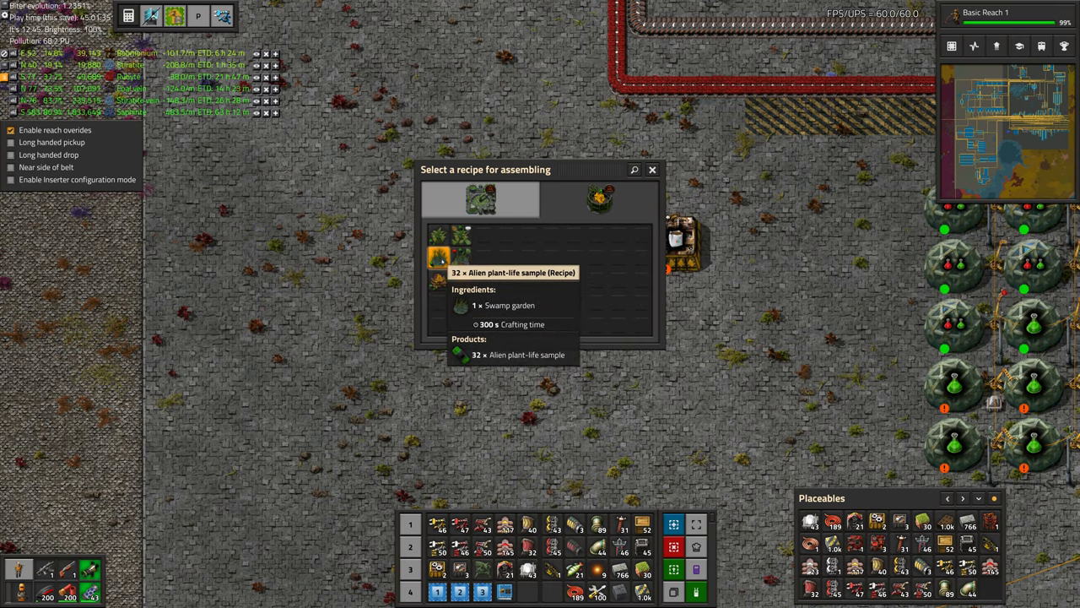
{"action": "mouse_move", "coordinate": [438, 280]}
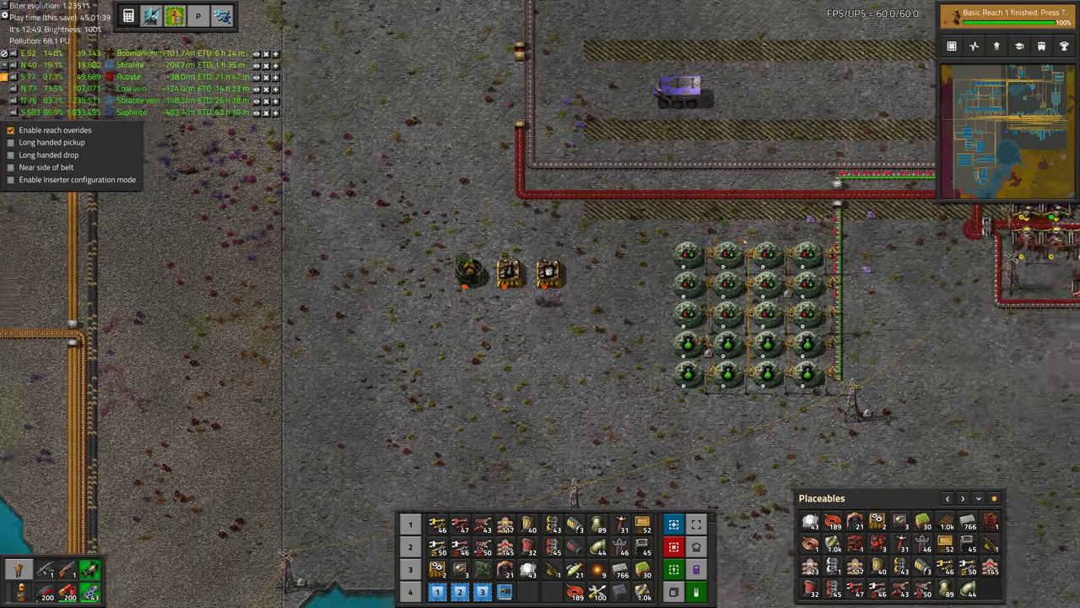
{"action": "key", "text": "t"}
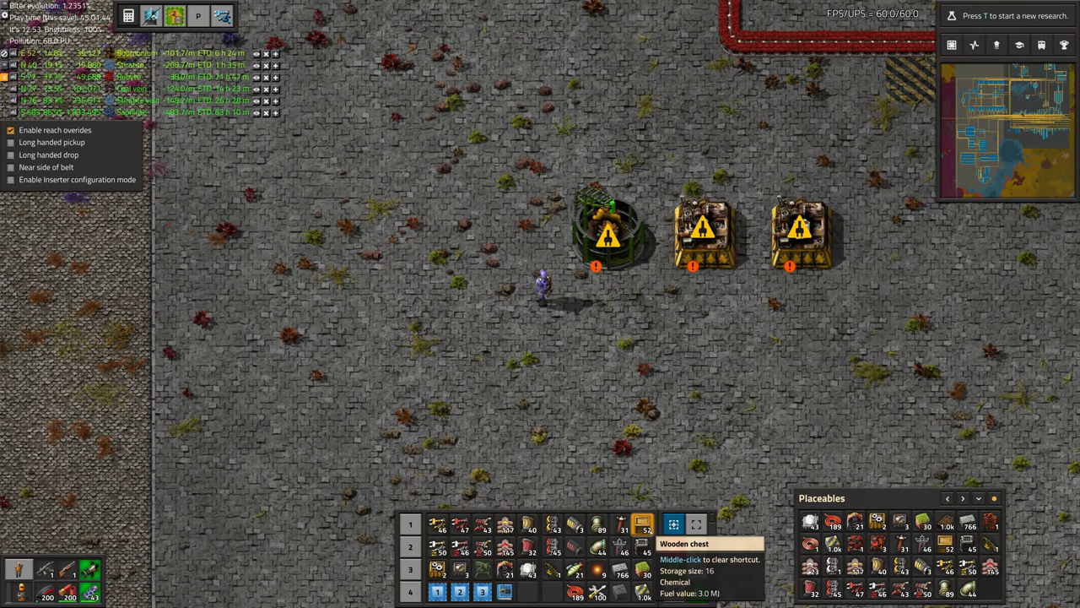
{"action": "left_click", "coordinate": [536, 232]}
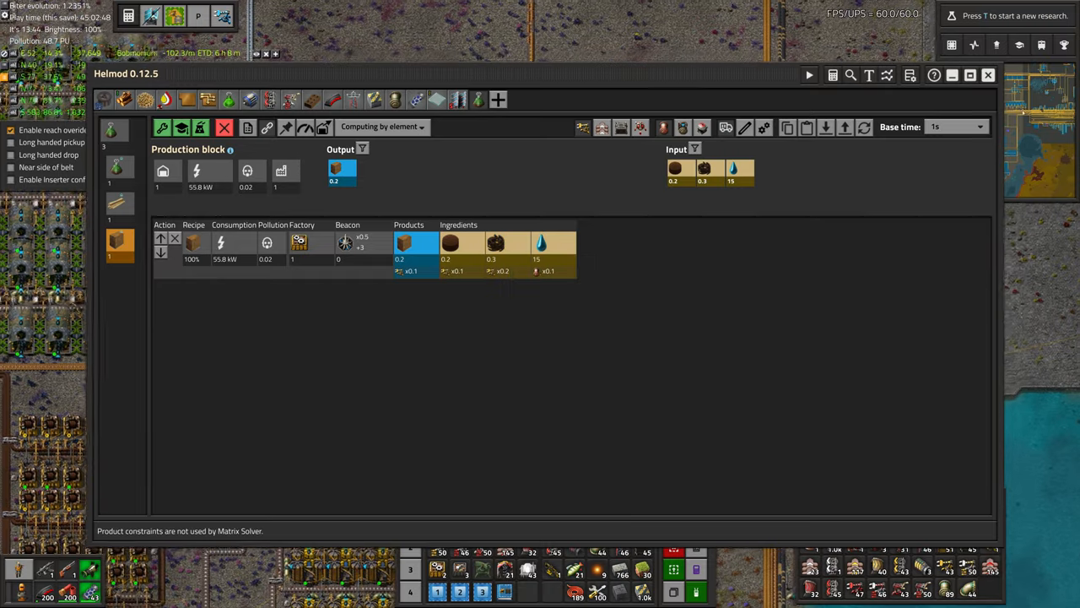
- Close Helmod after reviewing the crate recipe's block, with the assembler grid in view
{"action": "left_click", "coordinate": [988, 74]}
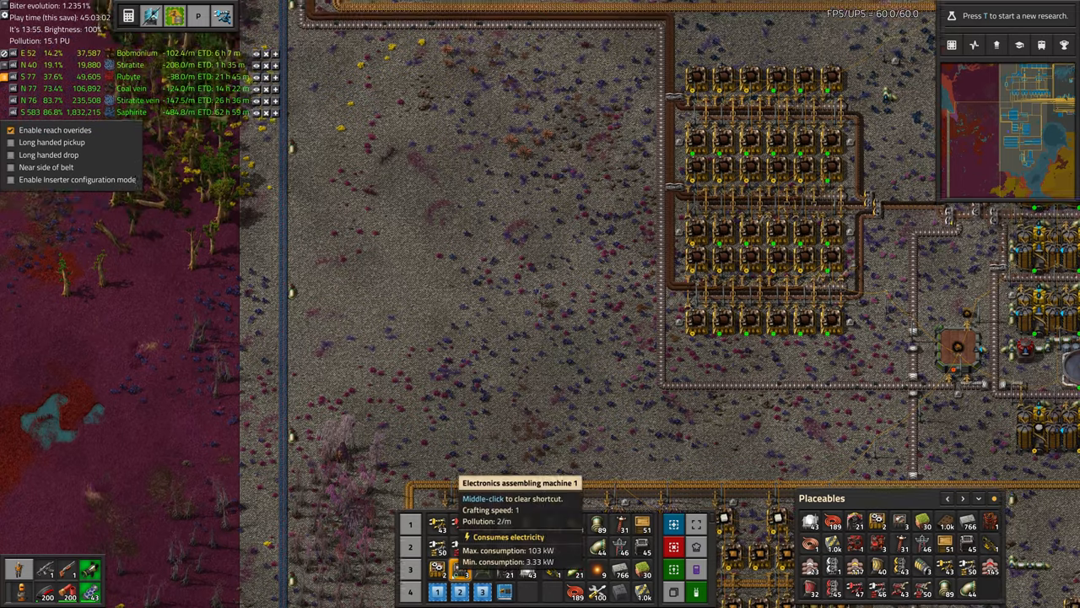
- Place two assembling machine 2s with inserters and belt pieces between them
{"action": "left_click", "coordinate": [525, 222]}
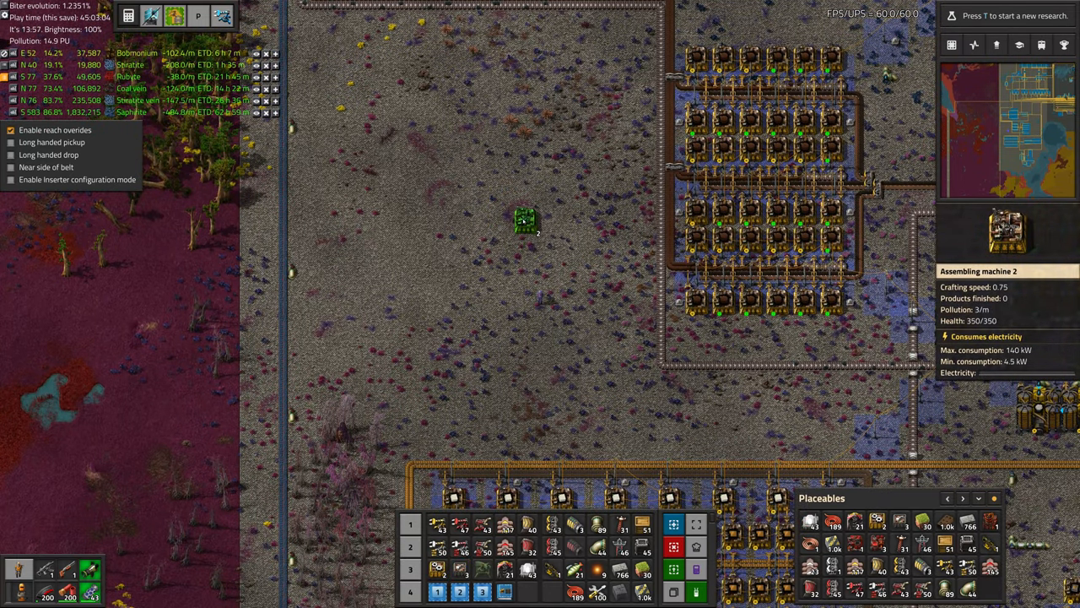
{"action": "left_click", "coordinate": [525, 221]}
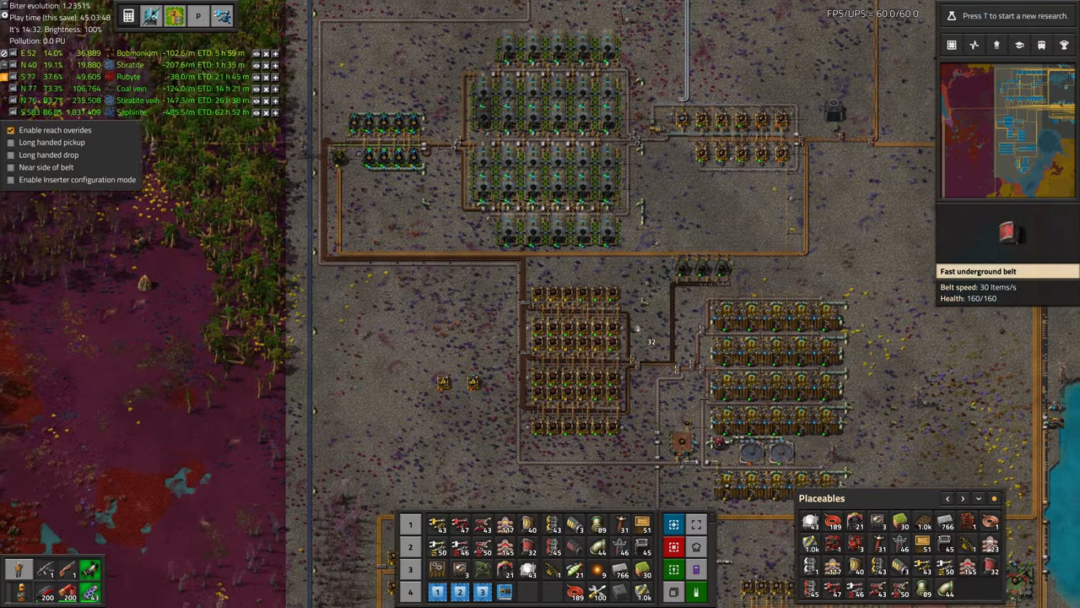
{"action": "scroll", "scroll_direction": "down", "scroll_amount": 3}
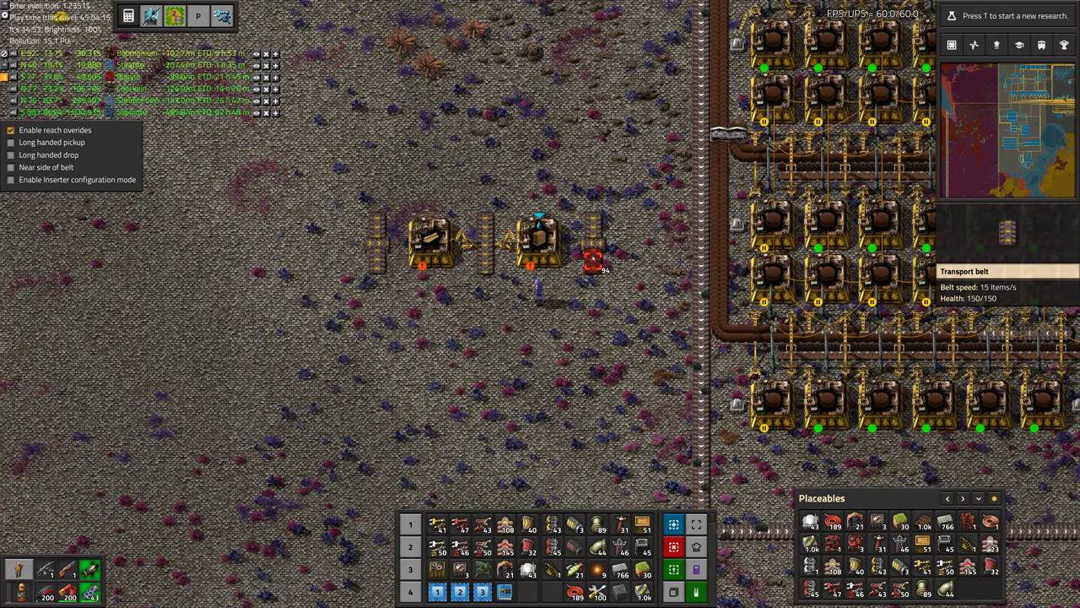
- Connect the new machines with an underground belt and pipe to the main bus
{"action": "left_click", "coordinate": [532, 240]}
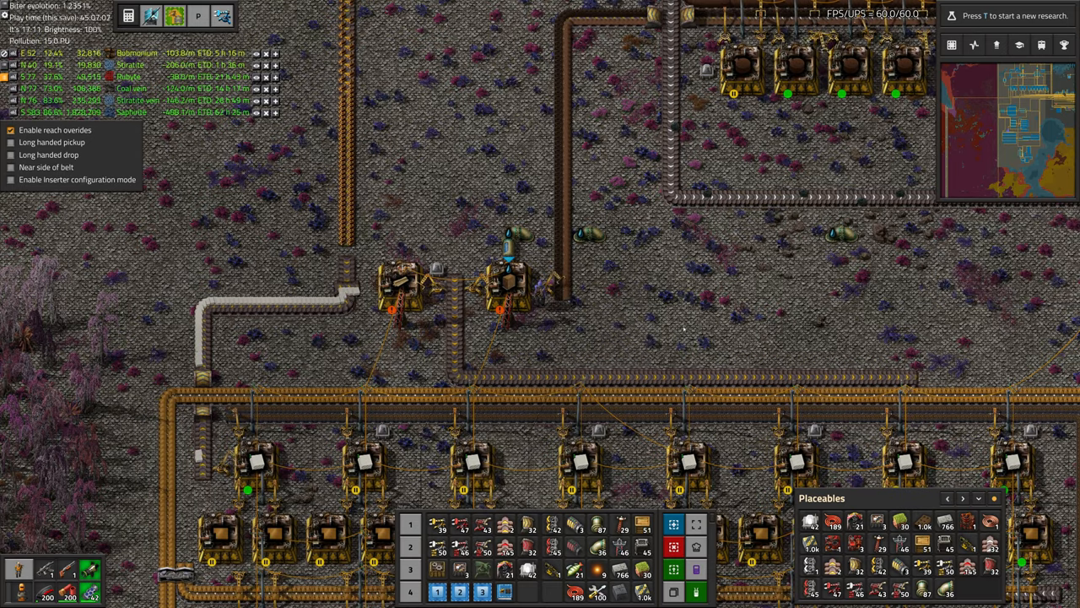
- Give the splitter Right output priority with a 'comp' filter, and power the machines
{"action": "left_click", "coordinate": [507, 278]}
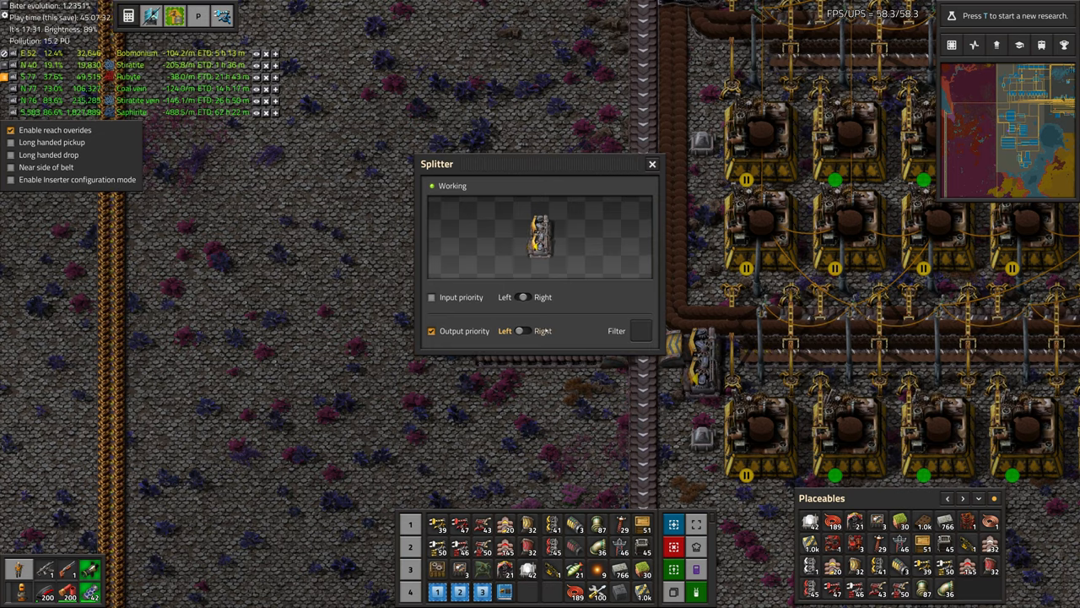
{"action": "left_click", "coordinate": [641, 330]}
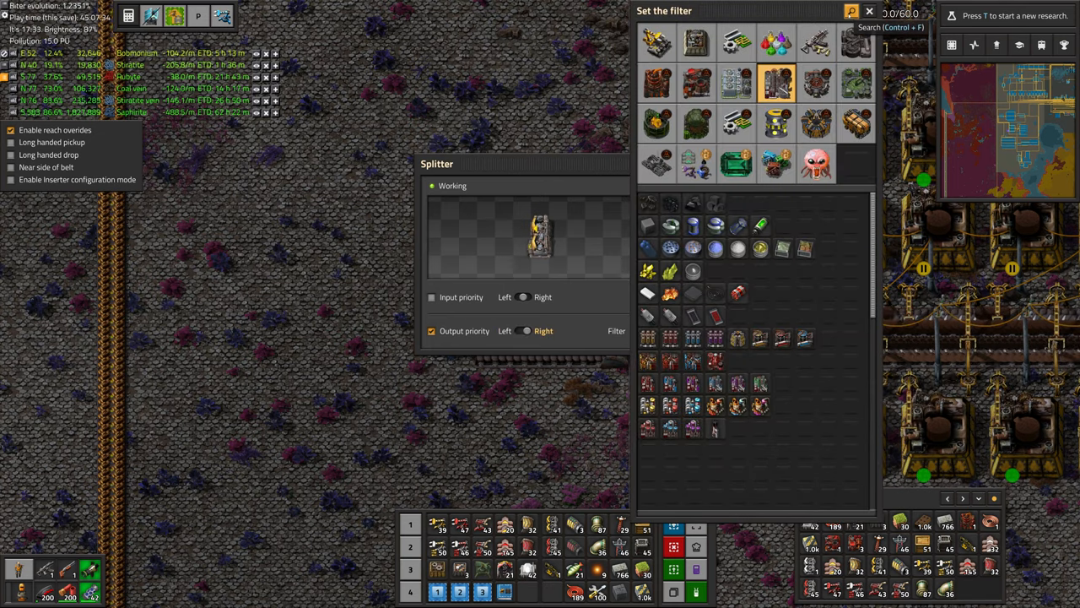
{"action": "type", "text": "comp"}
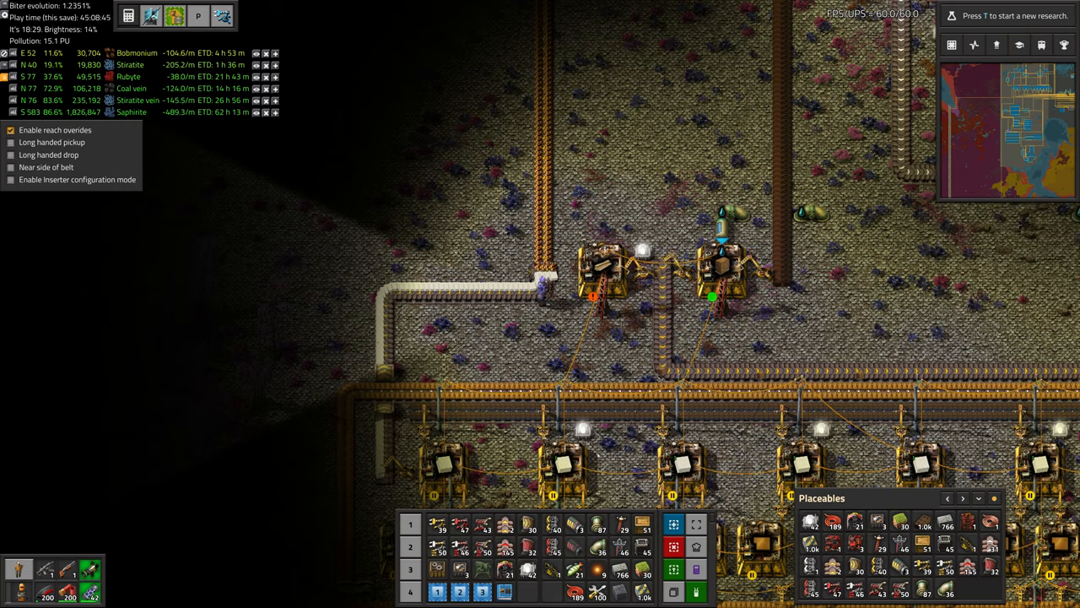
{"action": "left_click", "coordinate": [603, 275]}
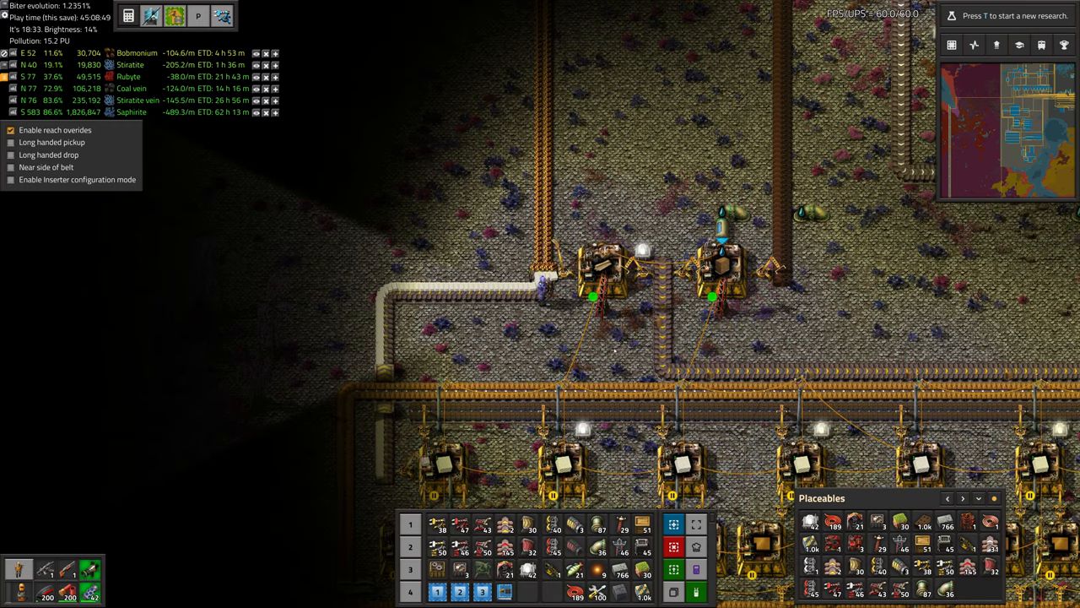
{"action": "scroll", "scroll_direction": "down", "scroll_amount": 3}
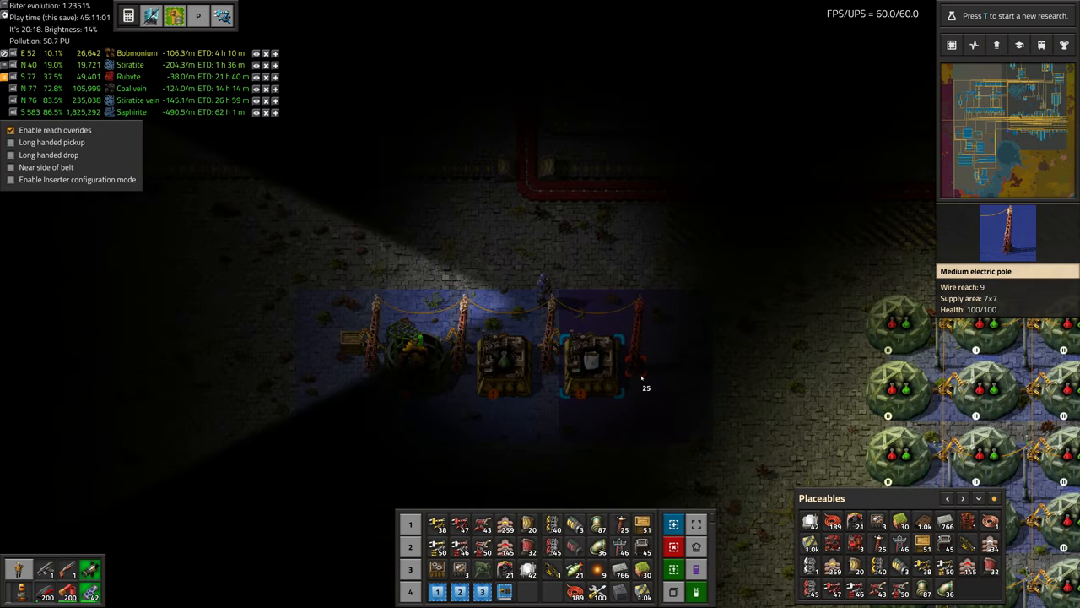
{"action": "mouse_move", "coordinate": [582, 363]}
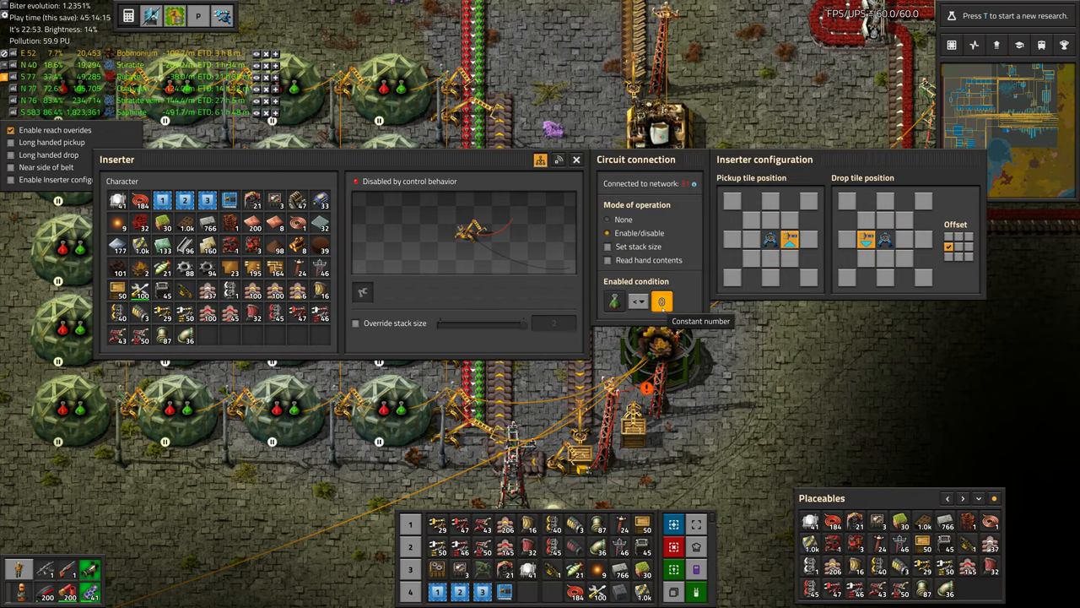
- Set the inserter condition against a constant, then confirm the wooden chest below is empty
{"action": "left_click", "coordinate": [661, 301]}
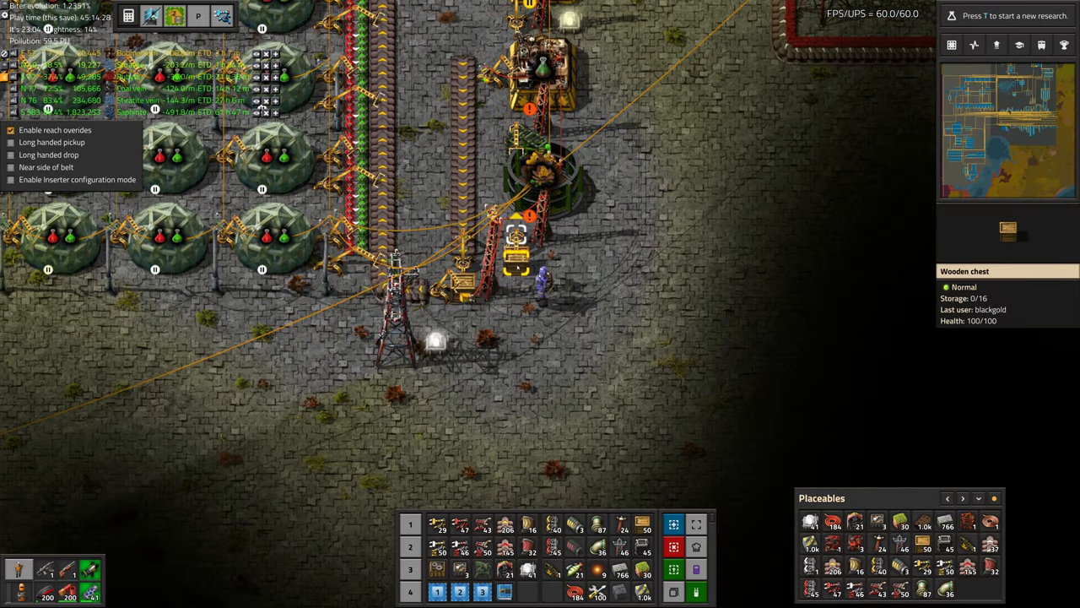
{"action": "left_click", "coordinate": [517, 266]}
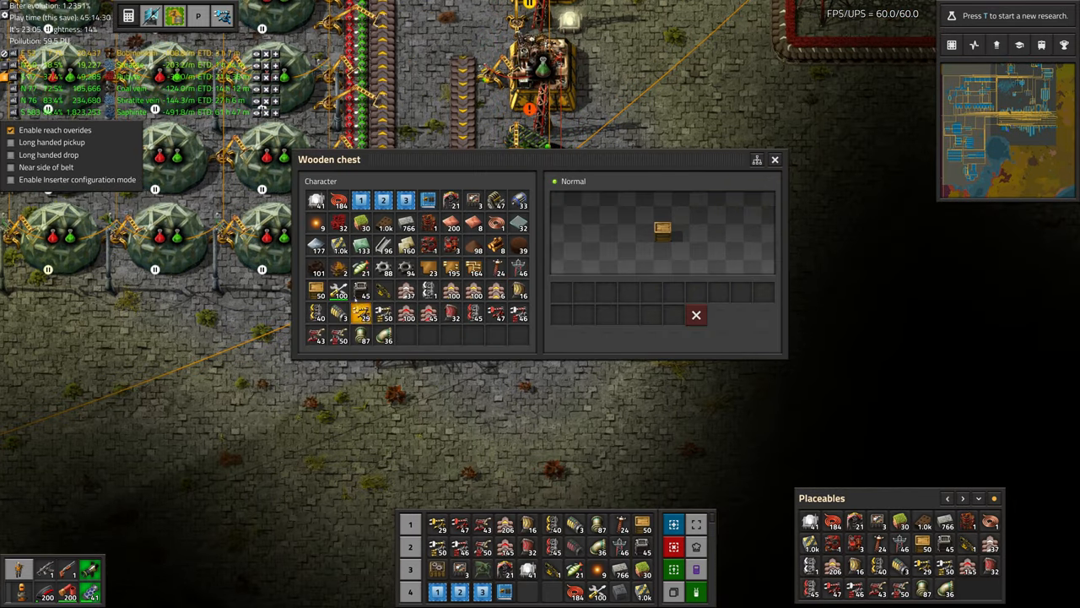
{"action": "left_click", "coordinate": [773, 160]}
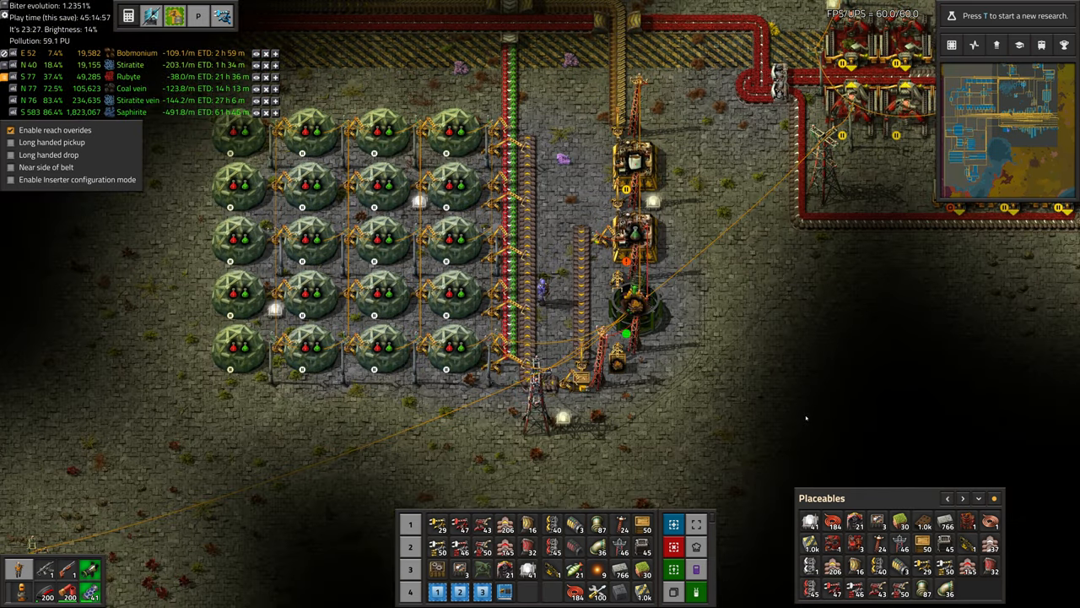
- Feed the seed extractor so the chest beside it collects eight items
{"action": "left_click", "coordinate": [635, 291]}
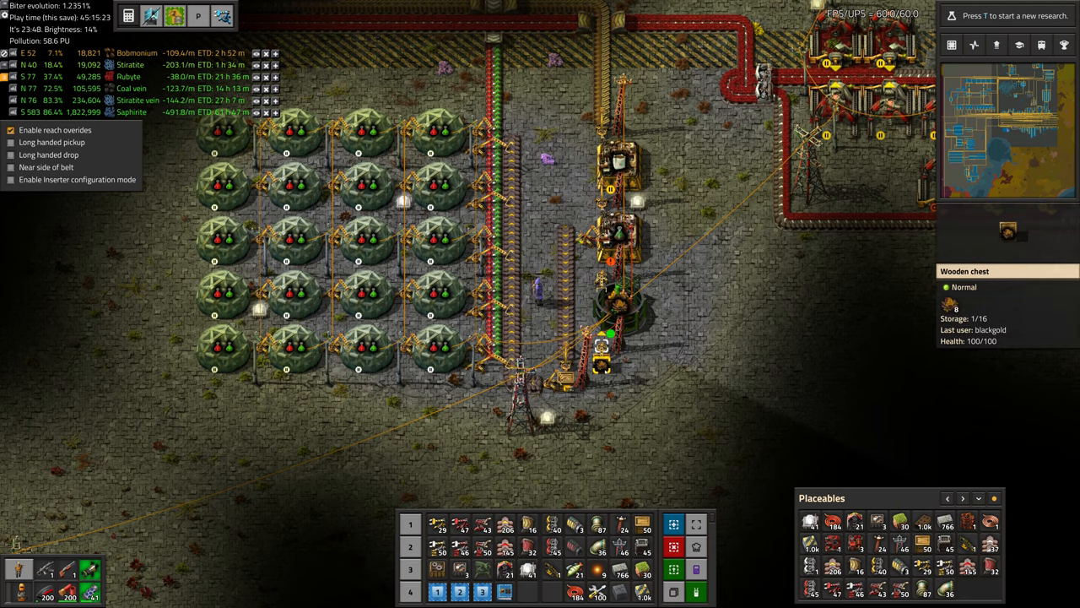
{"action": "left_click", "coordinate": [616, 296]}
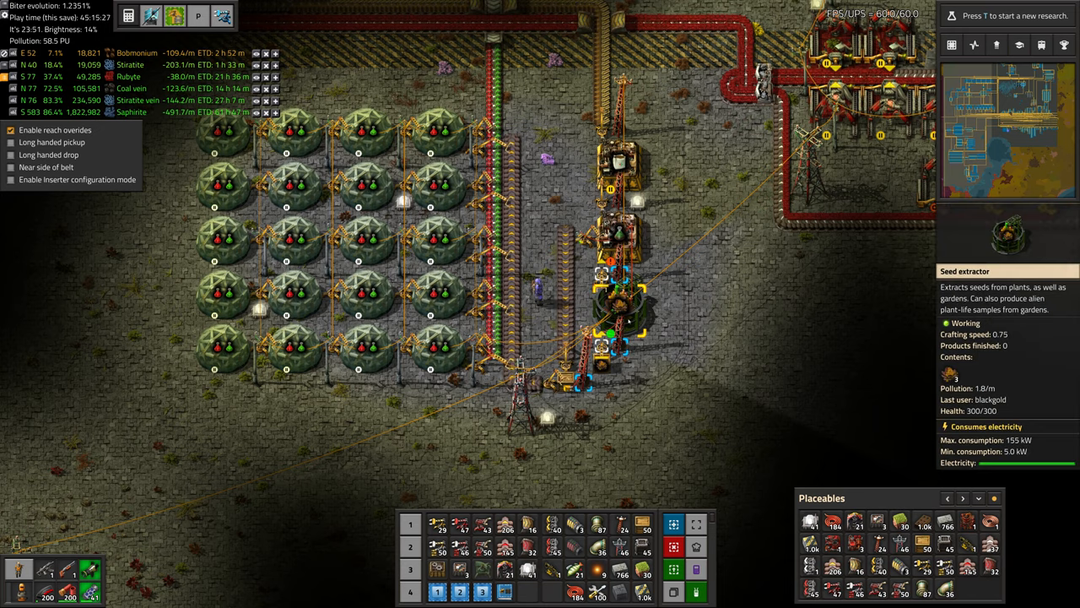
{"action": "left_click", "coordinate": [603, 367]}
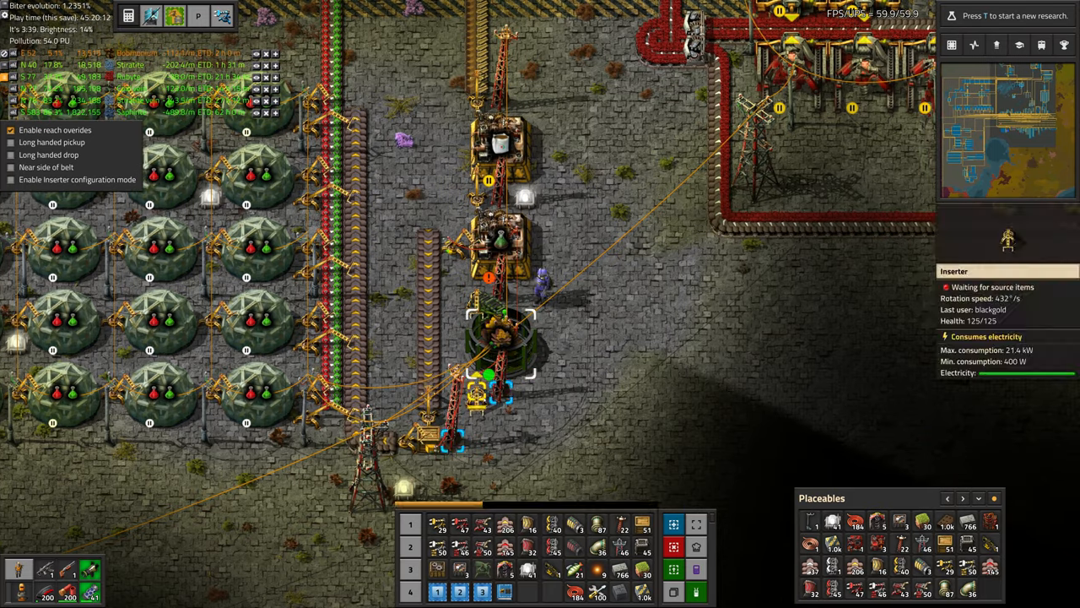
- Place a second seed extractor with its inserter, then check the assembler at 48%
{"action": "key", "text": "e"}
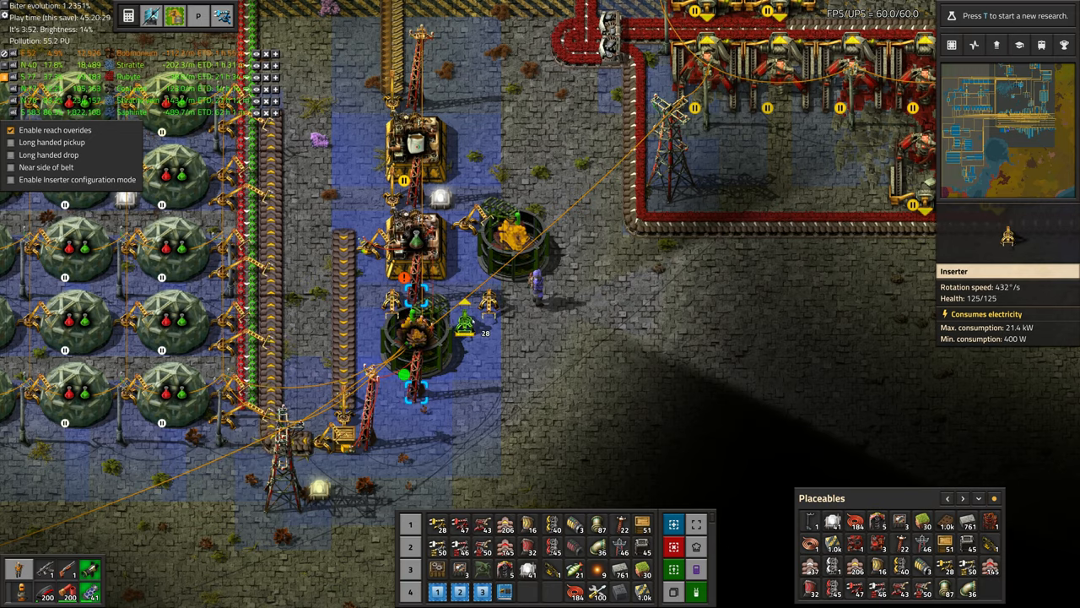
{"action": "left_click", "coordinate": [515, 316]}
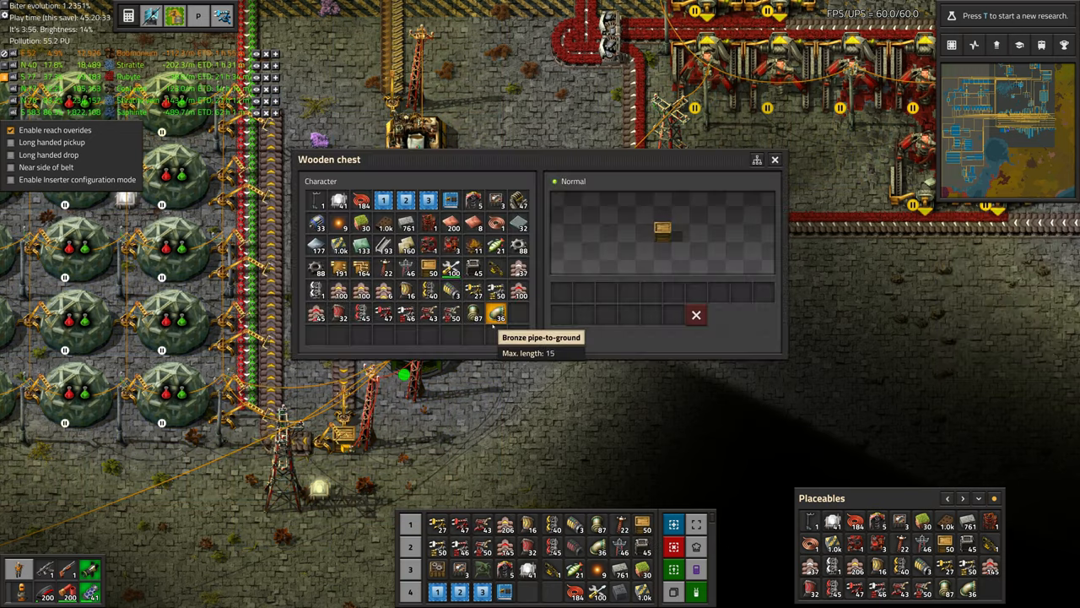
{"action": "left_click", "coordinate": [774, 159]}
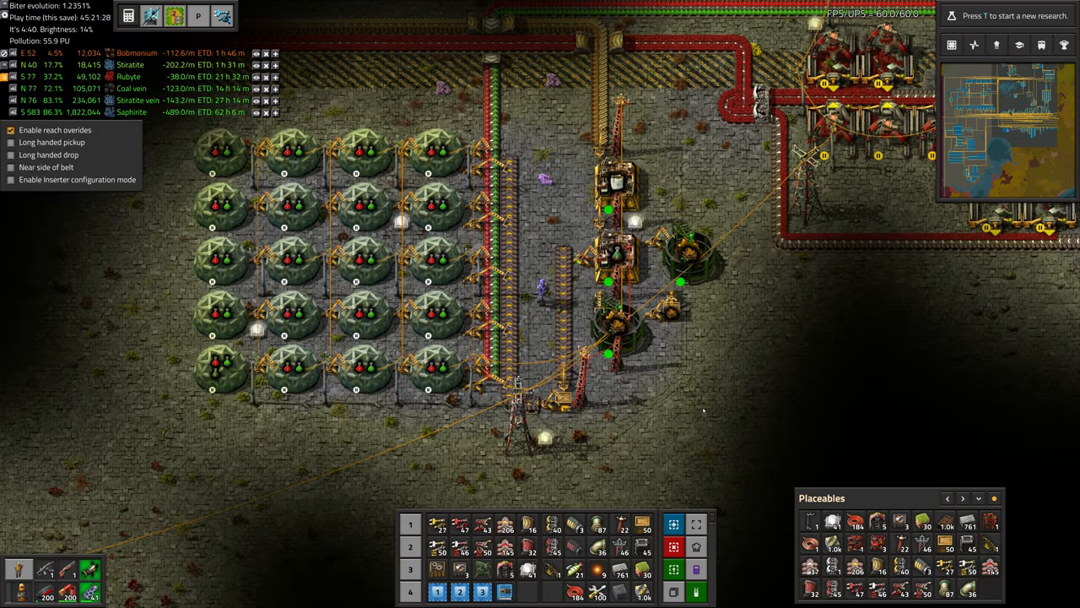
{"action": "left_click", "coordinate": [363, 260]}
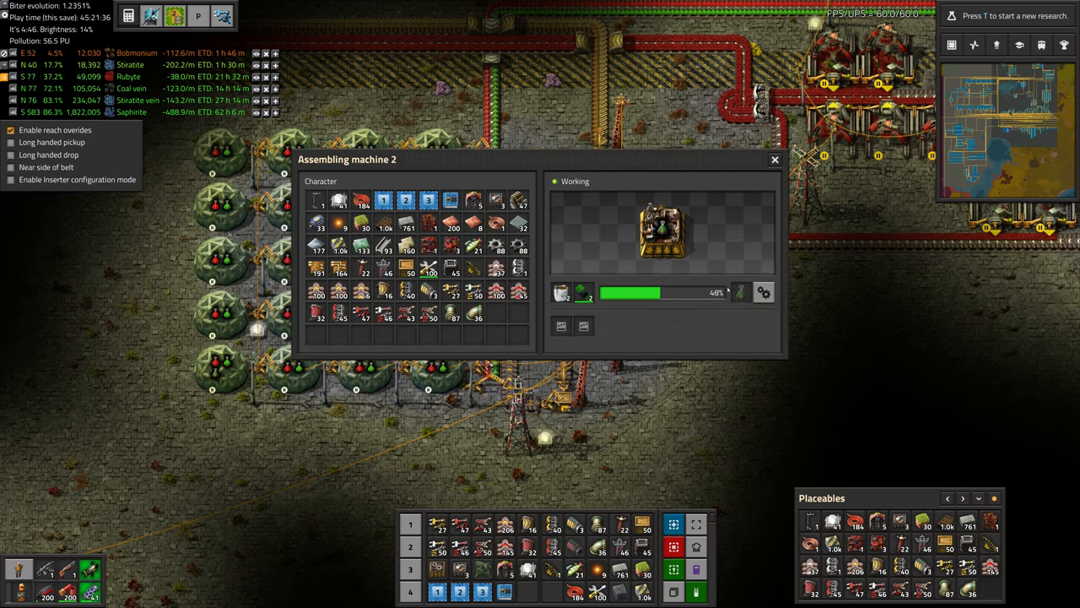
- Close the assembling machine 2 window to return to the dome field view
{"action": "left_click", "coordinate": [774, 160]}
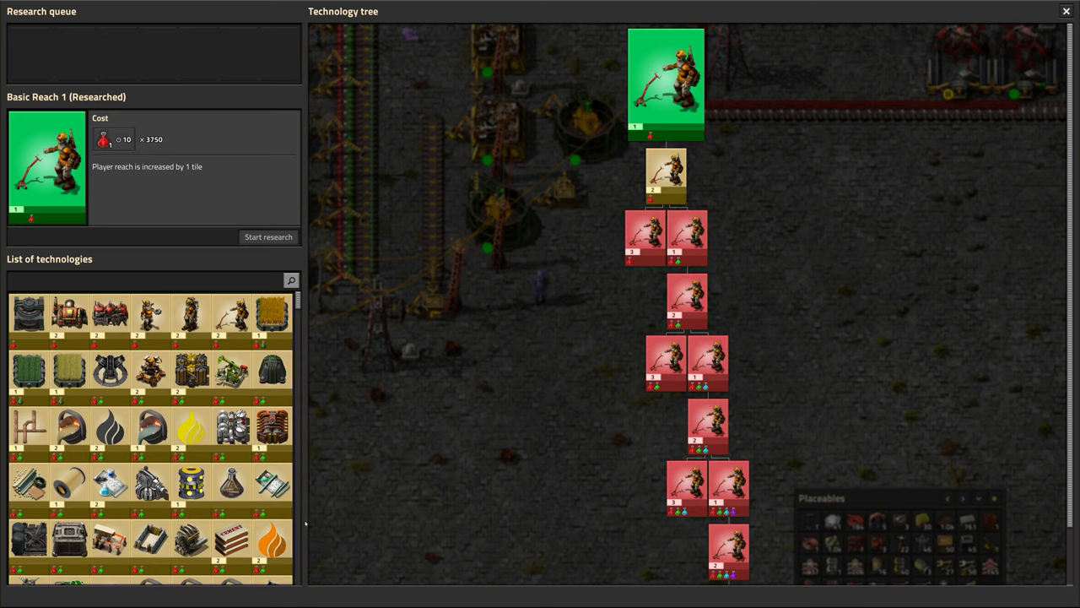
{"action": "mouse_move", "coordinate": [325, 457]}
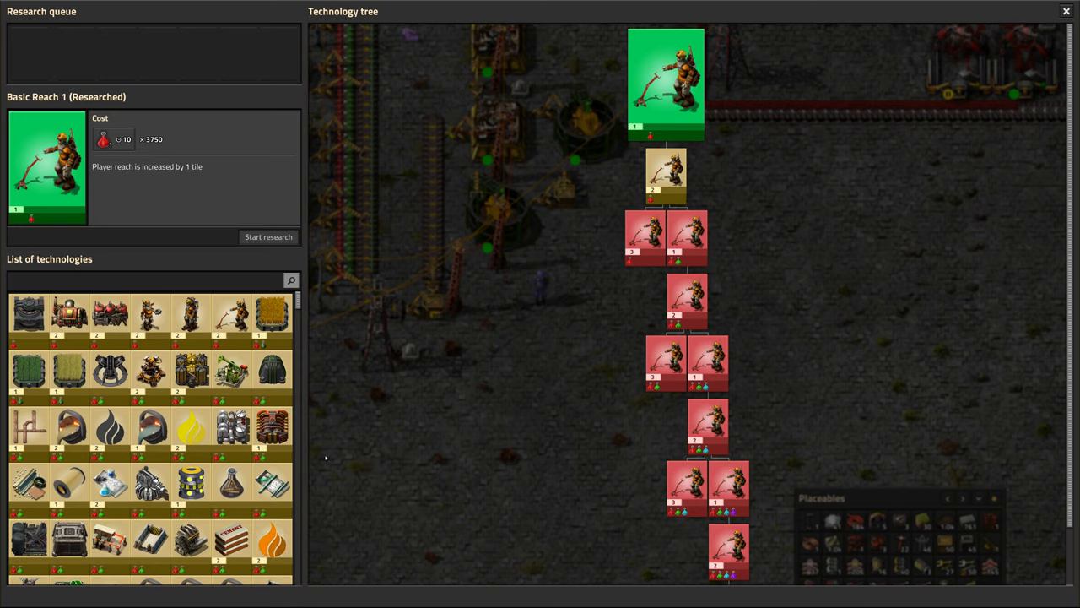
{"action": "mouse_move", "coordinate": [271, 314]}
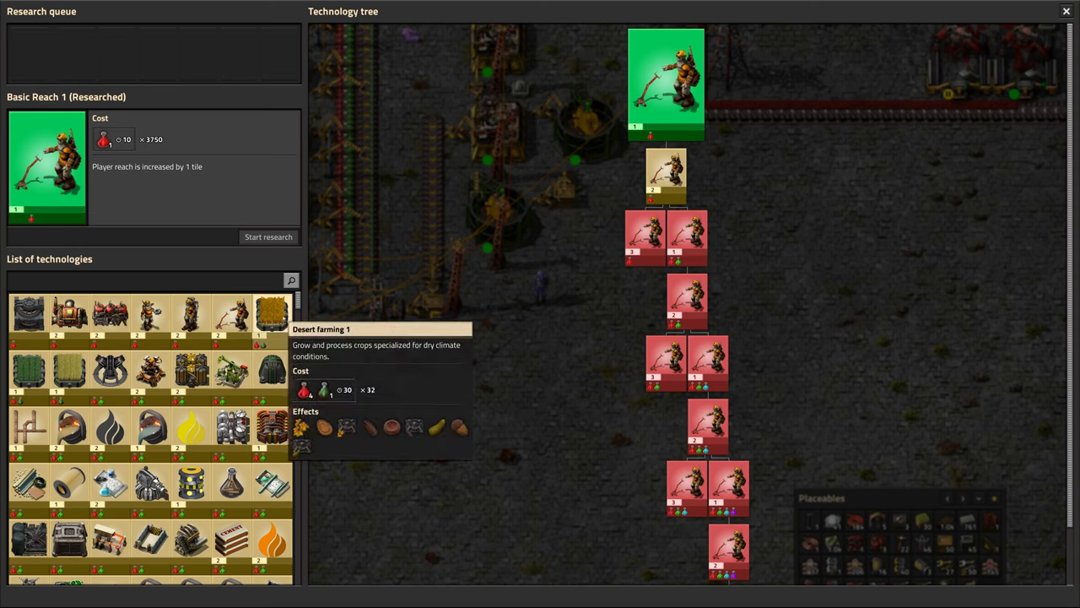
{"action": "mouse_move", "coordinate": [70, 372]}
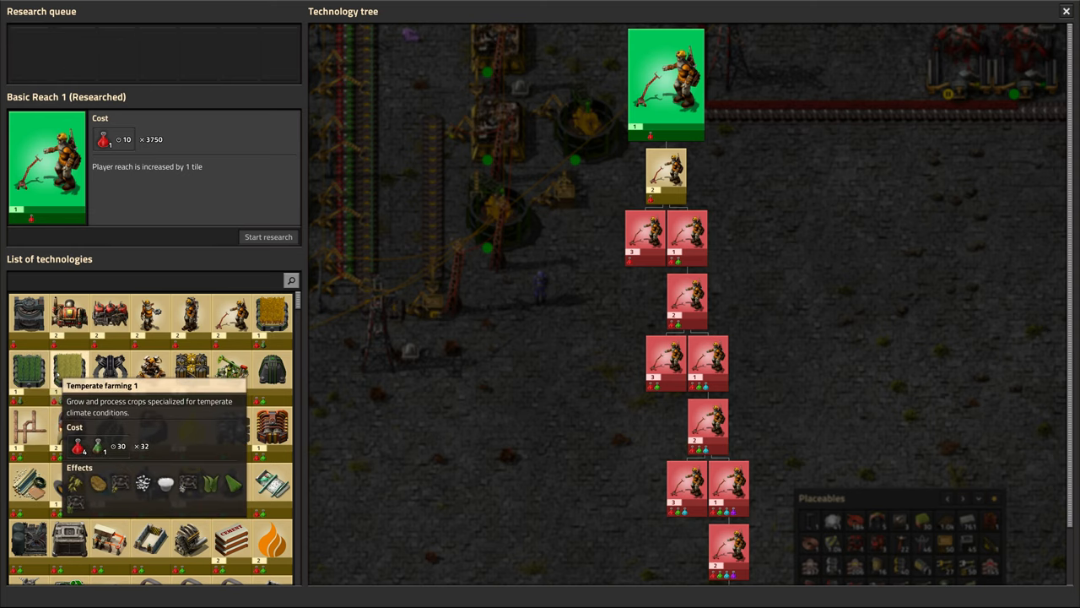